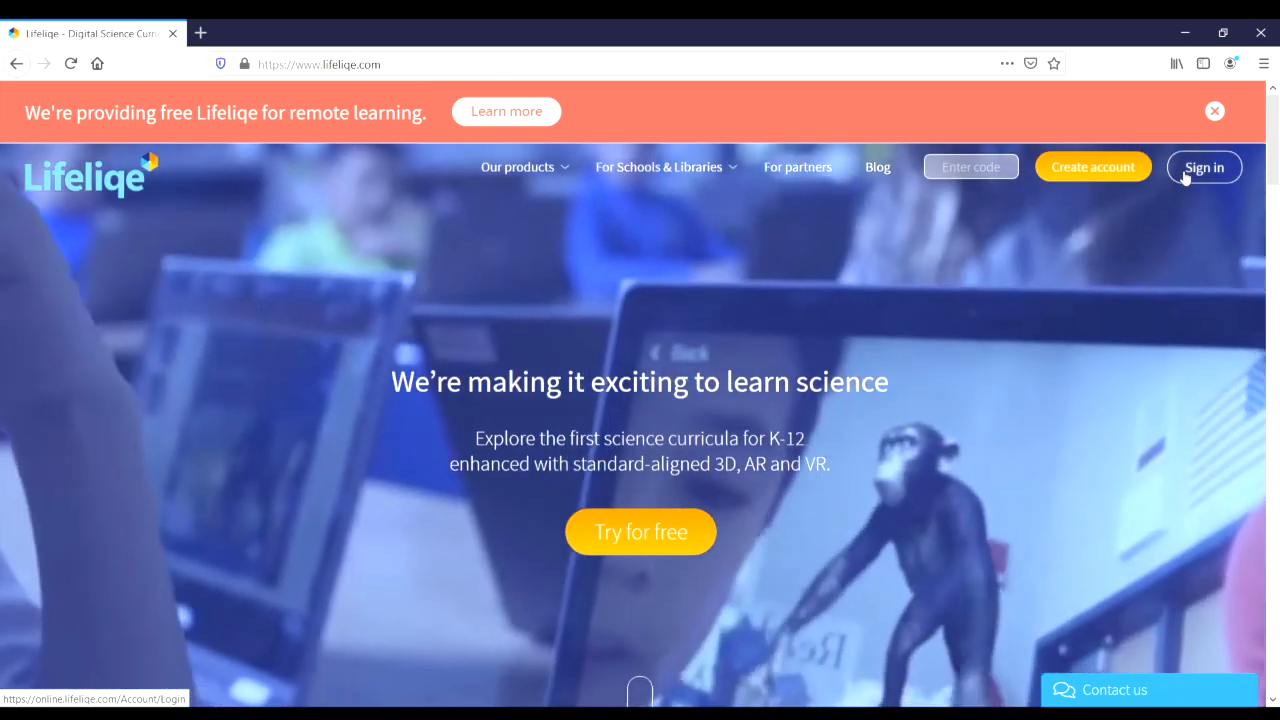
Step: Sign in to the Lifeliqe account to reach the Curriculum & PD home page
{"action": "left_click", "coordinate": [1204, 168]}
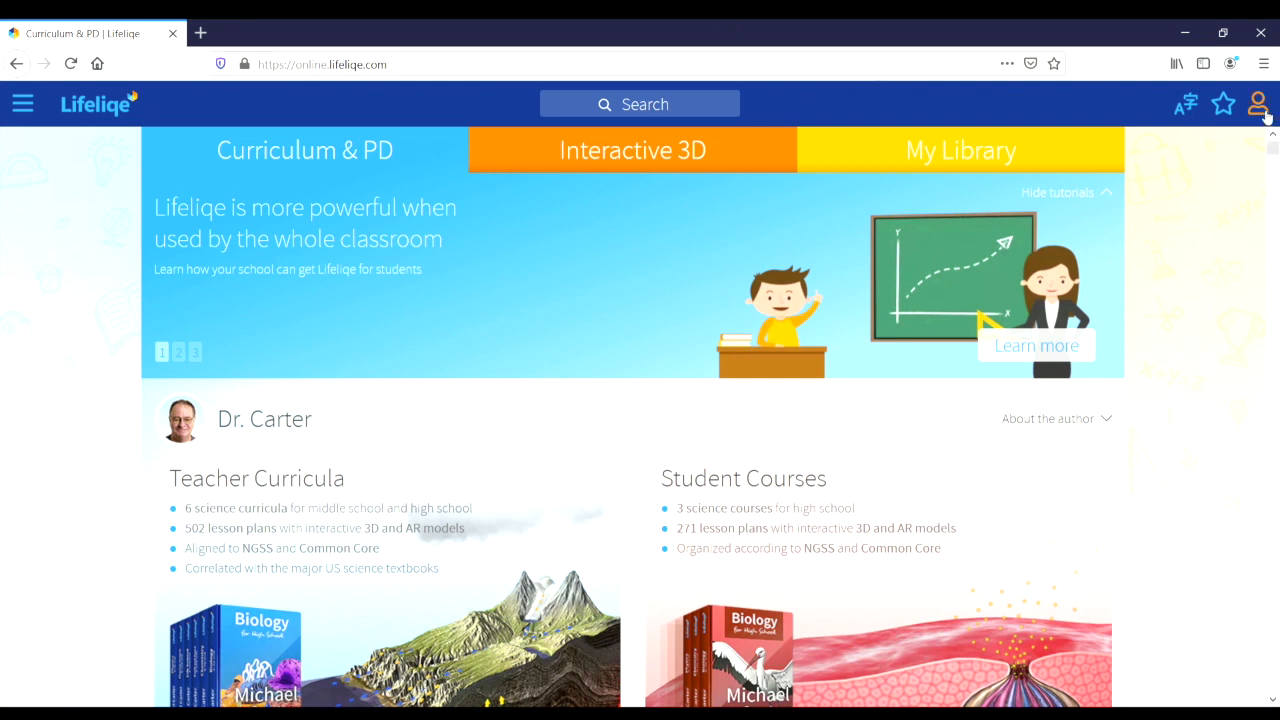
Step: Go to My Account from the profile menu to reach the license key form
{"action": "left_click", "coordinate": [1258, 104]}
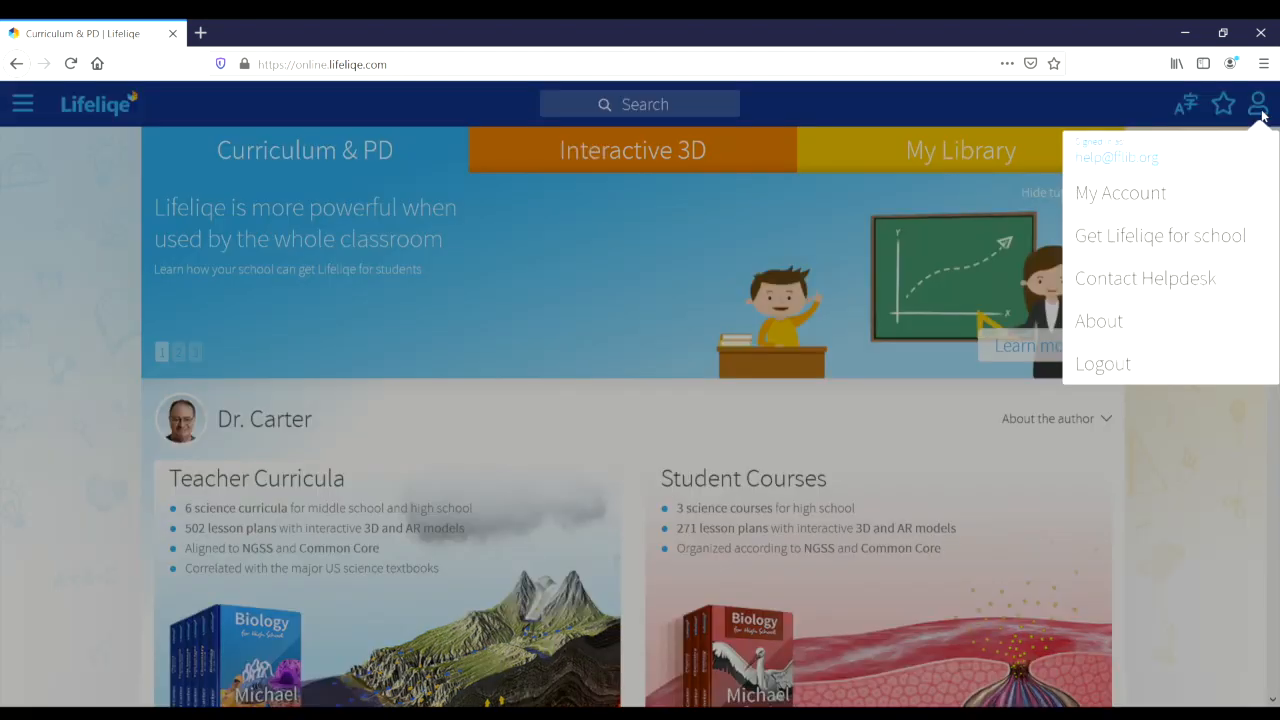
{"action": "left_click", "coordinate": [1120, 192]}
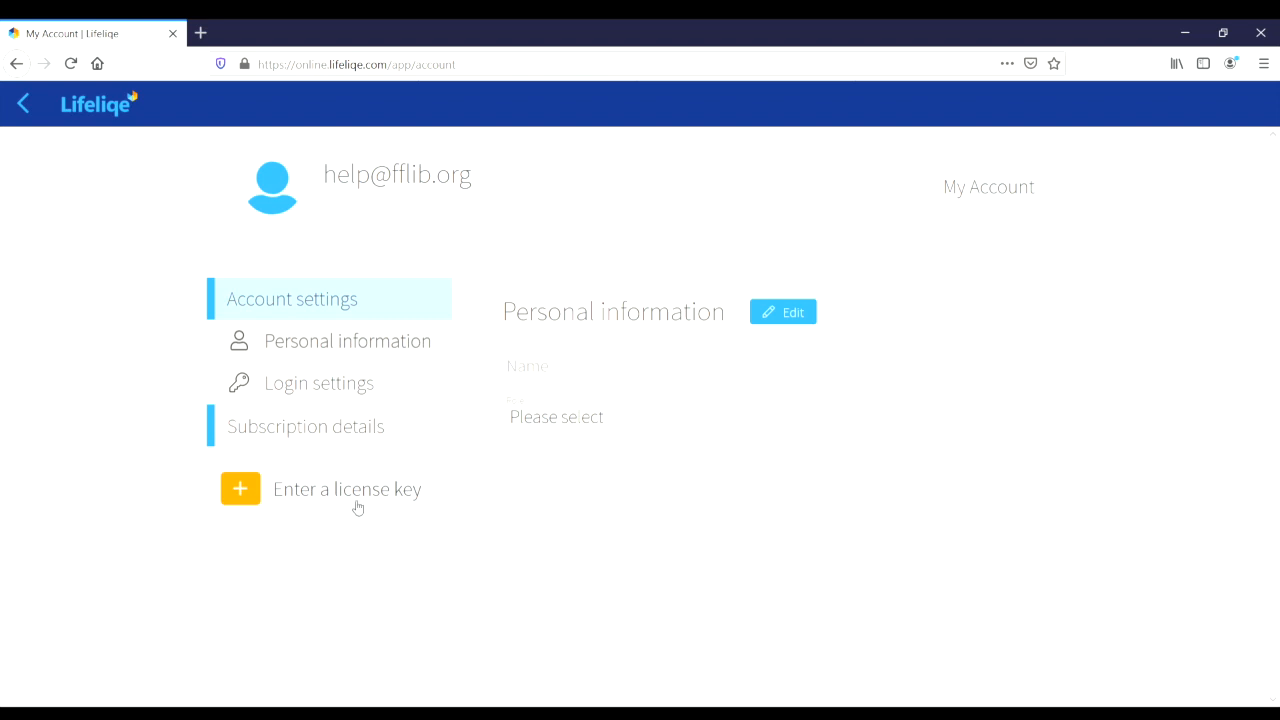
{"action": "mouse_move", "coordinate": [364, 504]}
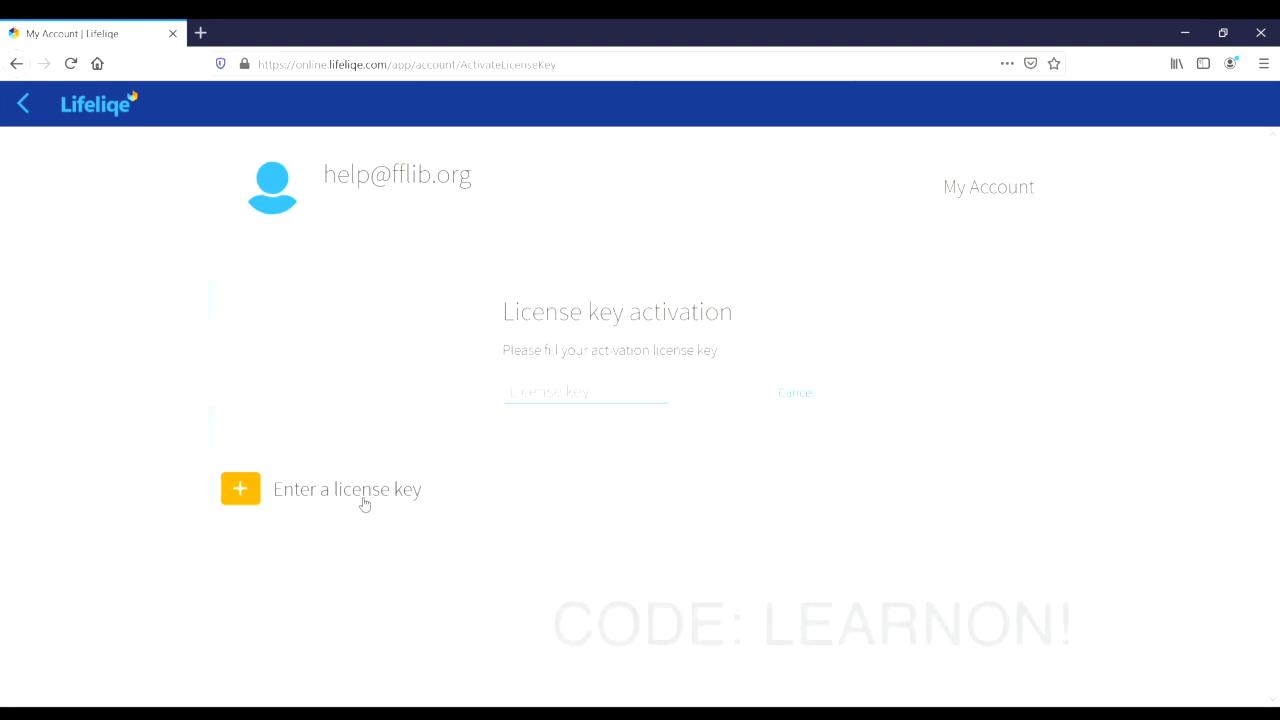
{"action": "left_click", "coordinate": [586, 390]}
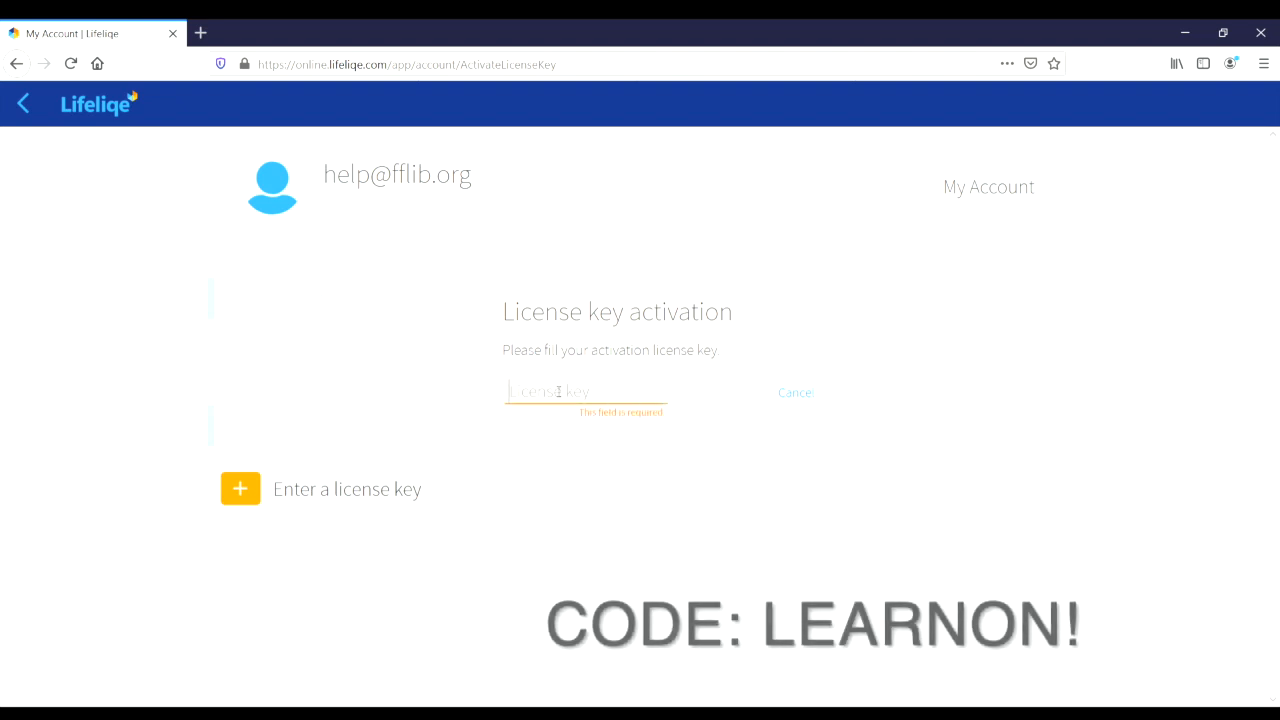
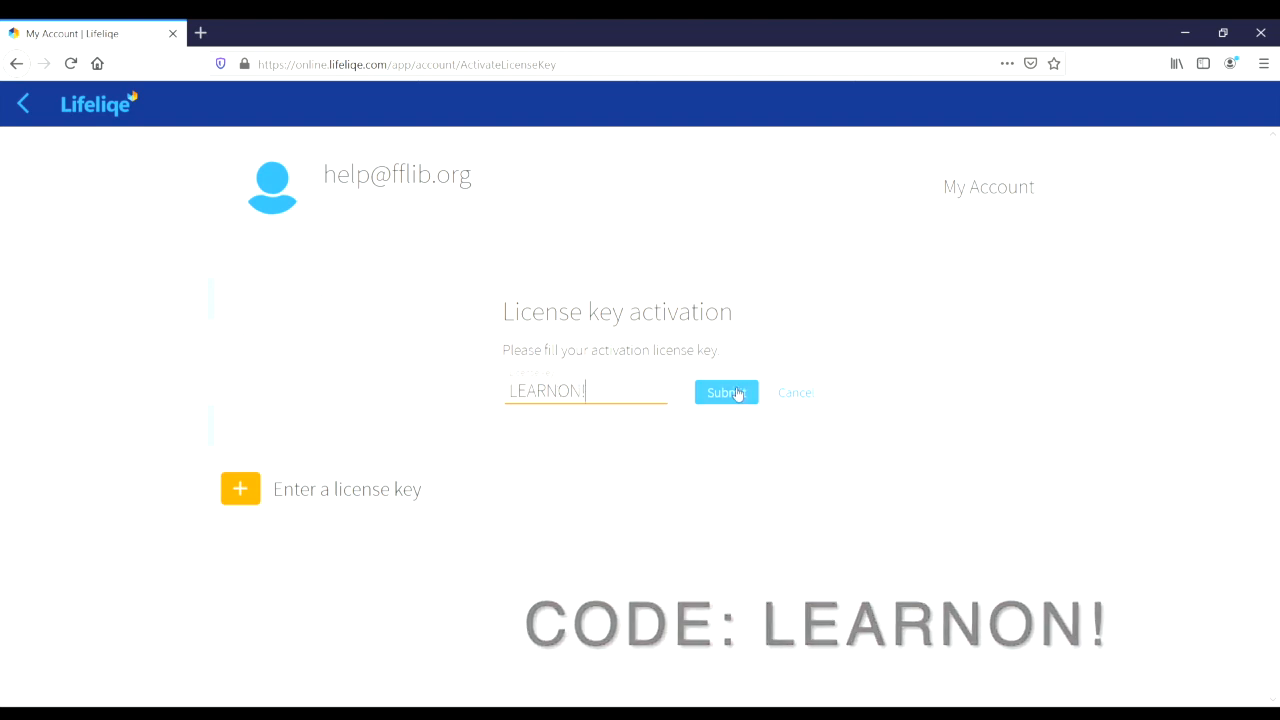
{"action": "left_click", "coordinate": [724, 392]}
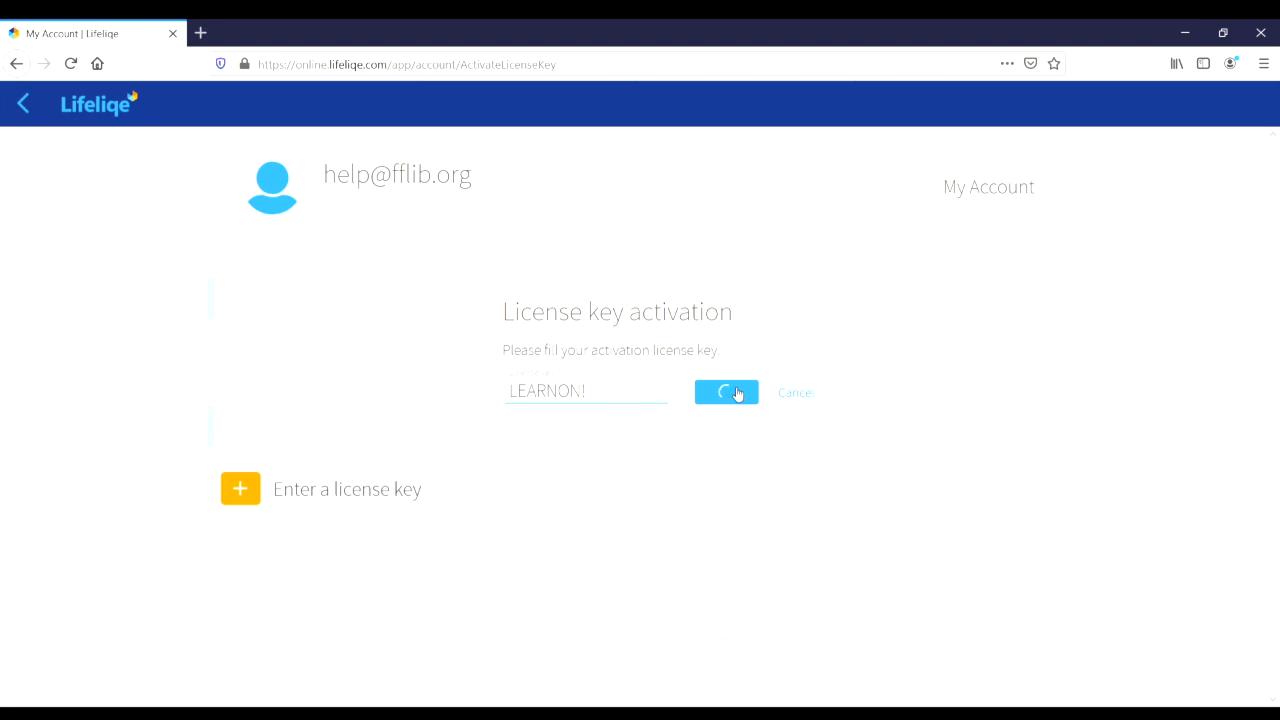
{"action": "left_click", "coordinate": [726, 390]}
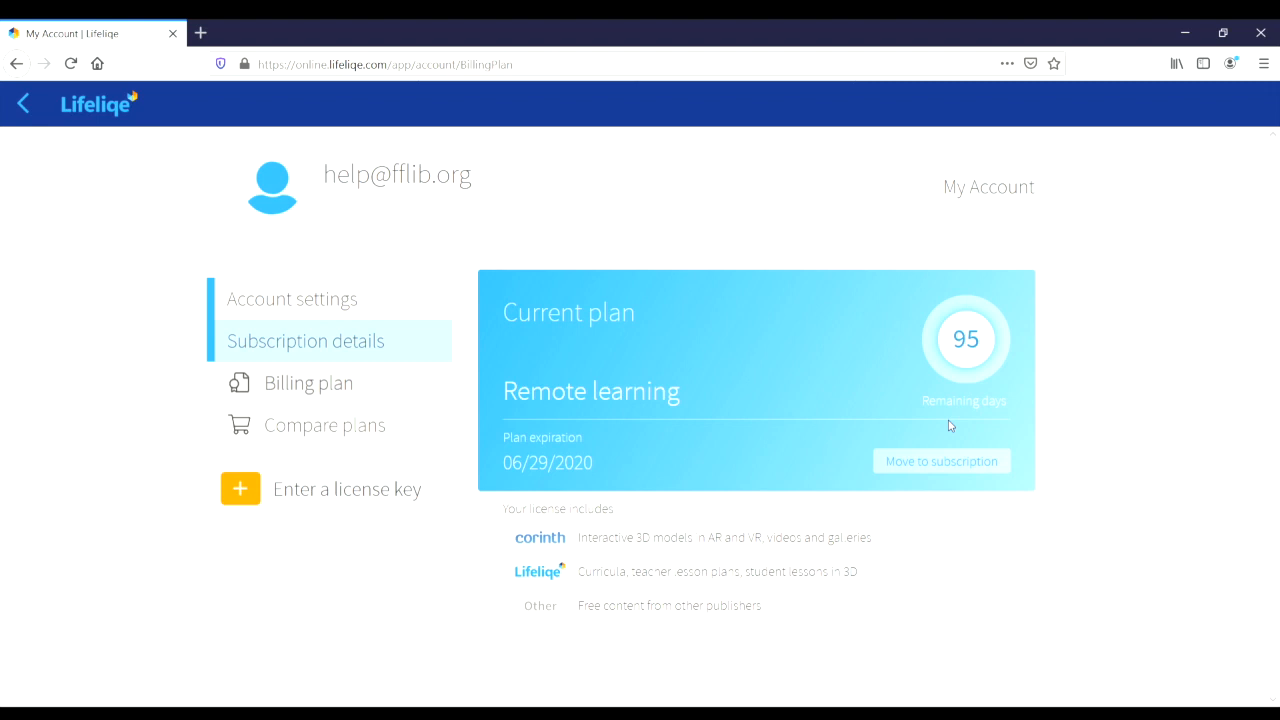
{"action": "mouse_move", "coordinate": [536, 336]}
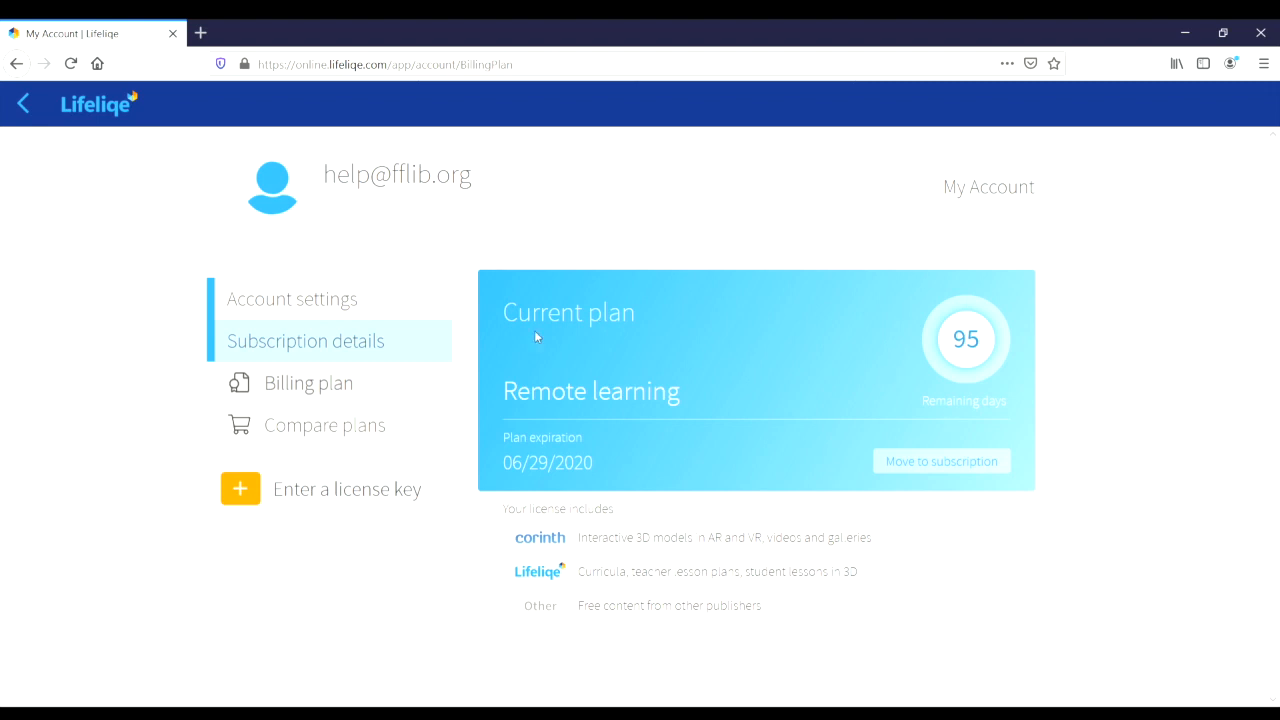
{"action": "mouse_move", "coordinate": [96, 104]}
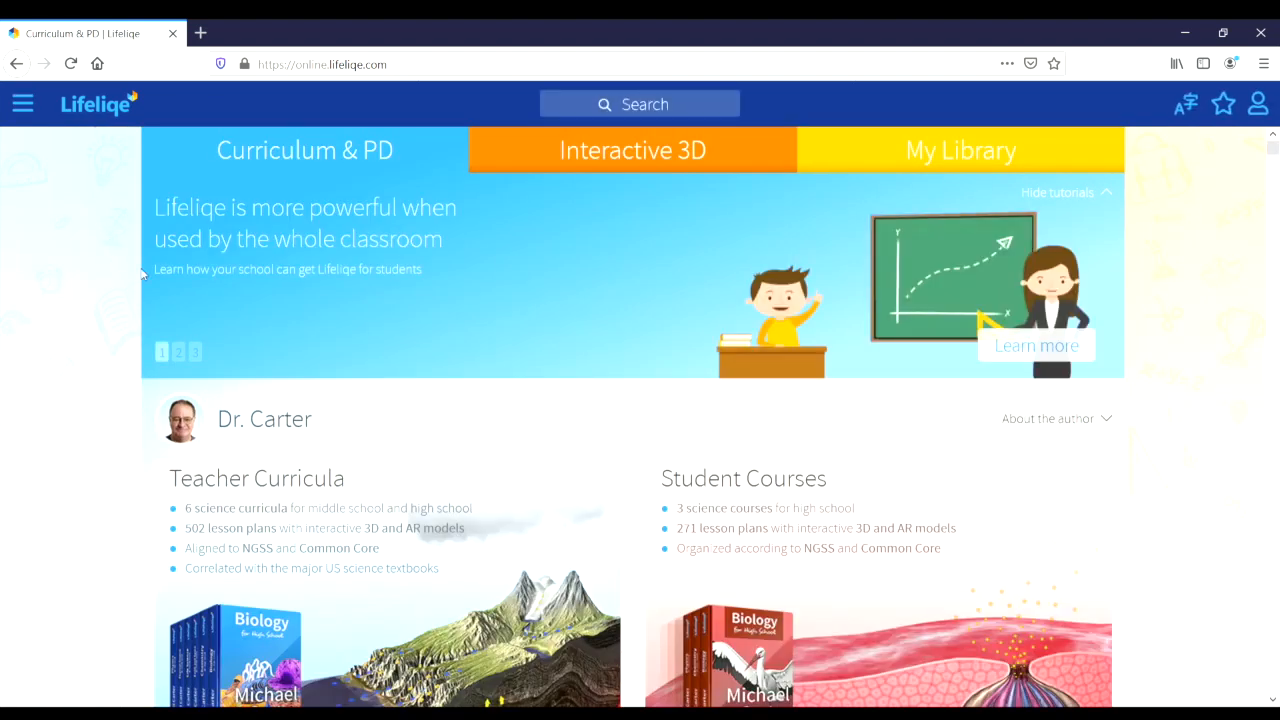
{"action": "mouse_move", "coordinate": [428, 234]}
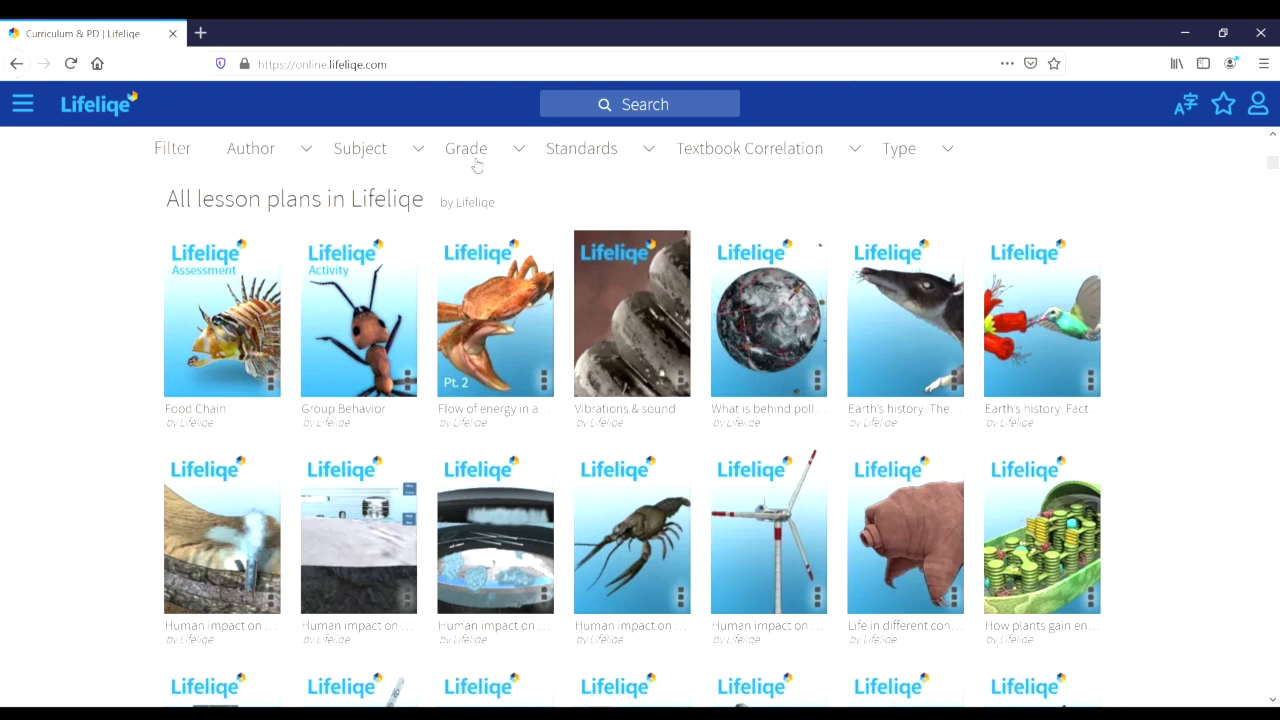
Step: Filter the lesson plans to 3rd grade, leaving 15 books
{"action": "left_click", "coordinate": [464, 148]}
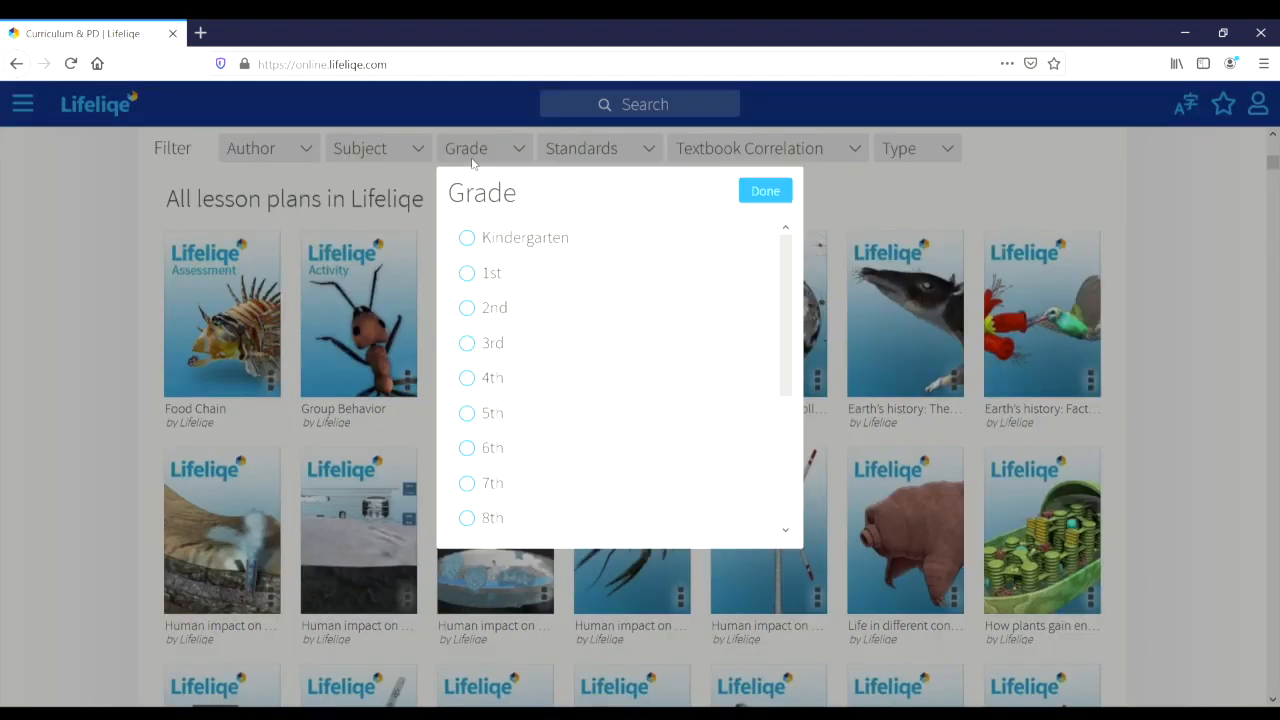
{"action": "mouse_move", "coordinate": [494, 352]}
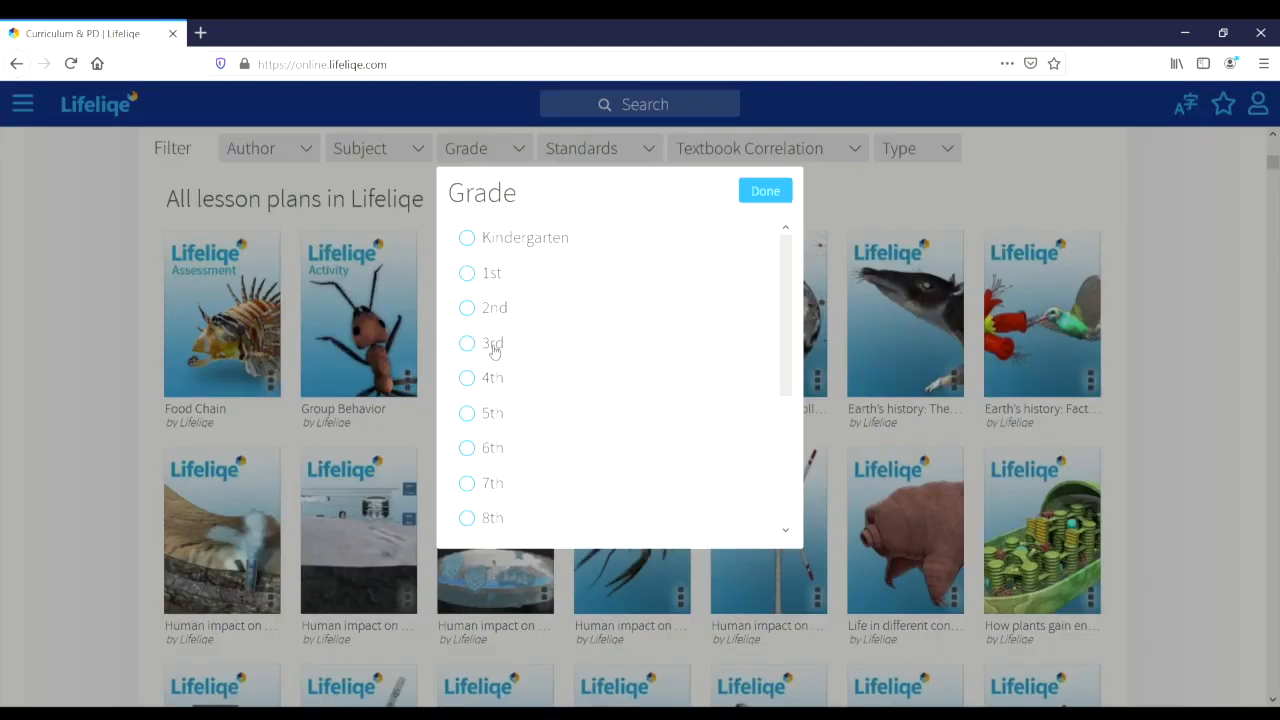
{"action": "left_click", "coordinate": [468, 342]}
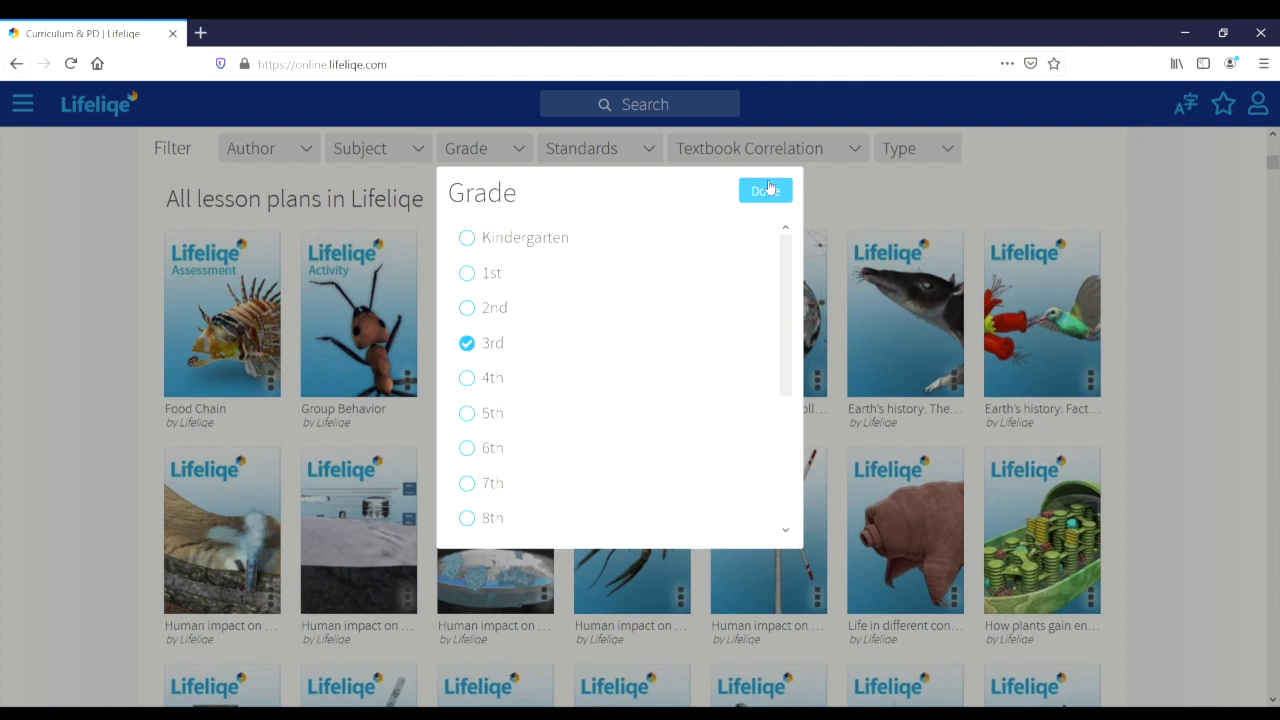
{"action": "left_click", "coordinate": [764, 190]}
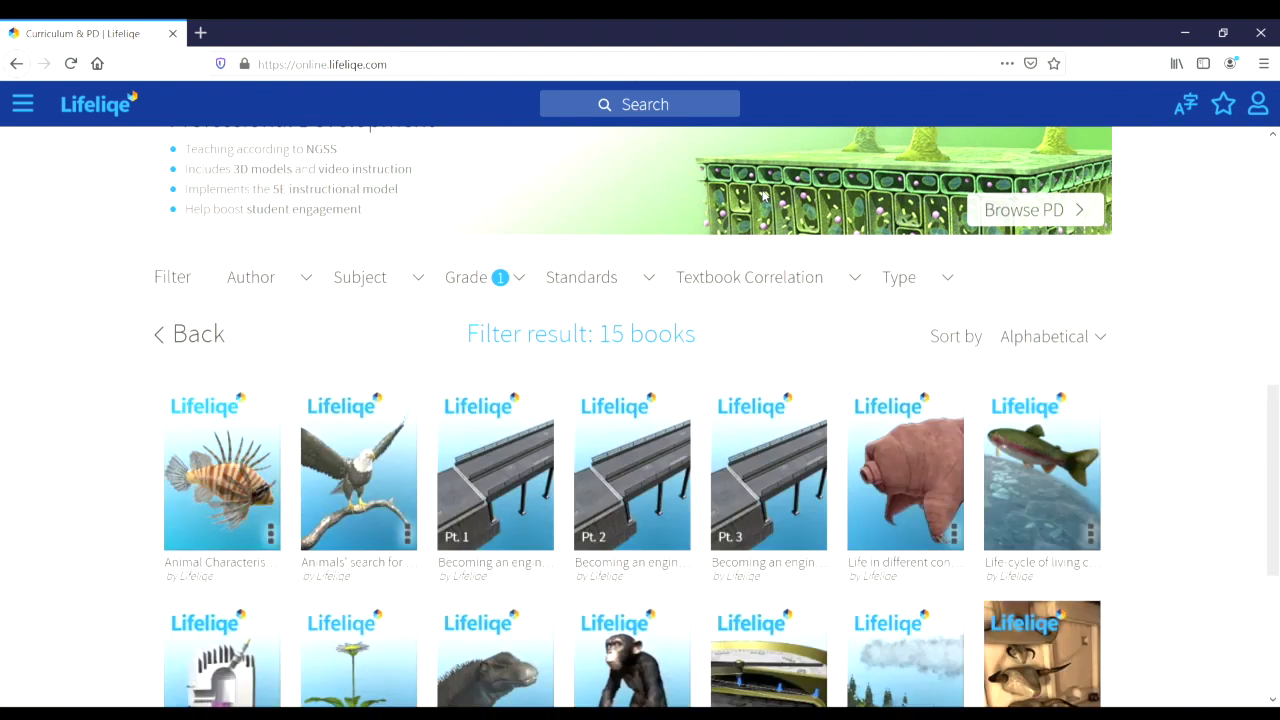
{"action": "mouse_move", "coordinate": [604, 386]}
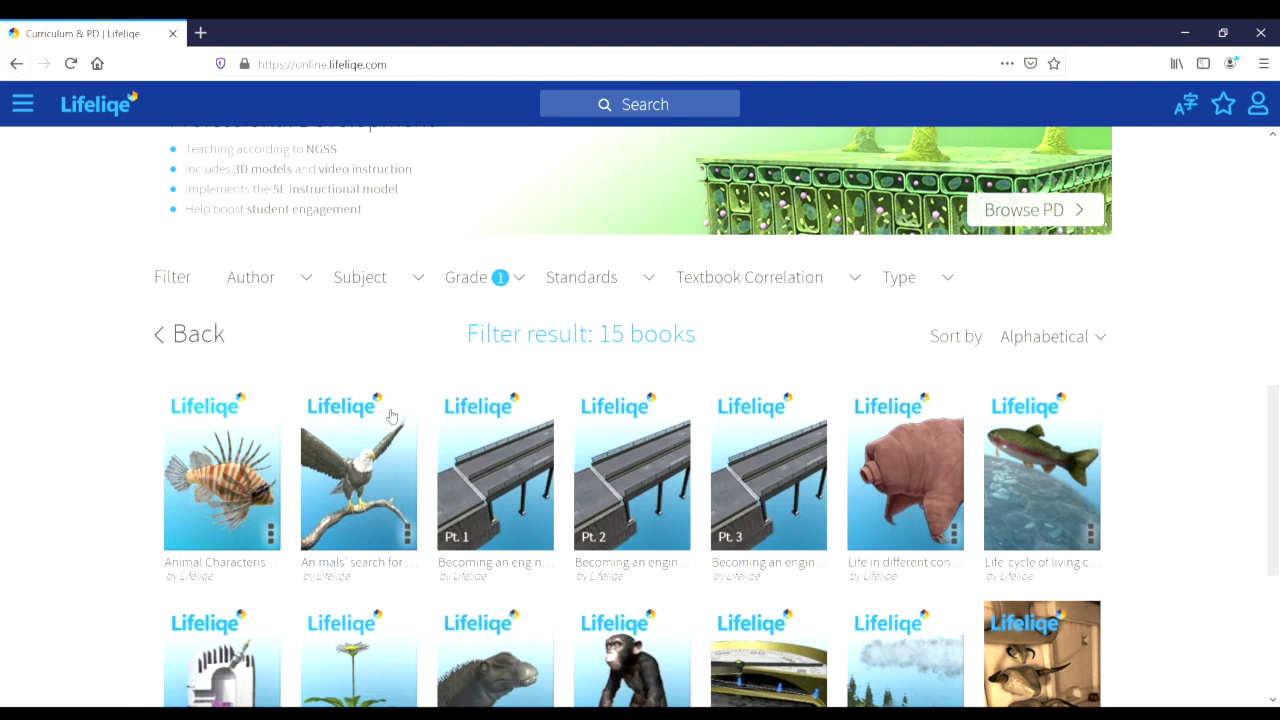
{"action": "mouse_move", "coordinate": [374, 436]}
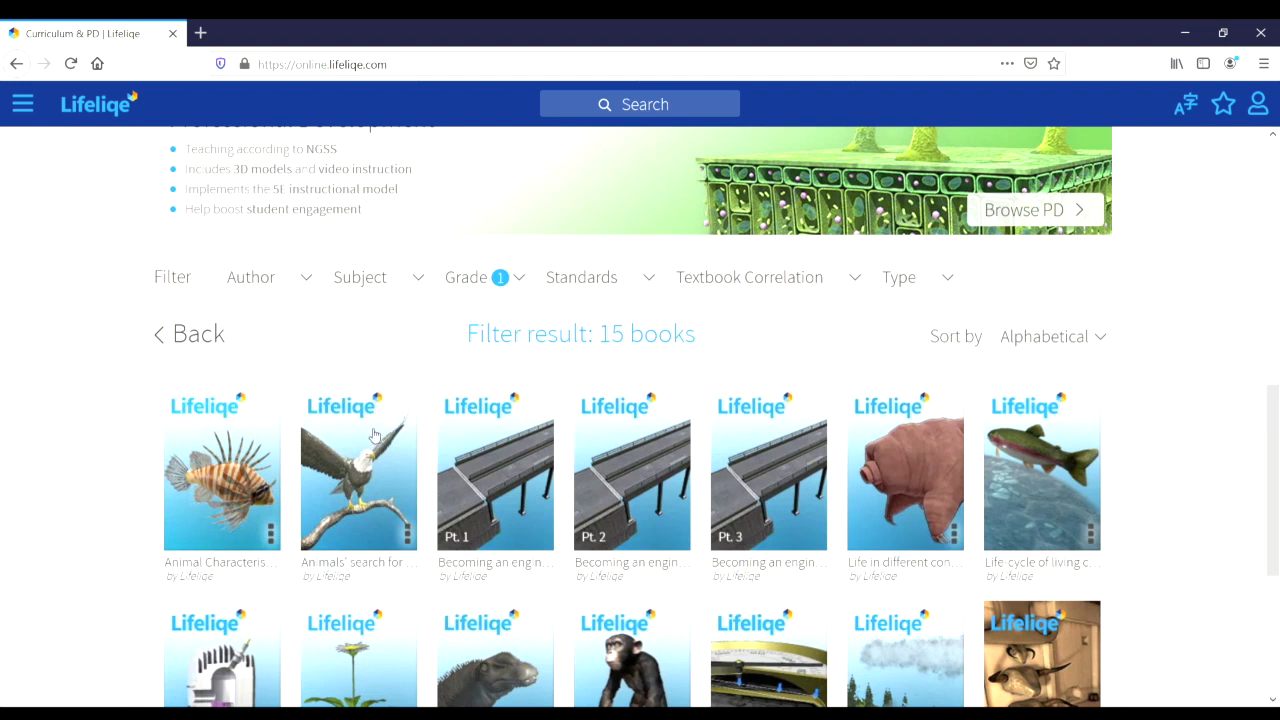
Step: Enter the Animals' search for survival lesson and activate its eagle 3D model
{"action": "left_click", "coordinate": [358, 470]}
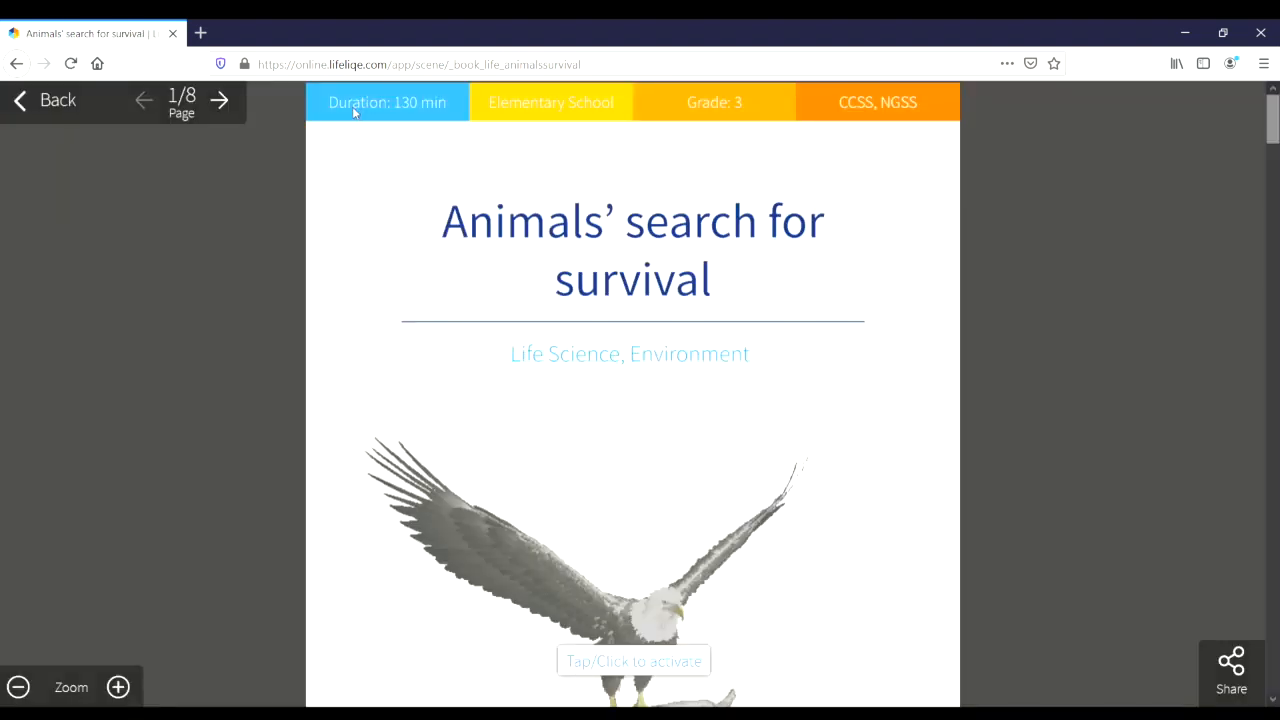
{"action": "mouse_move", "coordinate": [750, 108]}
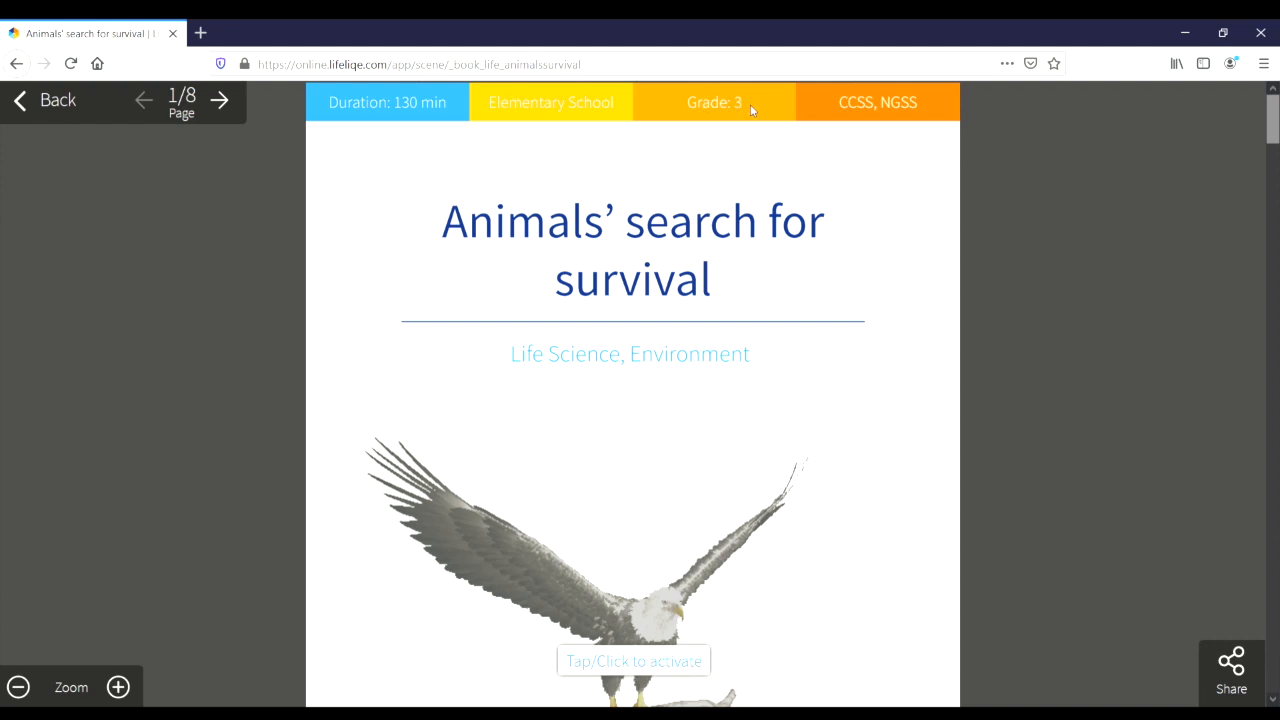
{"action": "mouse_move", "coordinate": [416, 268]}
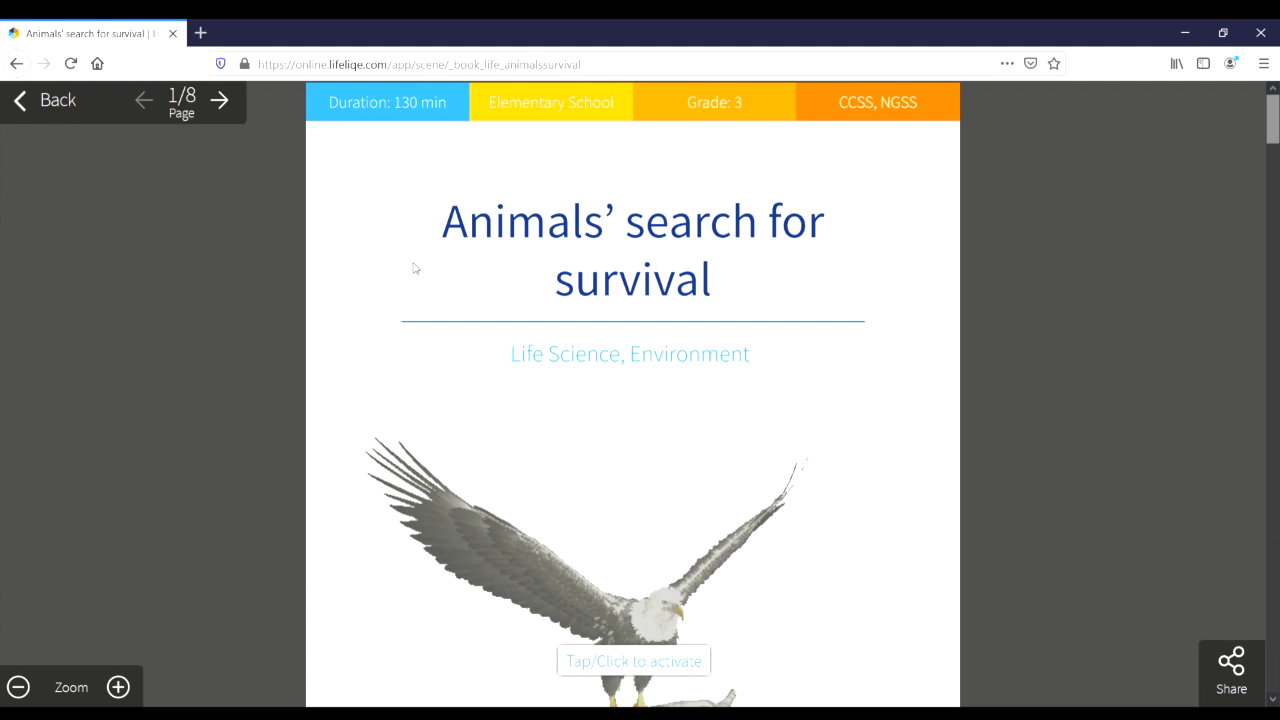
{"action": "scroll", "scroll_direction": "down", "scroll_amount": 3}
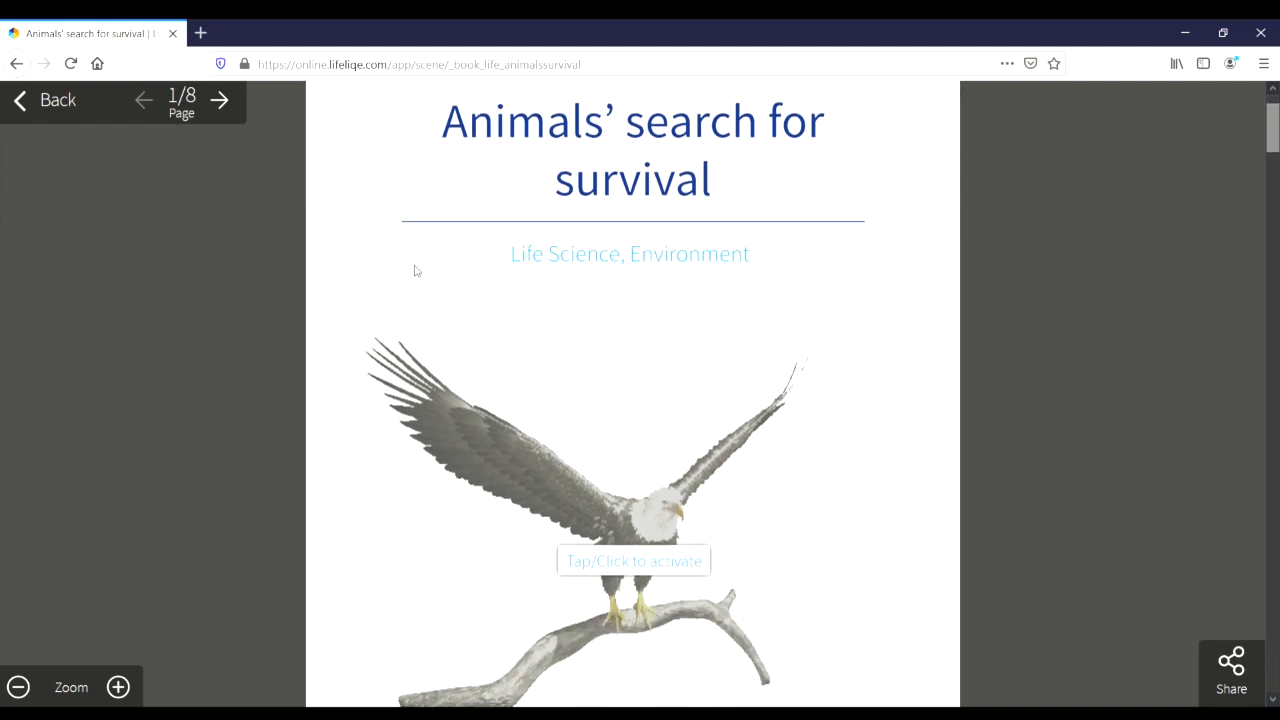
{"action": "scroll", "scroll_direction": "down", "scroll_amount": 3}
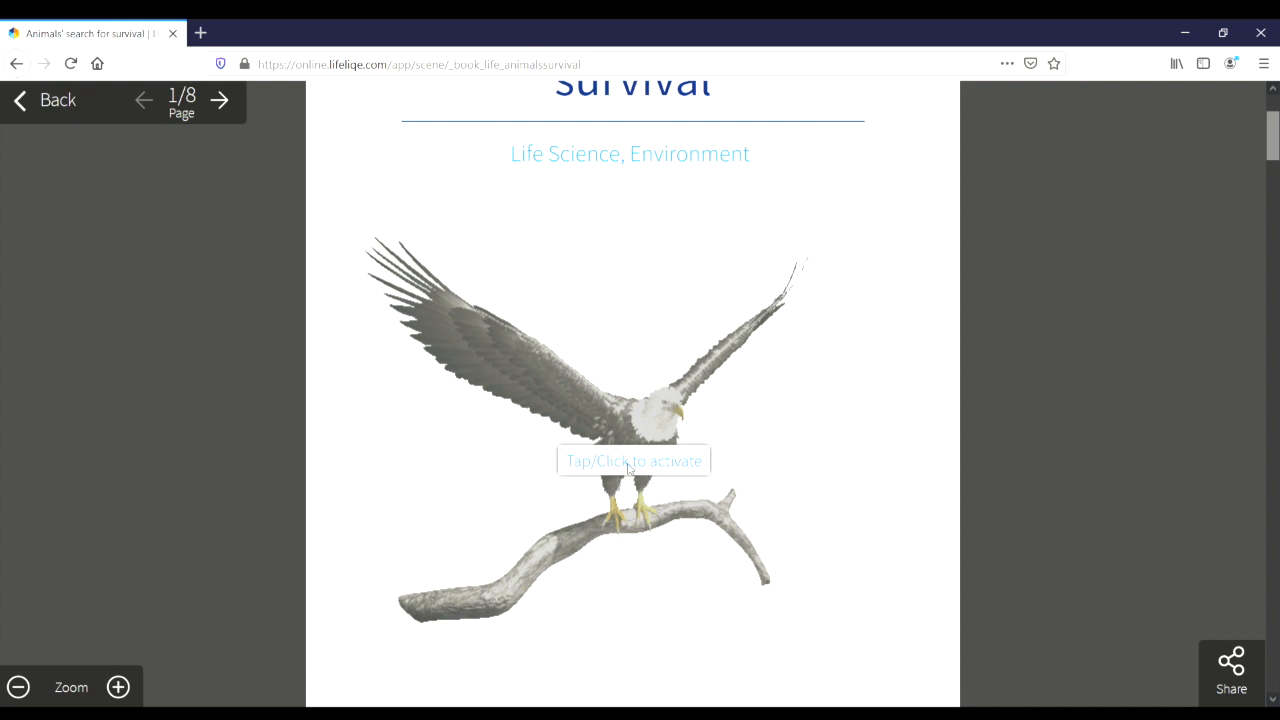
{"action": "left_click", "coordinate": [632, 460]}
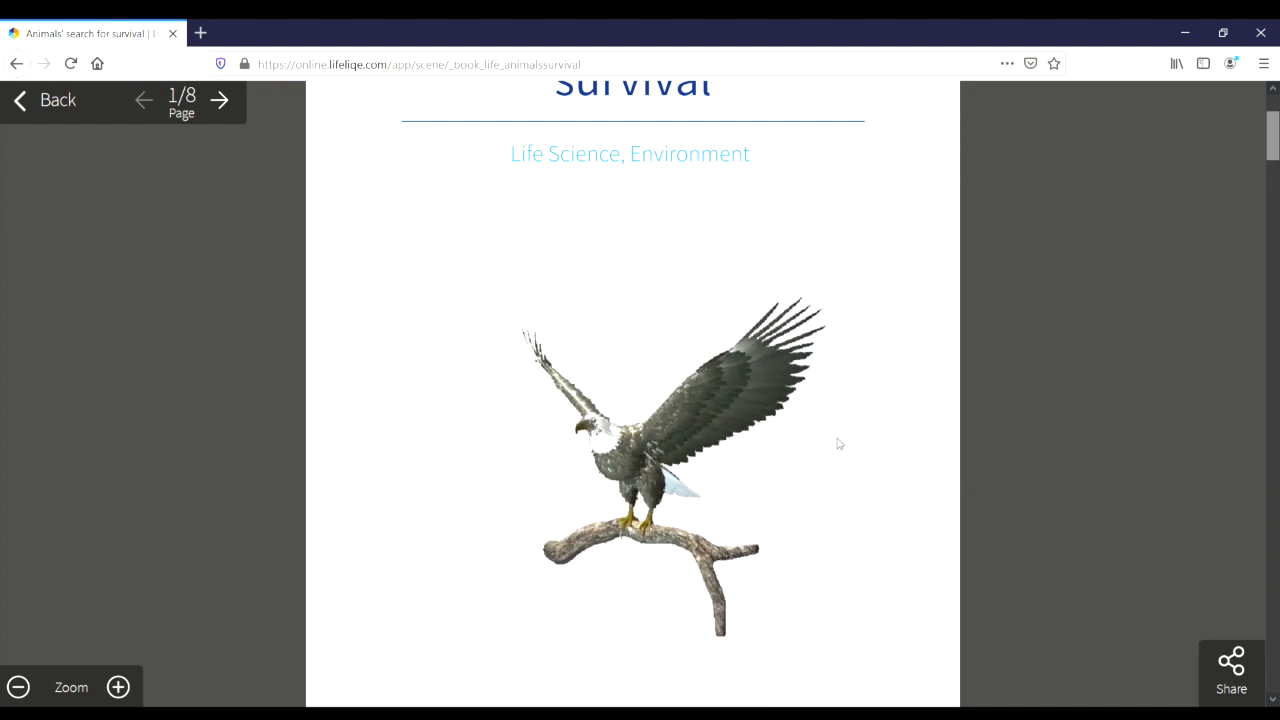
{"action": "scroll", "scroll_direction": "down", "scroll_amount": 3}
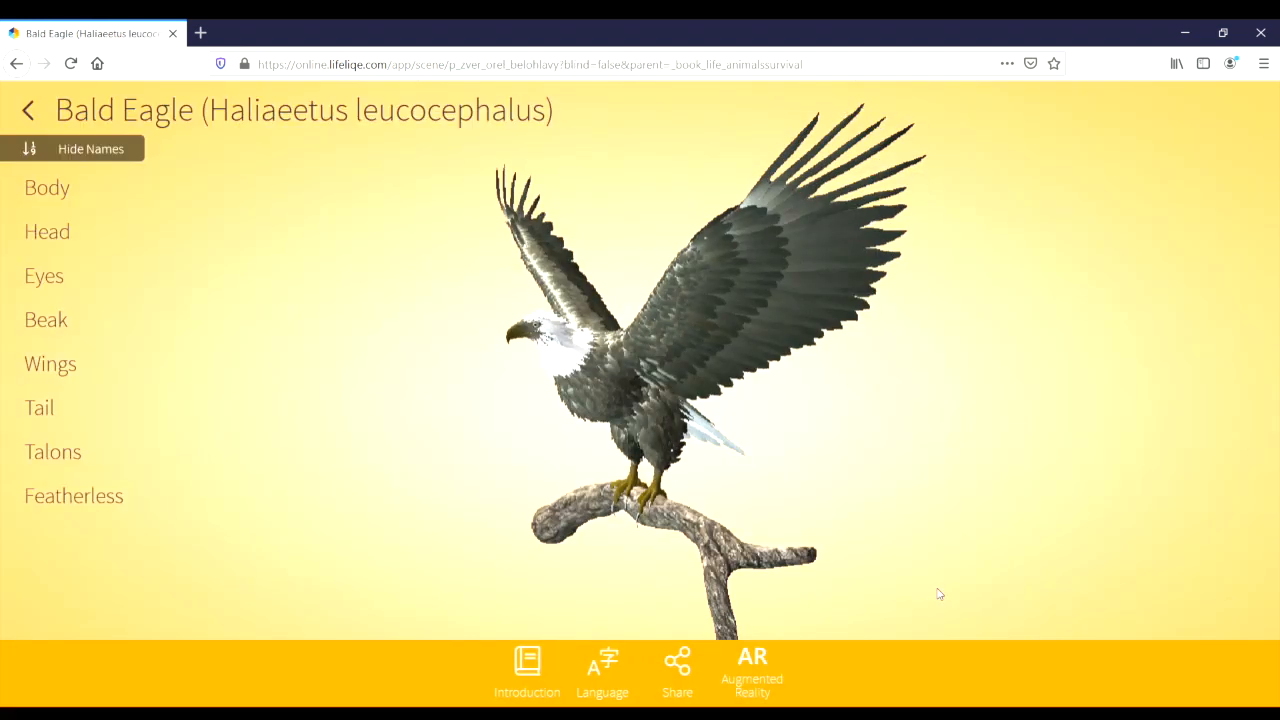
{"action": "mouse_move", "coordinate": [216, 318]}
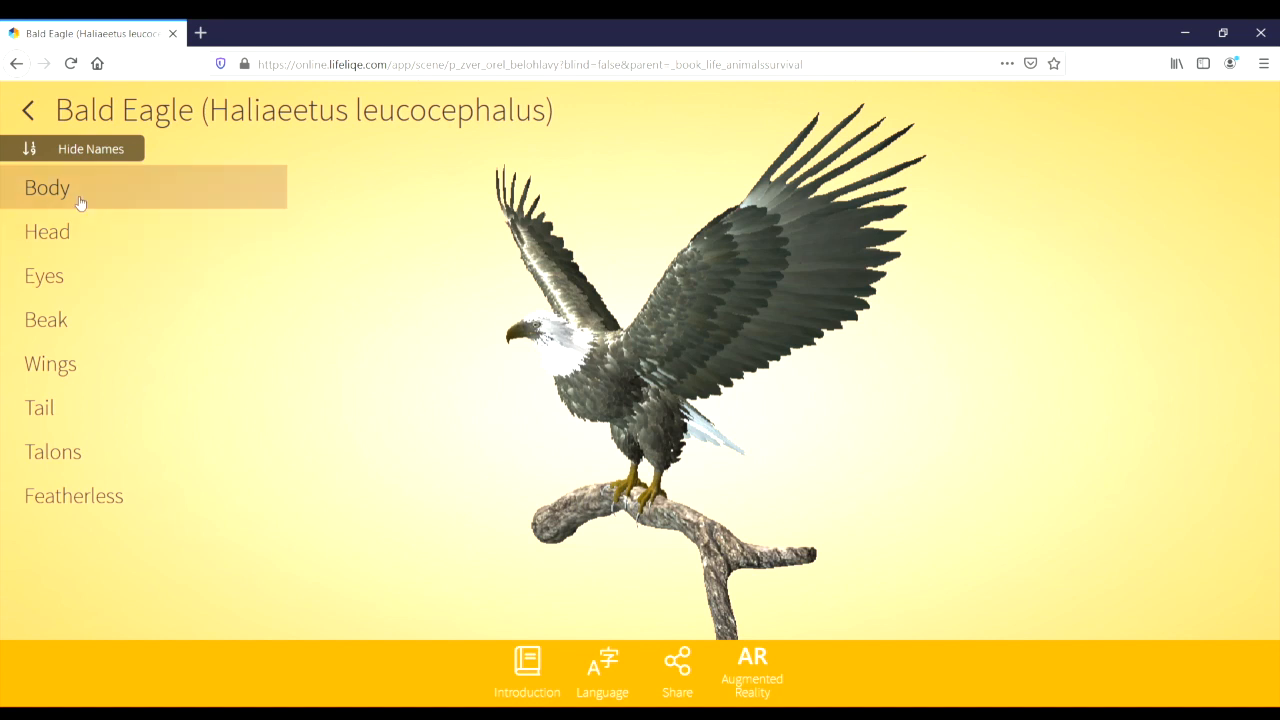
Step: Highlight the eagle's Body, Head and Beak, read its Introduction, then close it
{"action": "left_click", "coordinate": [76, 188]}
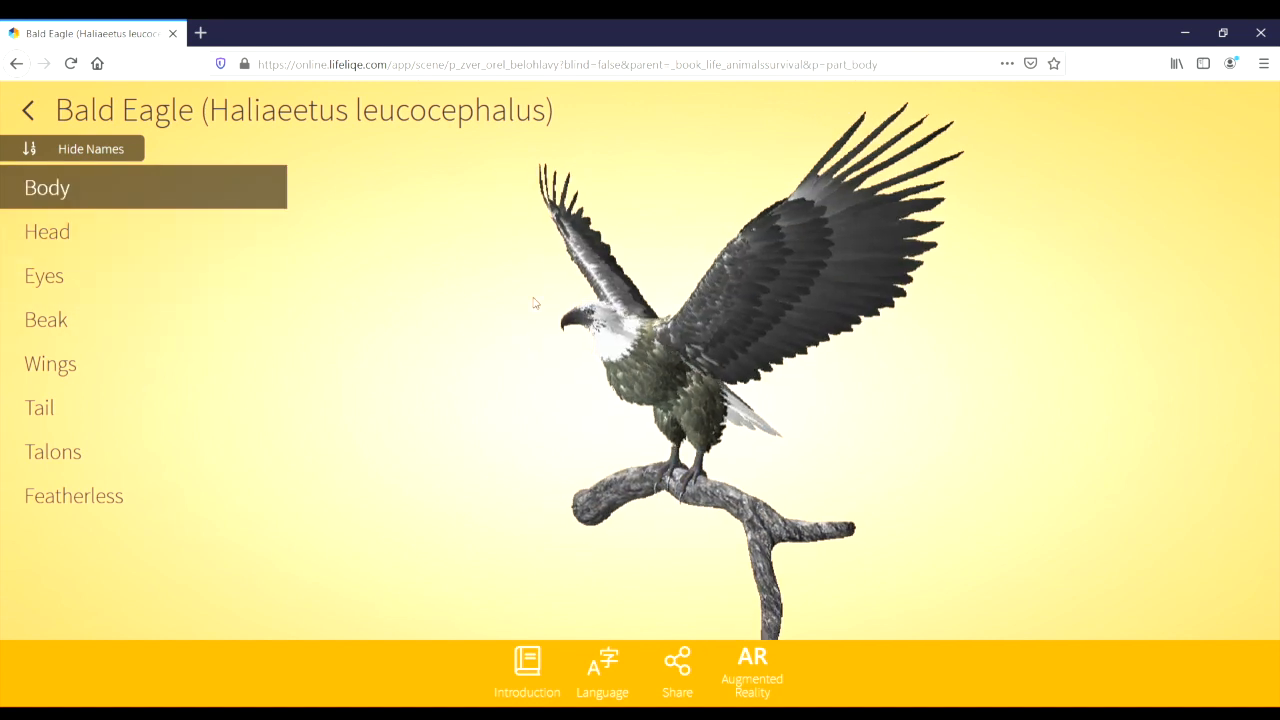
{"action": "left_click", "coordinate": [48, 232]}
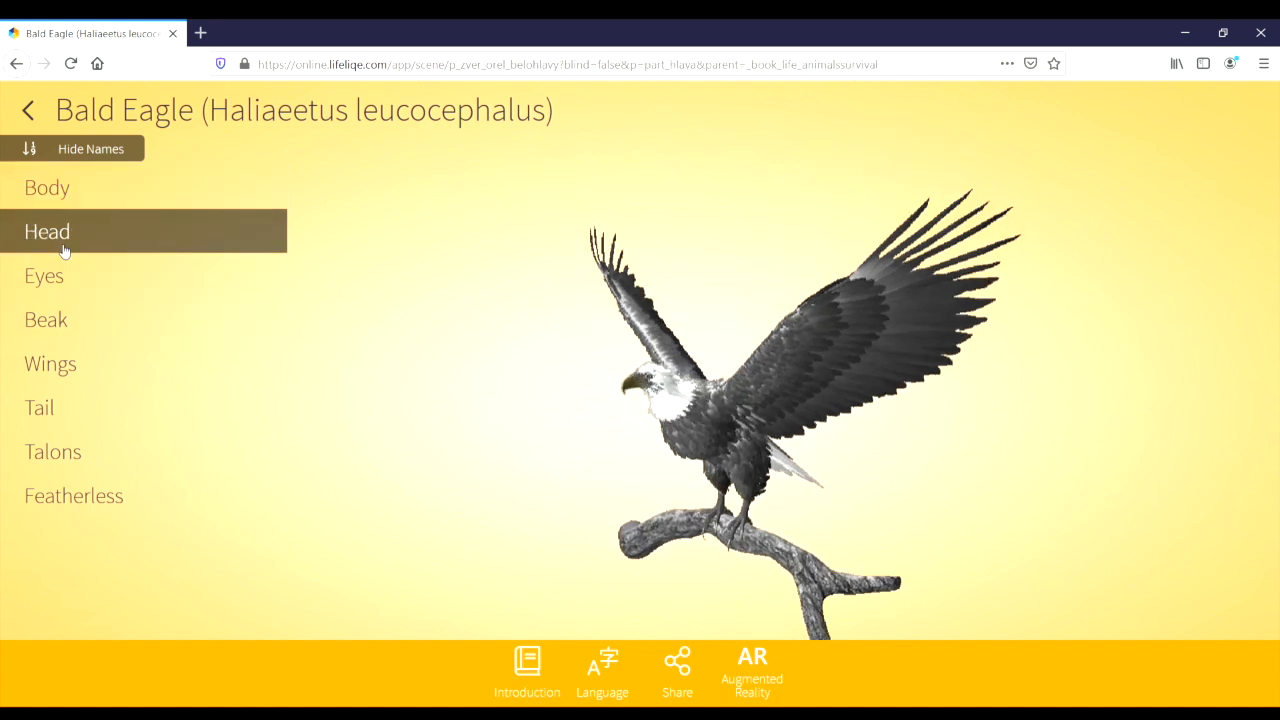
{"action": "left_click", "coordinate": [46, 320]}
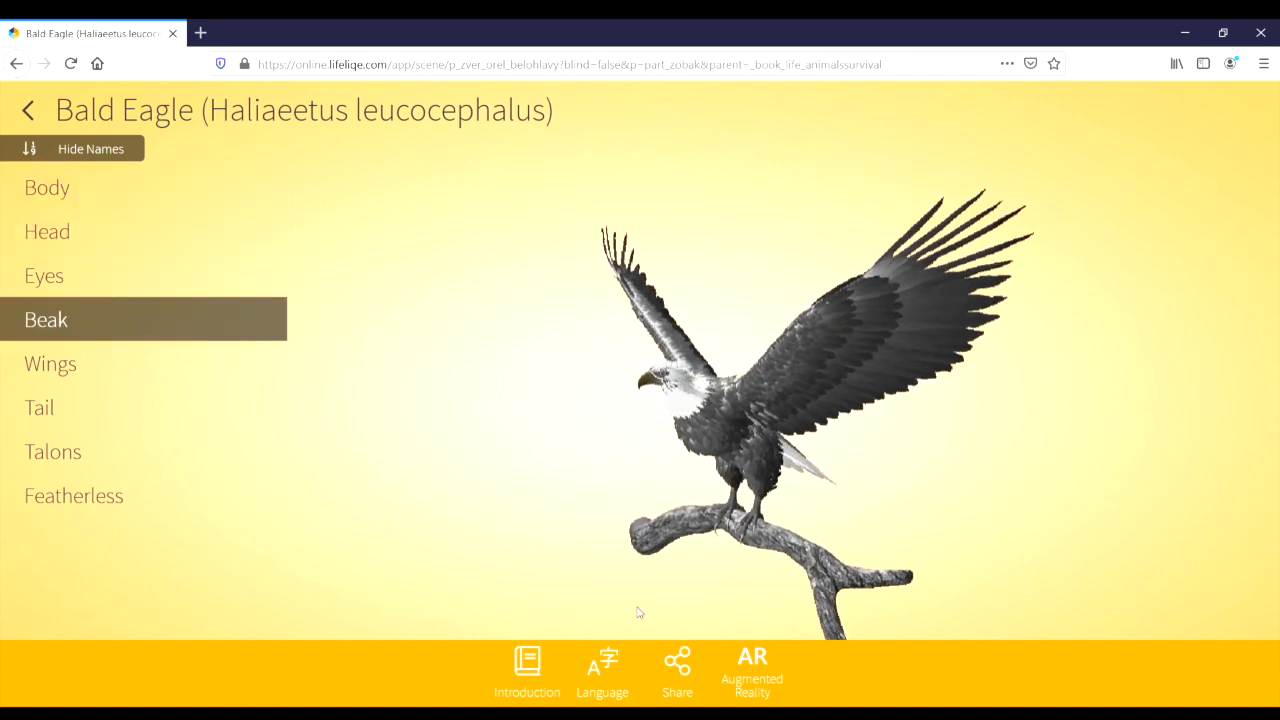
{"action": "left_click", "coordinate": [528, 672]}
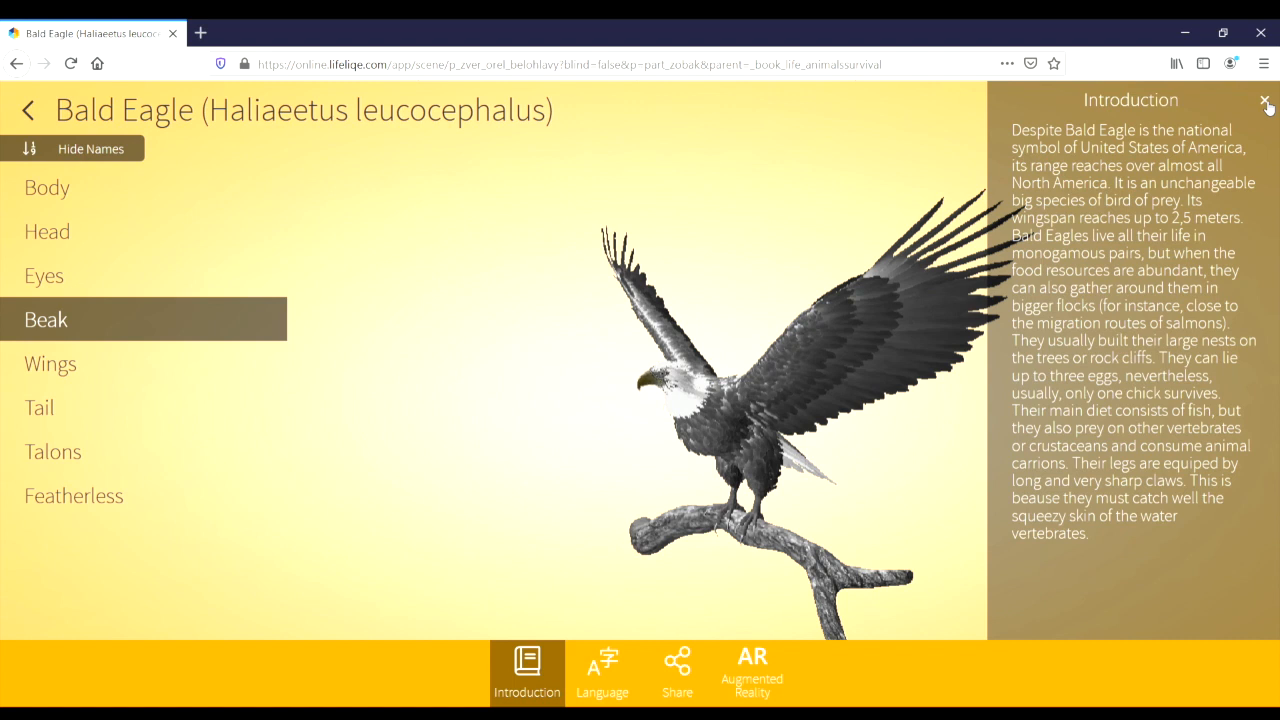
{"action": "left_click", "coordinate": [1264, 100]}
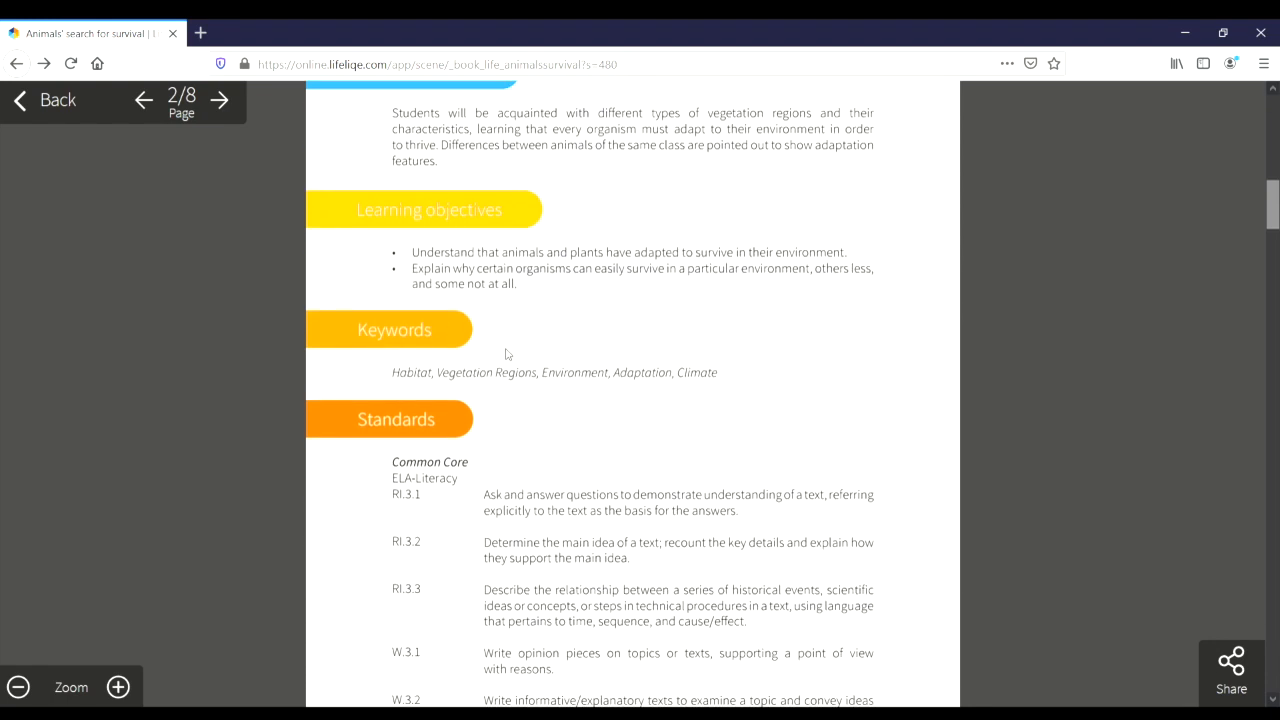
Step: Page through the lesson plan down to page 6 of 8 on vegetation regions
{"action": "scroll", "scroll_direction": "down", "scroll_amount": 3}
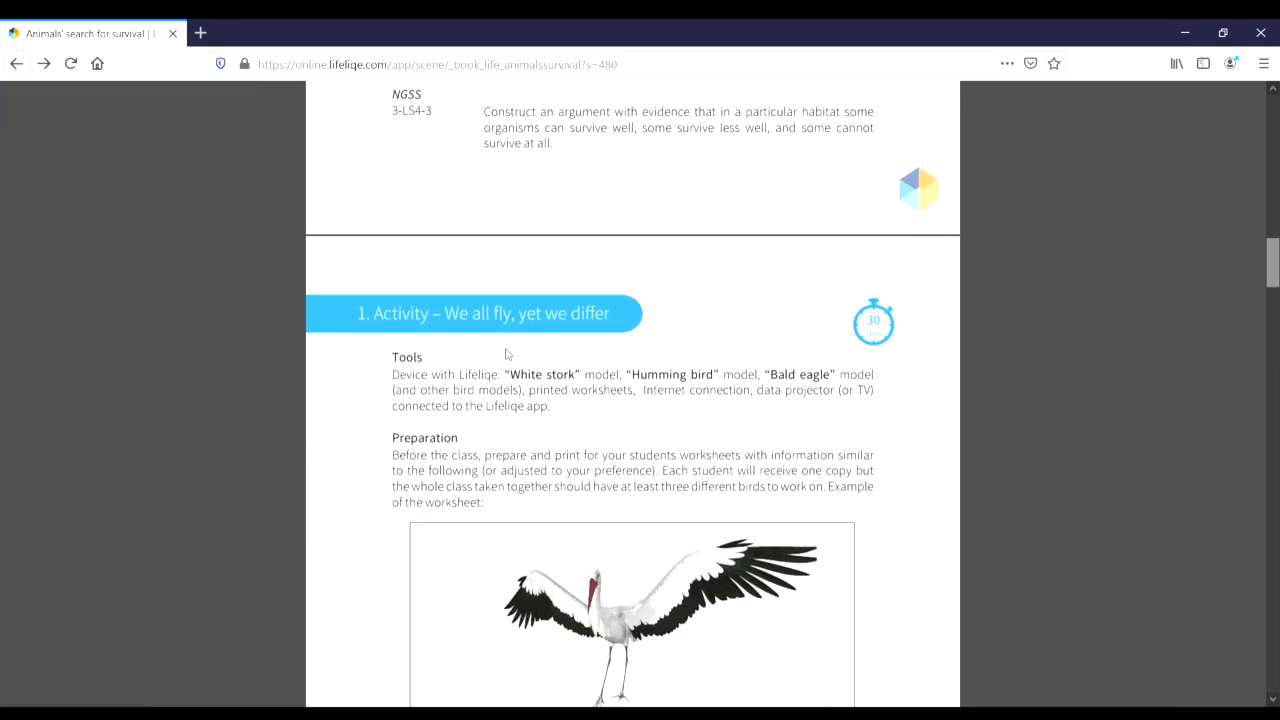
{"action": "scroll", "scroll_direction": "down", "scroll_amount": 3}
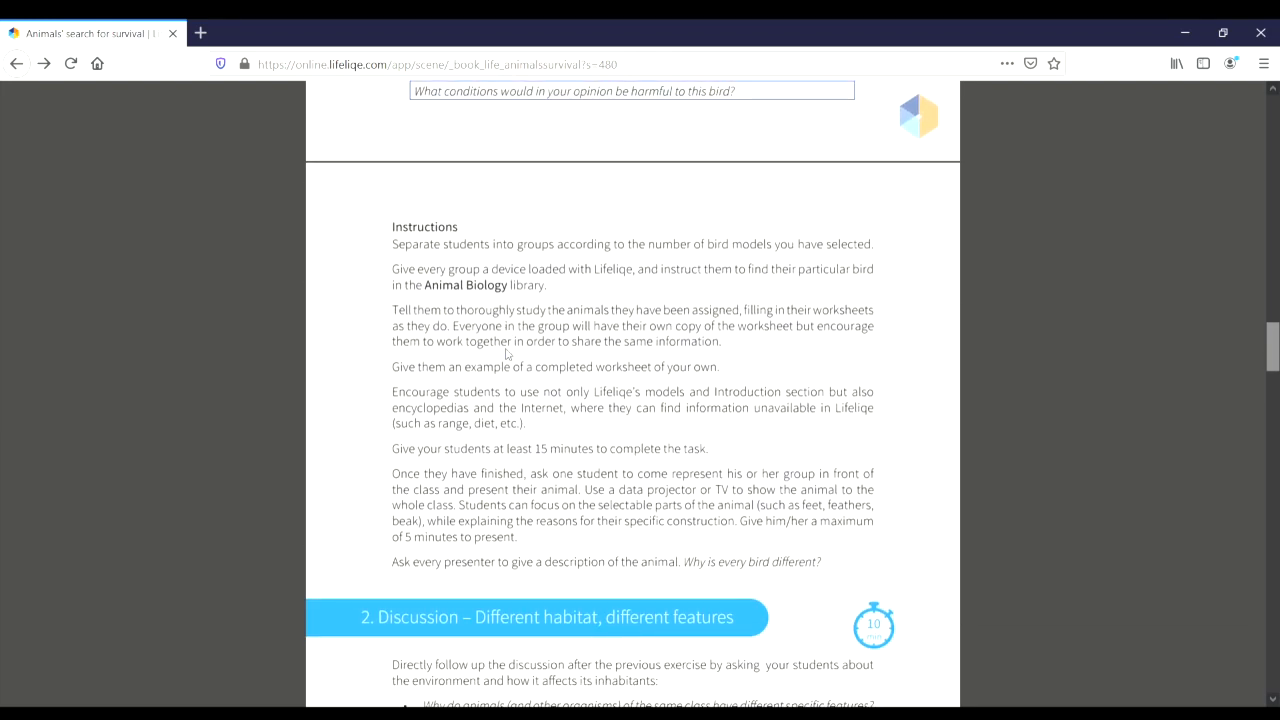
{"action": "scroll", "scroll_direction": "down", "scroll_amount": 3}
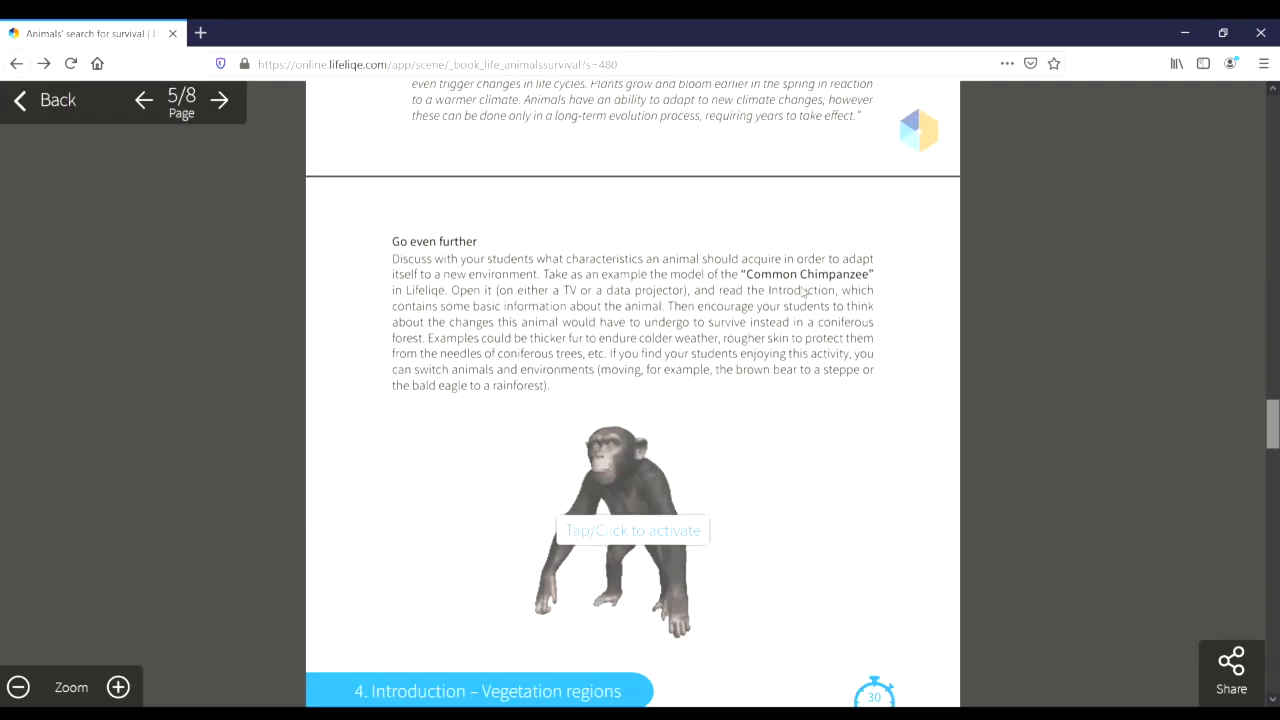
{"action": "left_click", "coordinate": [220, 100]}
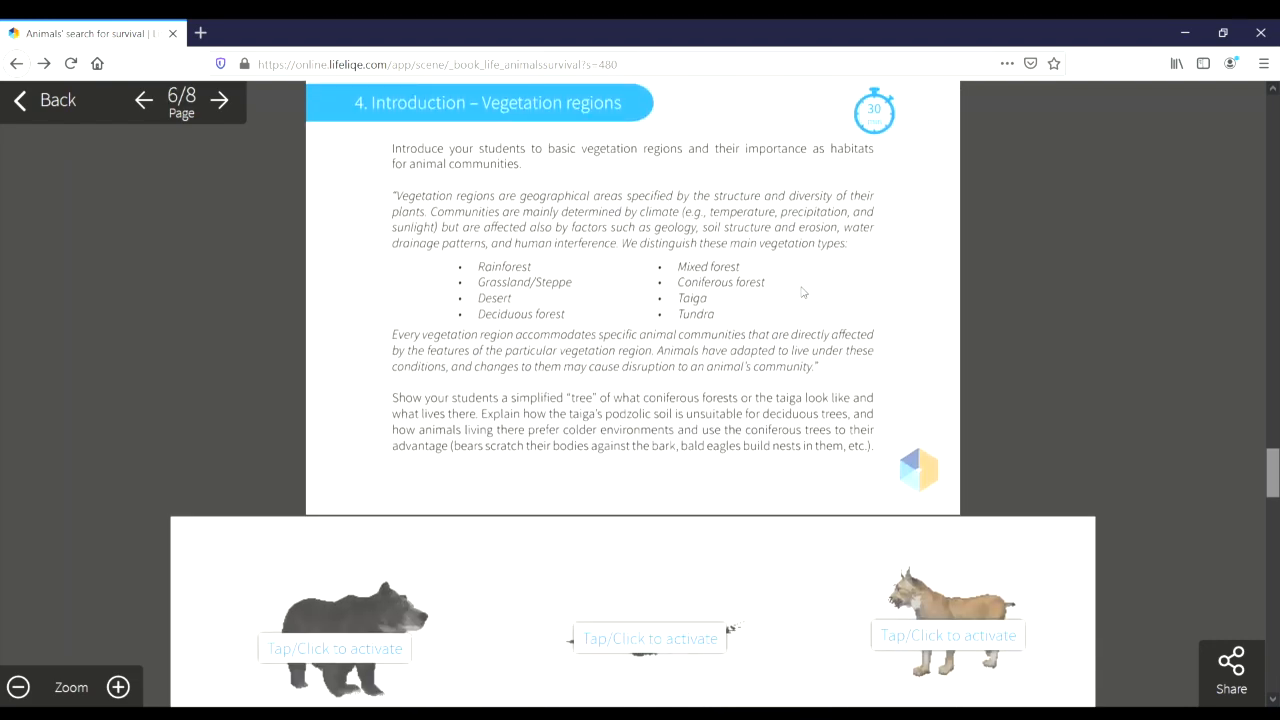
{"action": "scroll", "scroll_direction": "down", "scroll_amount": 3}
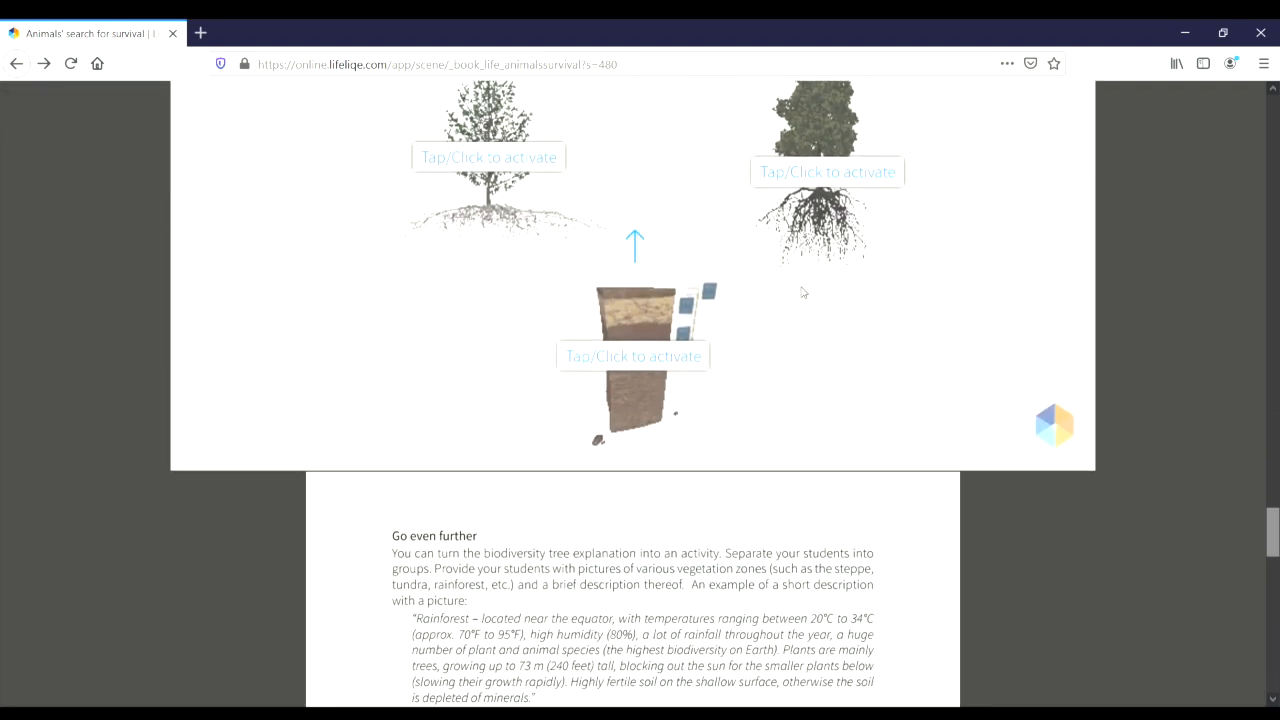
{"action": "scroll", "scroll_direction": "down", "scroll_amount": 3}
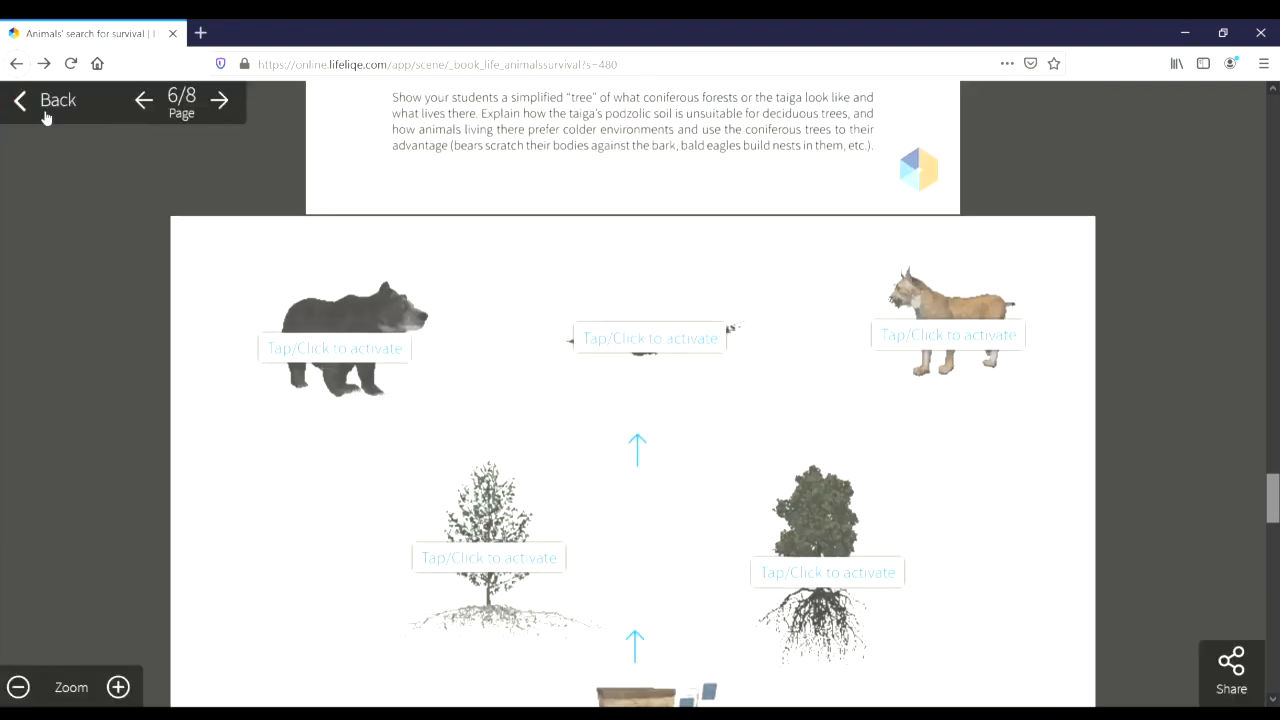
Step: Return to the lesson list, peek at the Grade filter, then go to Interactive 3D
{"action": "left_click", "coordinate": [56, 100]}
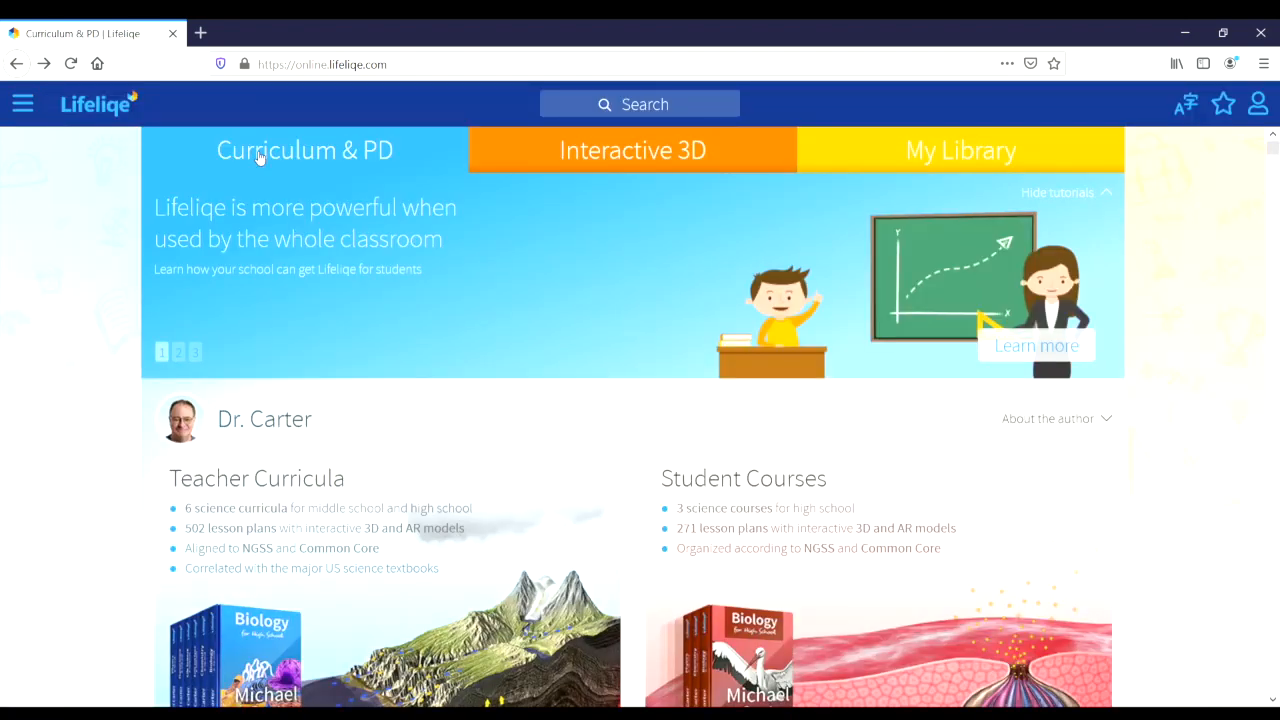
{"action": "mouse_move", "coordinate": [536, 168]}
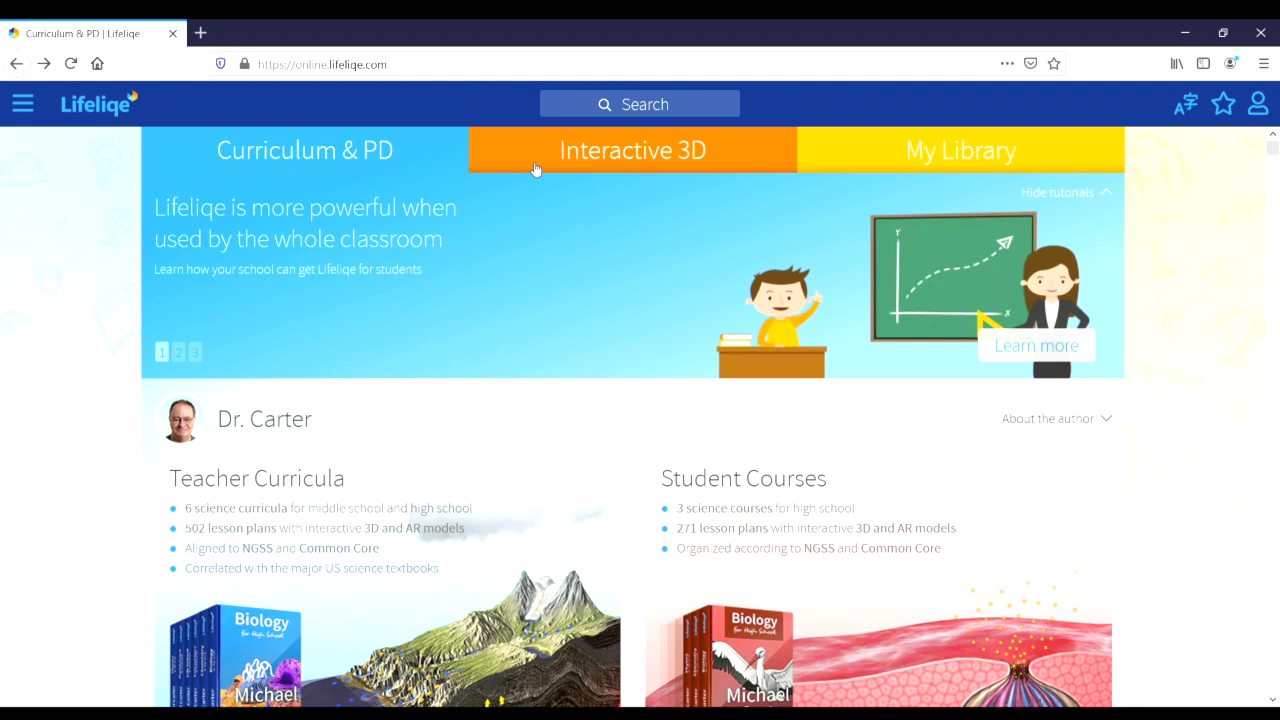
{"action": "mouse_move", "coordinate": [10, 200]}
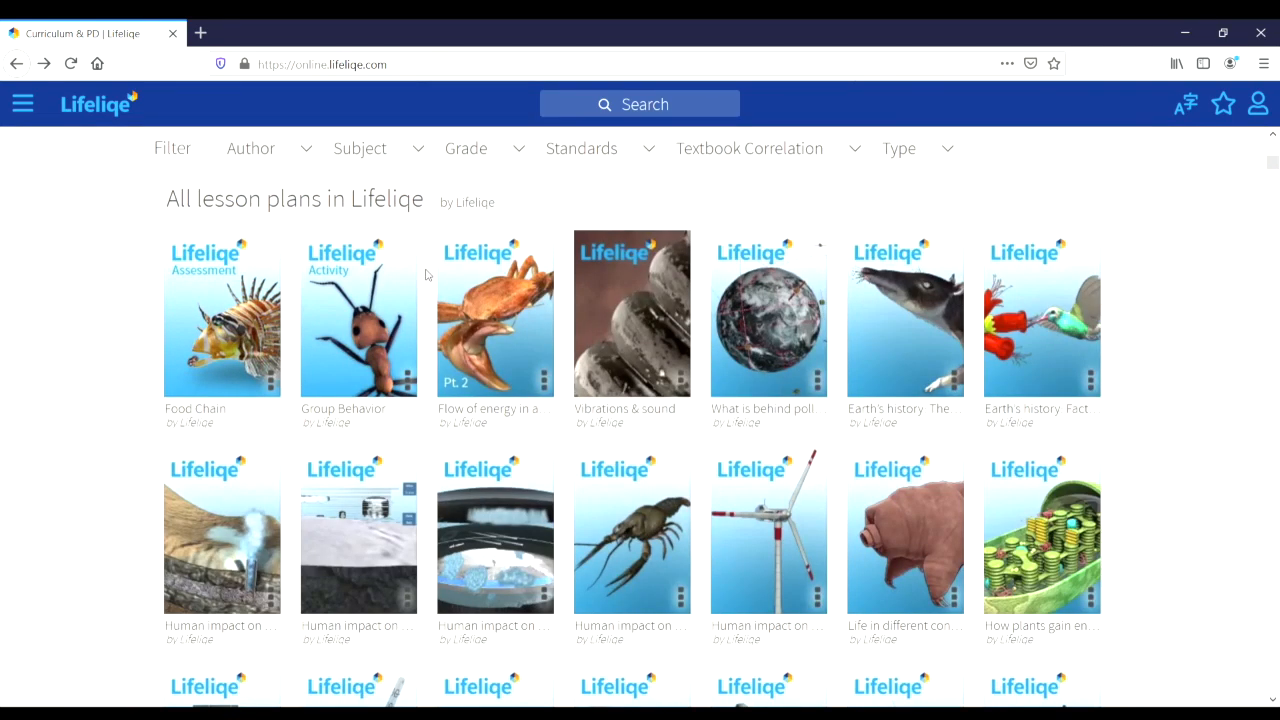
{"action": "left_click", "coordinate": [464, 148]}
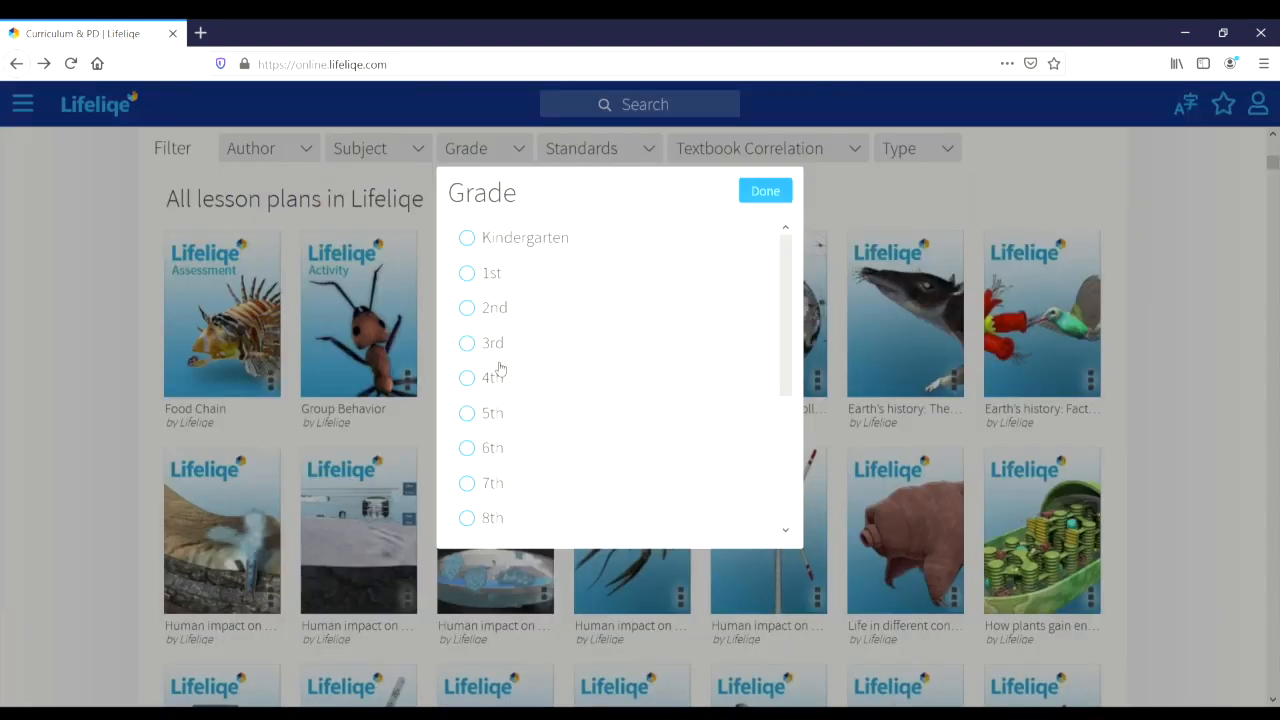
{"action": "left_click", "coordinate": [468, 342]}
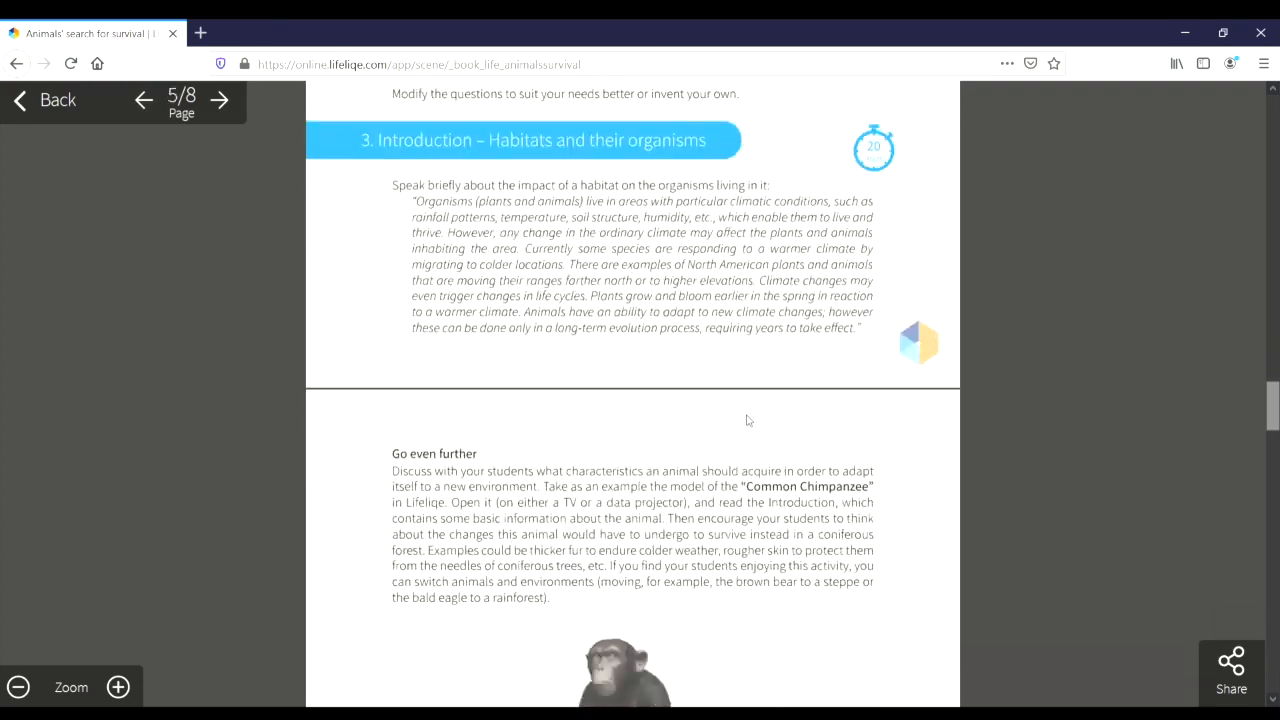
{"action": "left_click", "coordinate": [220, 100]}
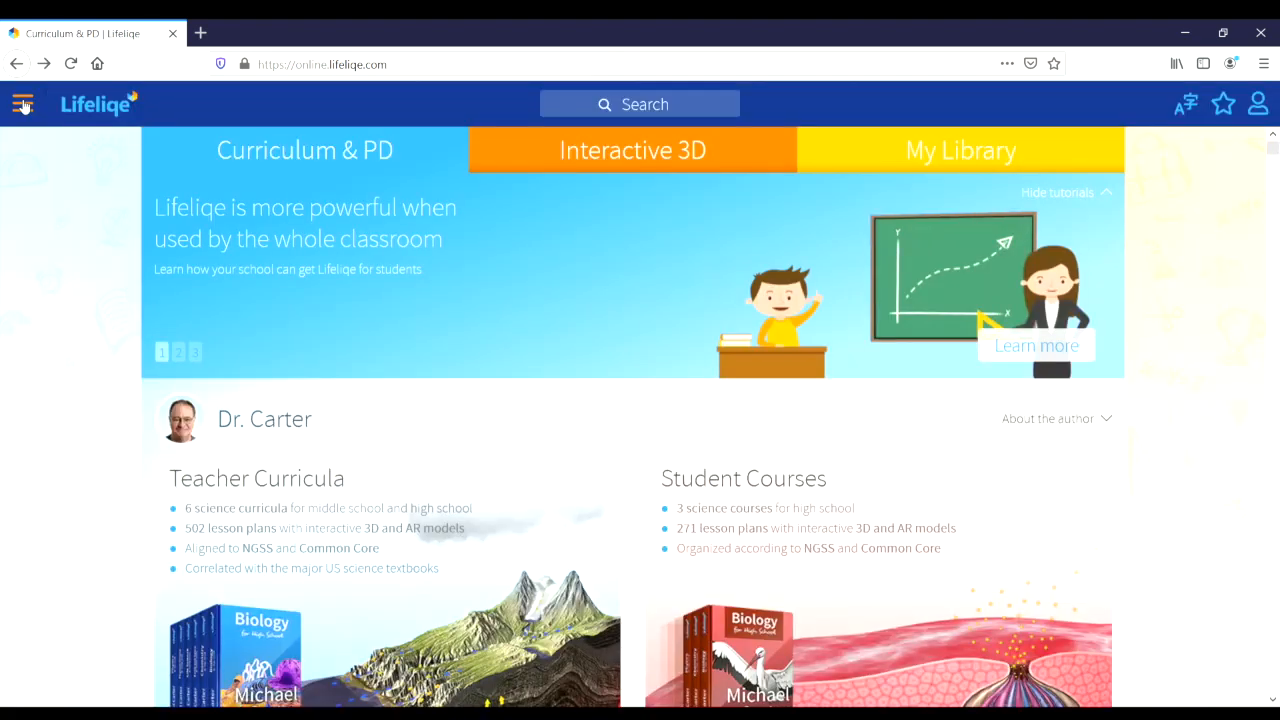
{"action": "mouse_move", "coordinate": [534, 156]}
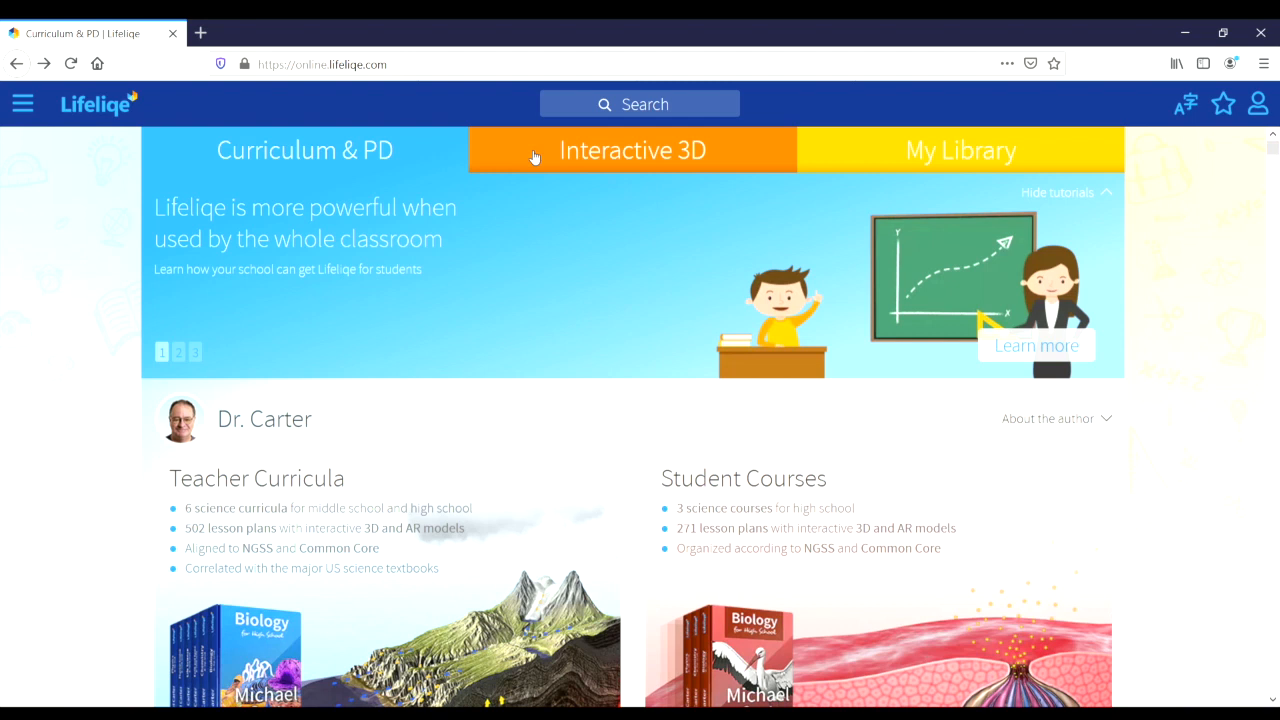
{"action": "left_click", "coordinate": [632, 150]}
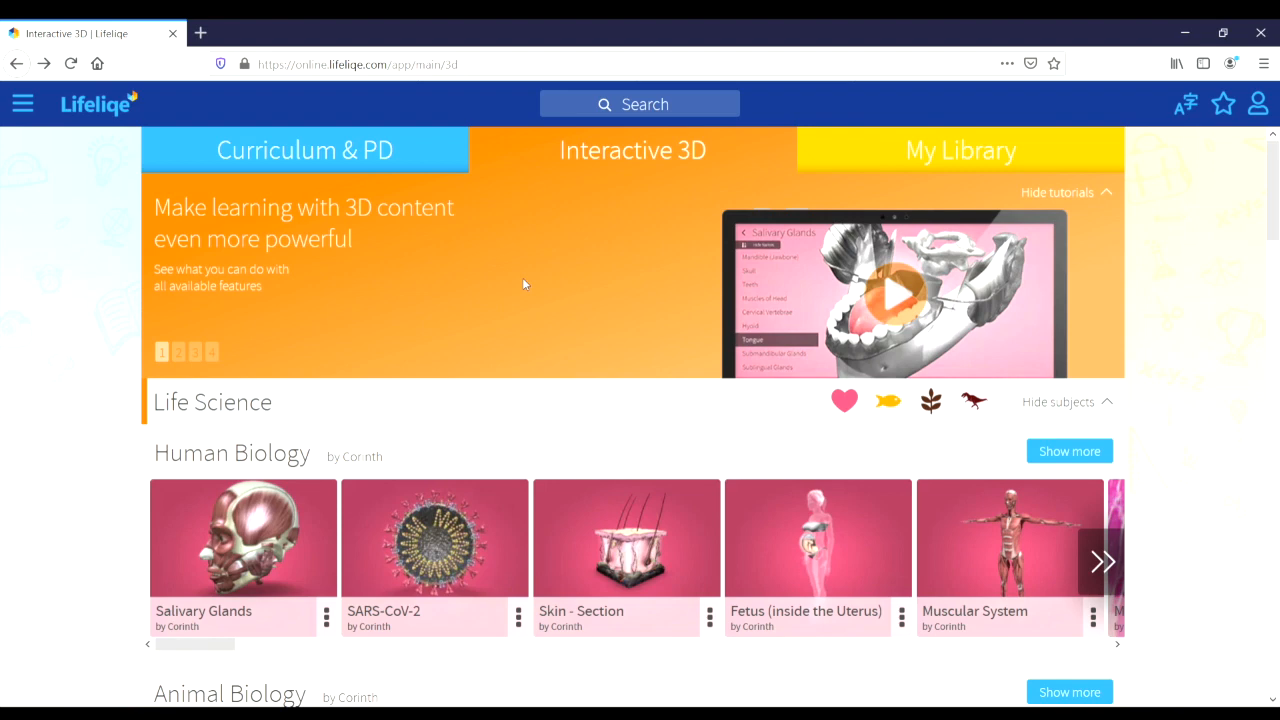
Step: Browse the Interactive 3D catalogue down to Paleontology and select Stegosaurus
{"action": "scroll", "scroll_direction": "down", "scroll_amount": 3}
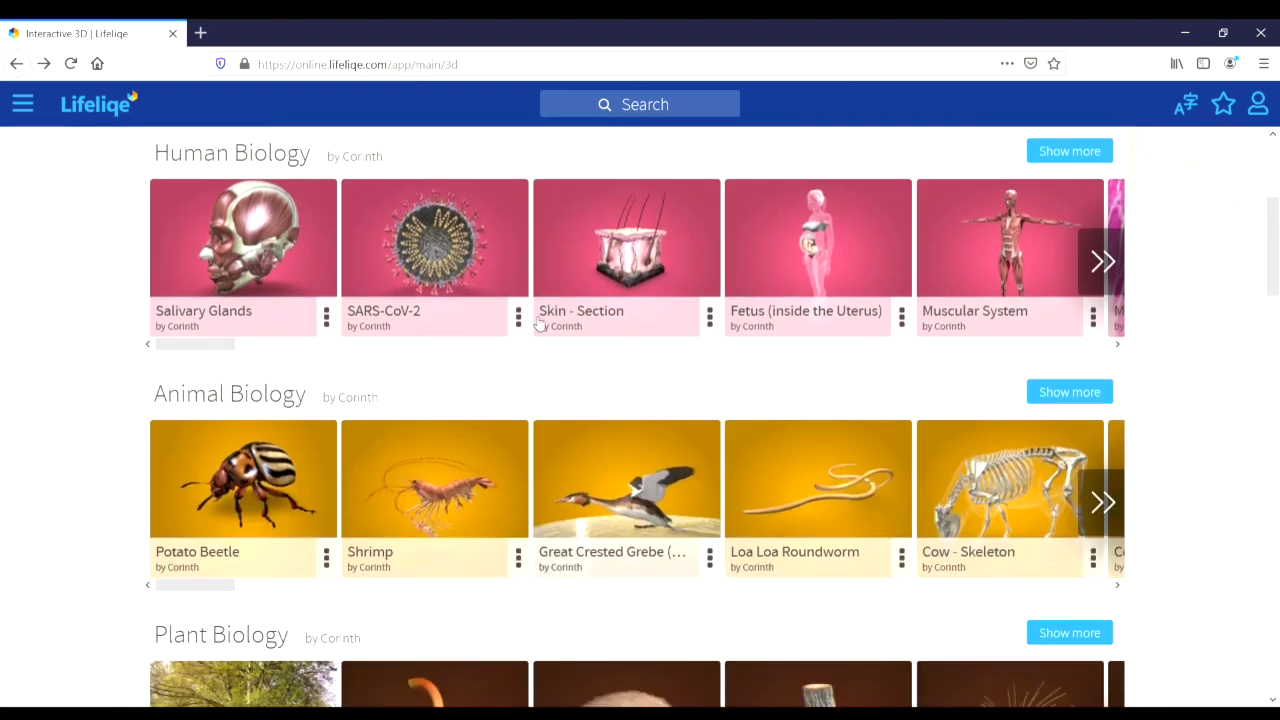
{"action": "scroll", "scroll_direction": "down", "scroll_amount": 3}
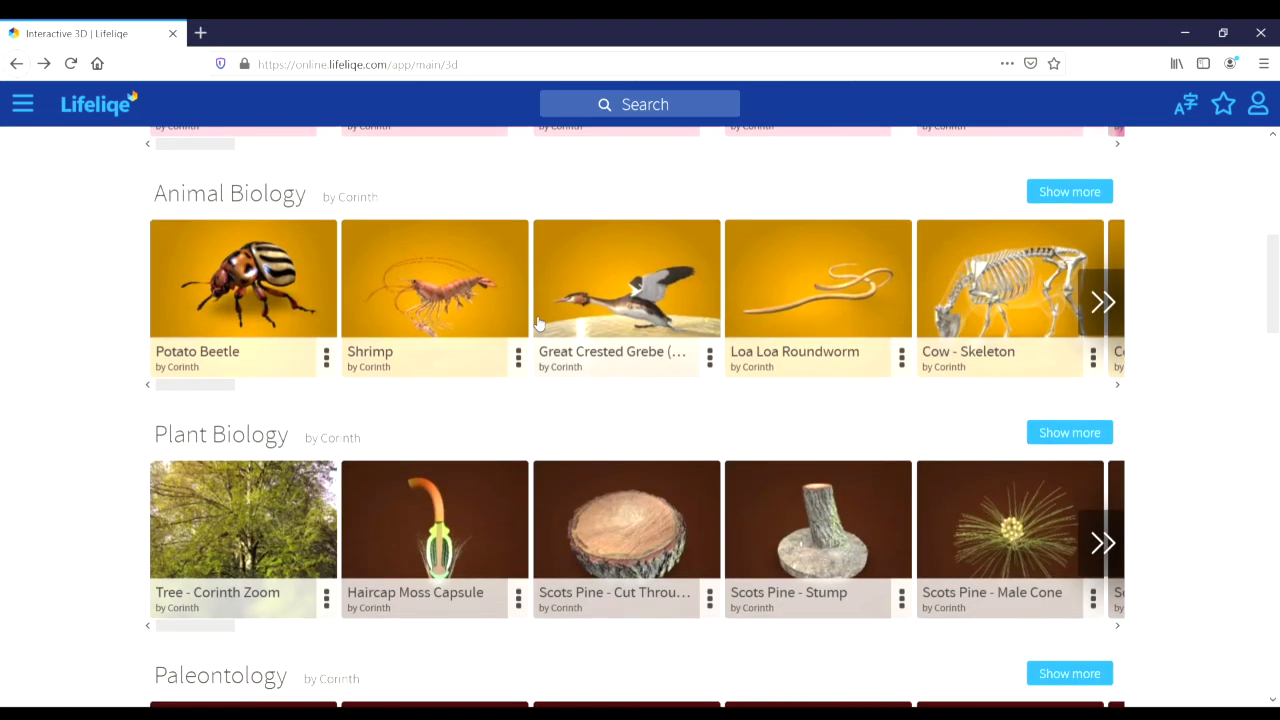
{"action": "scroll", "scroll_direction": "down", "scroll_amount": 3}
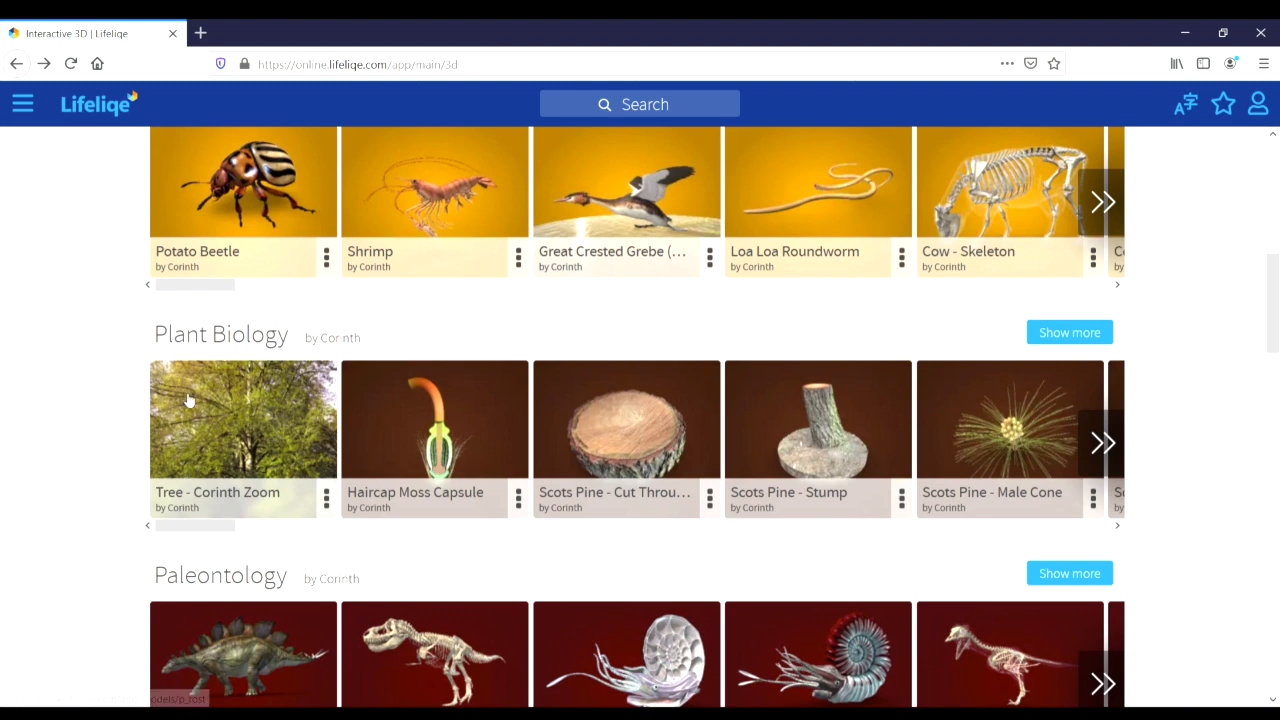
{"action": "scroll", "scroll_direction": "down", "scroll_amount": 3}
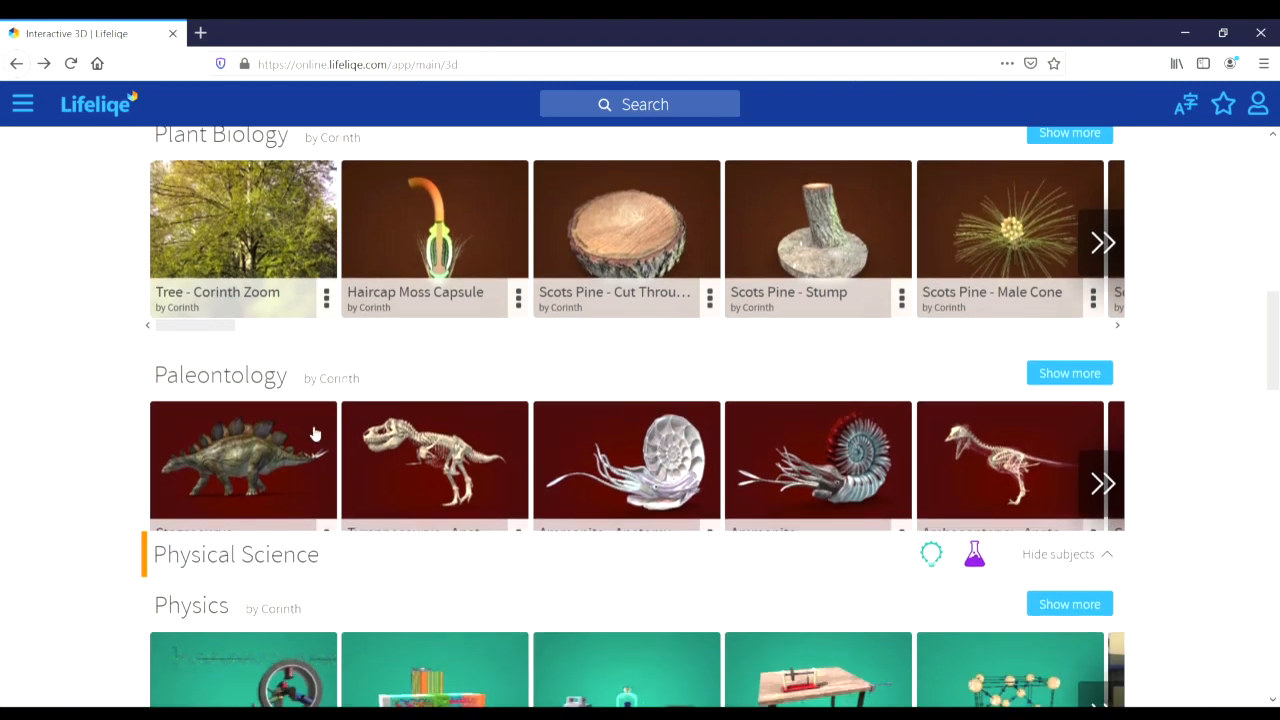
{"action": "left_click", "coordinate": [244, 456]}
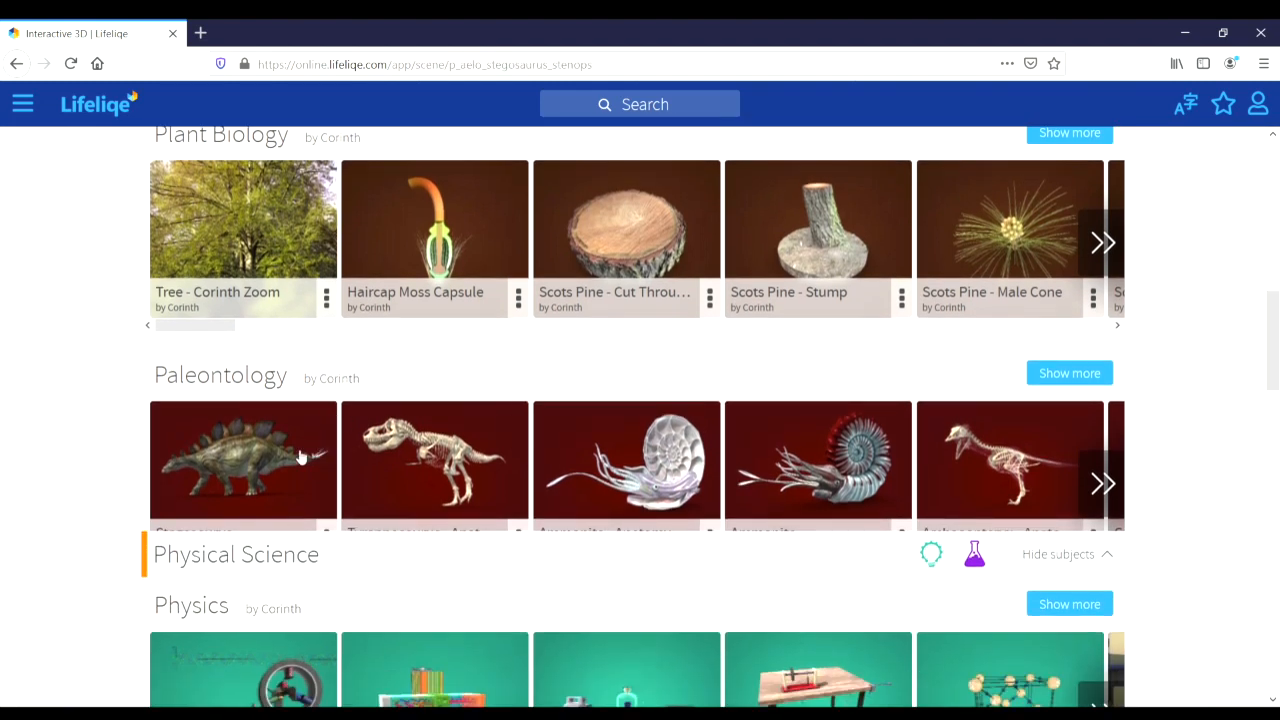
Step: Load the Stegosaurus model and inspect its first two parts with numbered labels, then names
{"action": "left_click", "coordinate": [242, 464]}
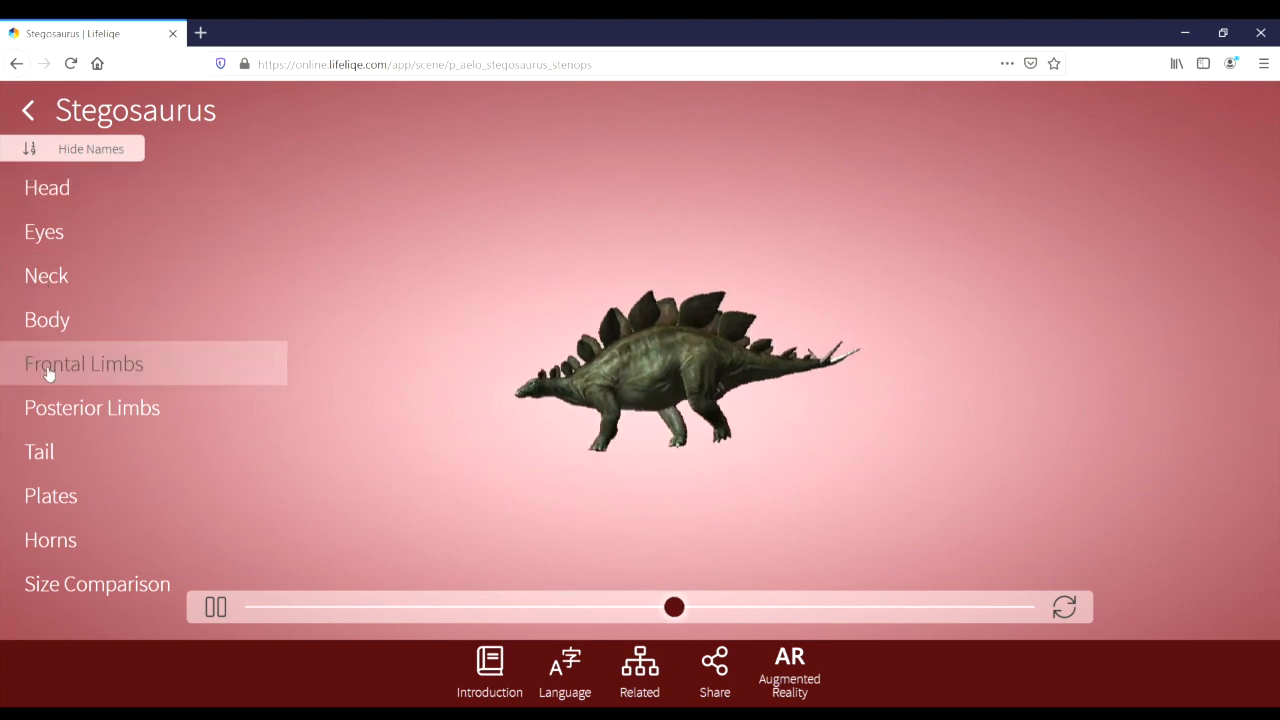
{"action": "left_click", "coordinate": [90, 148]}
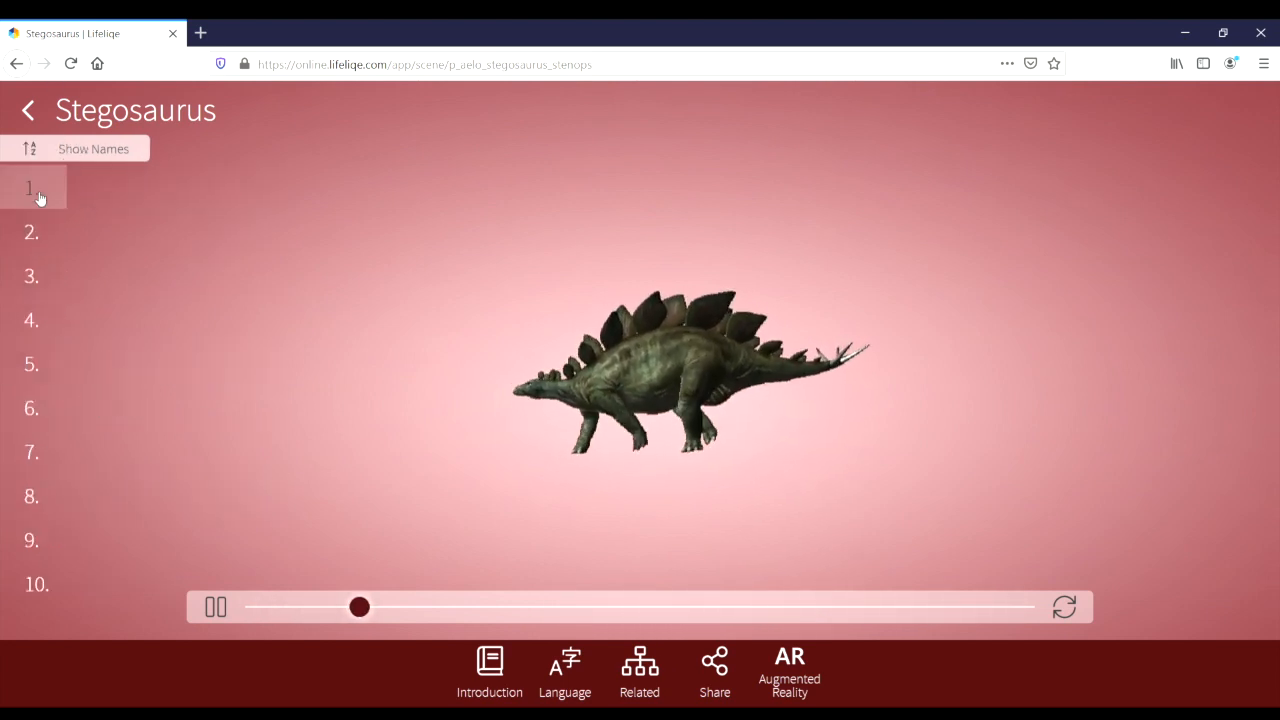
{"action": "left_click", "coordinate": [32, 276]}
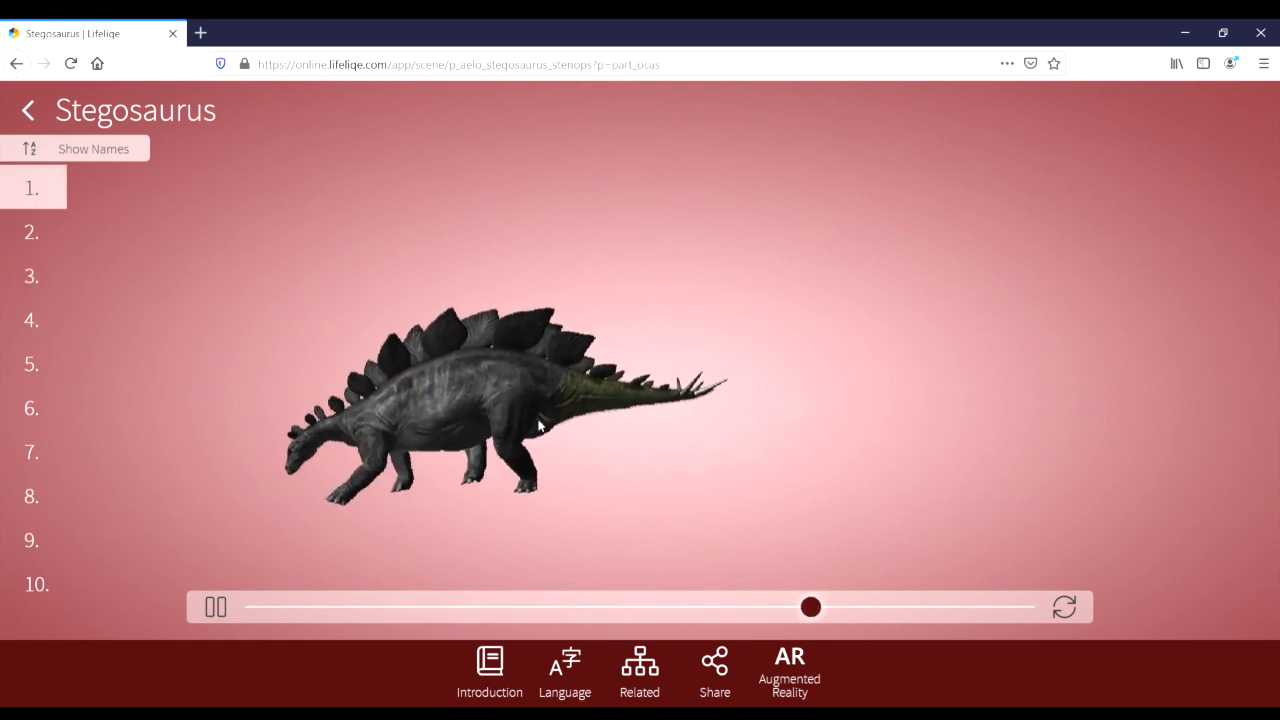
{"action": "left_click", "coordinate": [32, 232]}
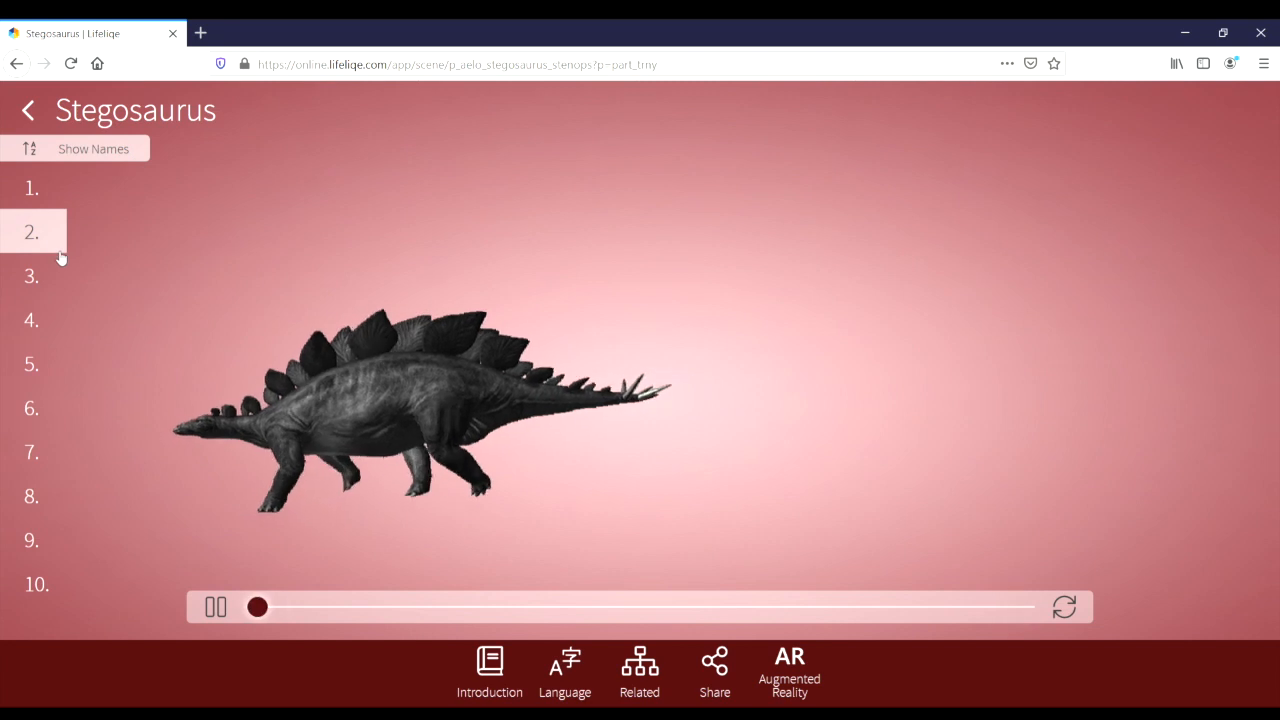
{"action": "left_click", "coordinate": [92, 148]}
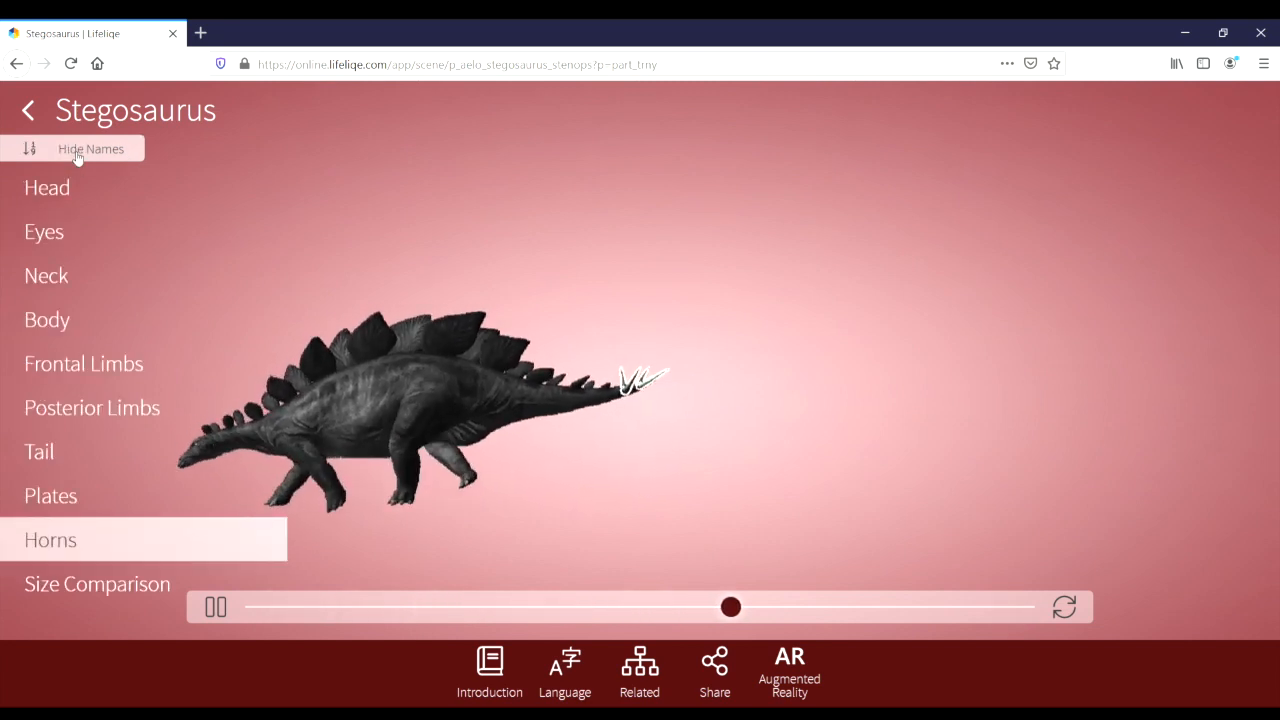
Step: Read the Stegosaurus Introduction and list its related models such as Archaeopteryx
{"action": "left_click", "coordinate": [488, 672]}
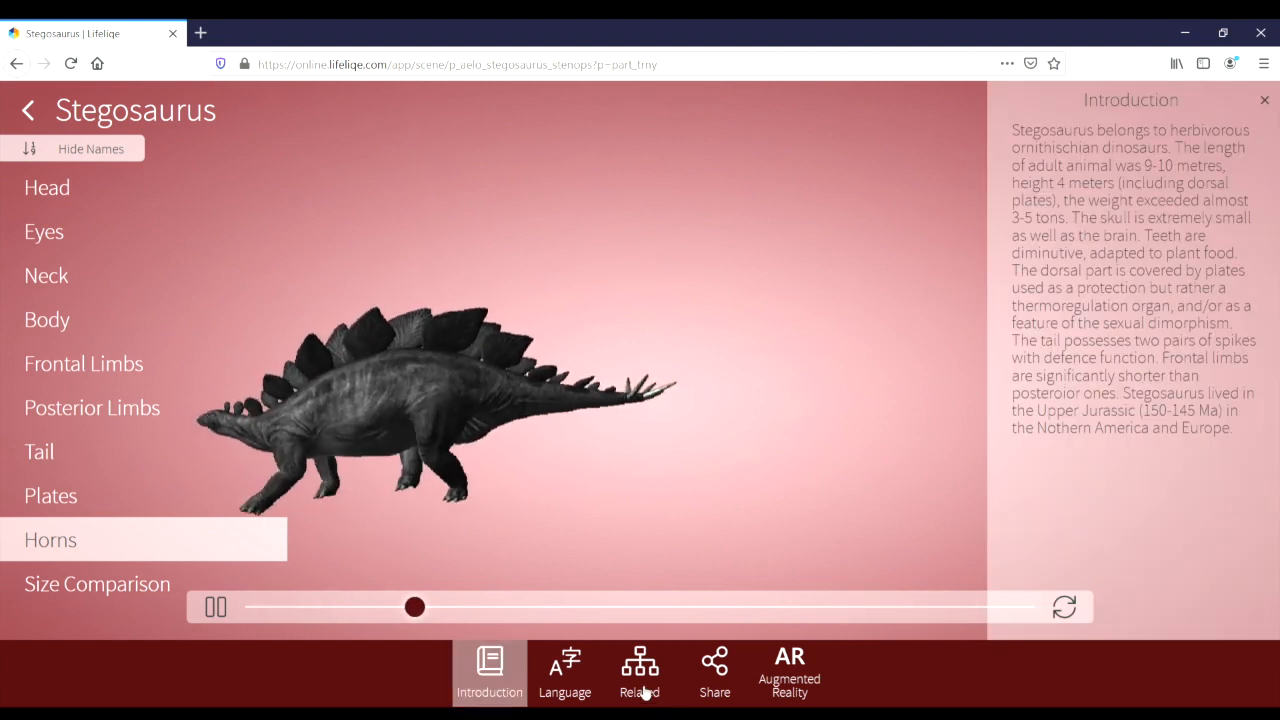
{"action": "left_click", "coordinate": [640, 672]}
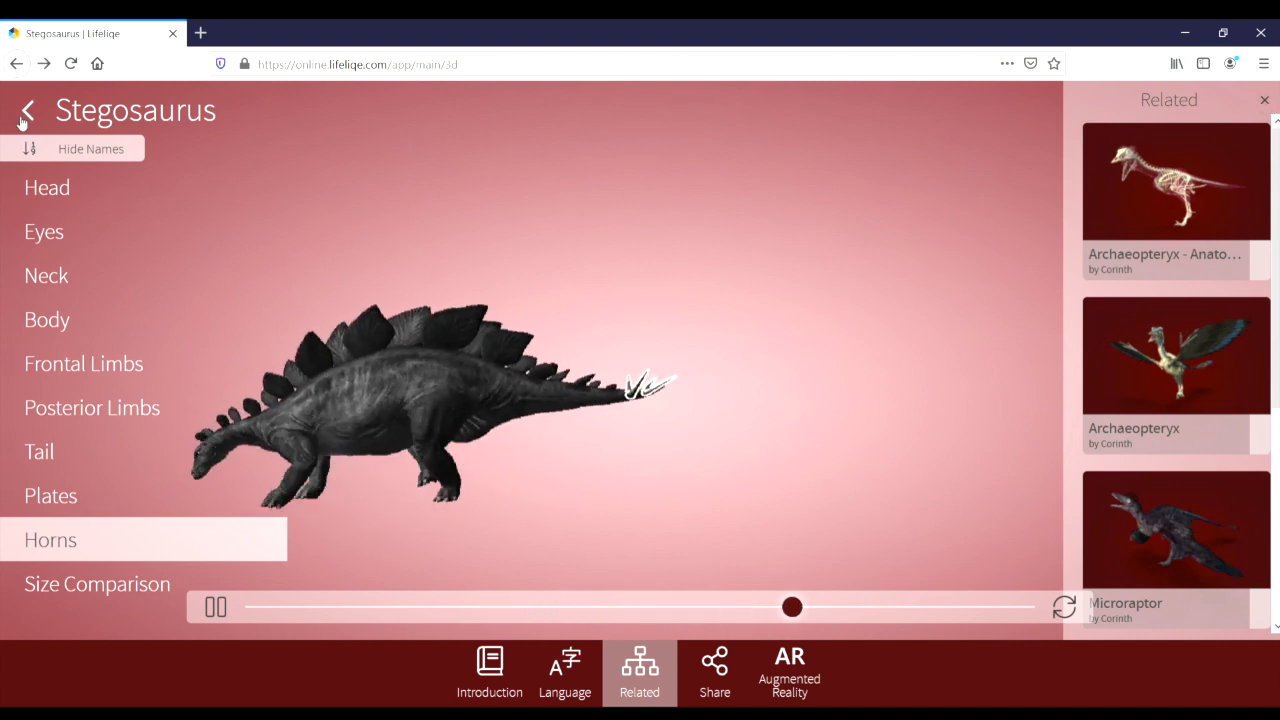
Step: Return to the Interactive 3D catalogue and open the Scots Pine trunk cross-section model
{"action": "left_click", "coordinate": [26, 110]}
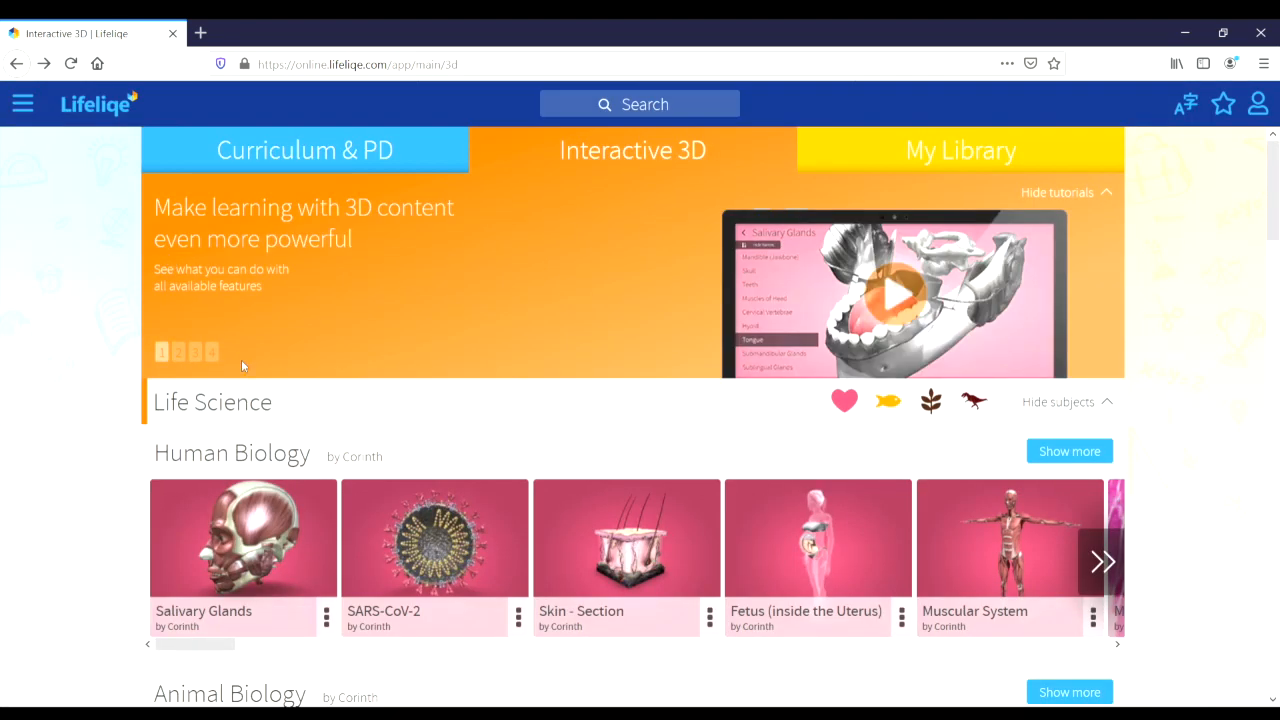
{"action": "scroll", "scroll_direction": "down", "scroll_amount": 3}
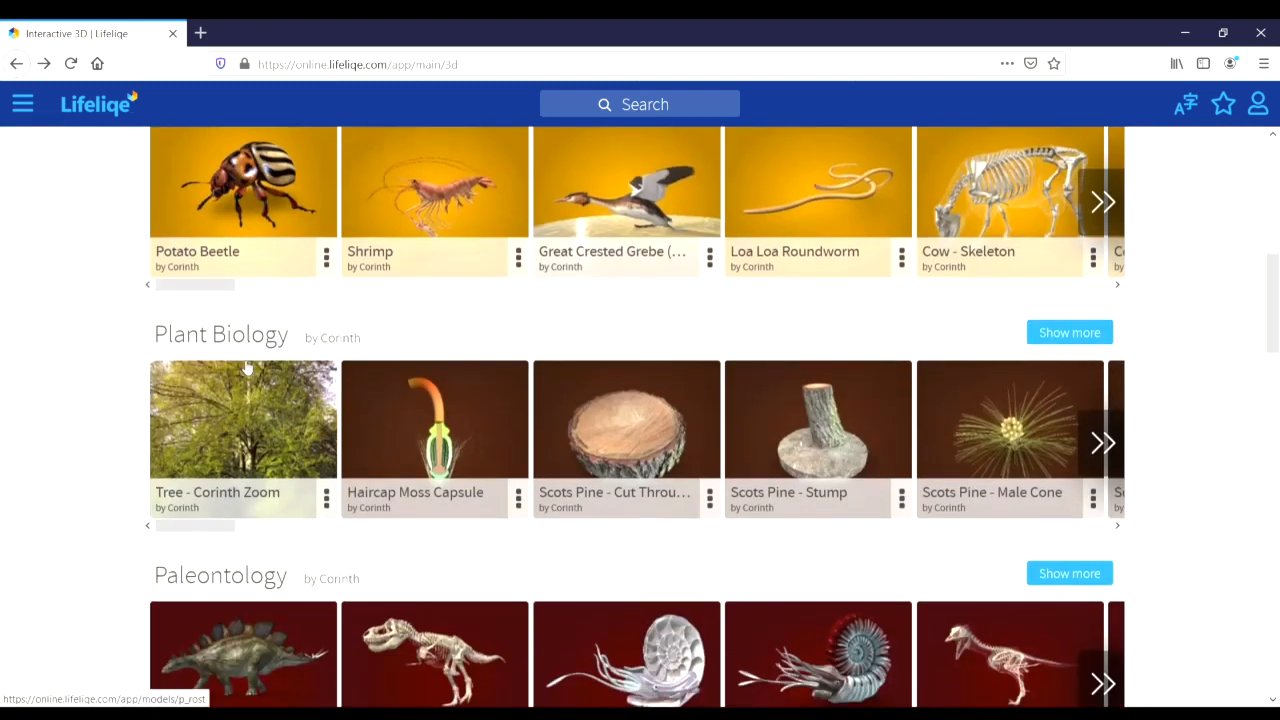
{"action": "left_click", "coordinate": [626, 420]}
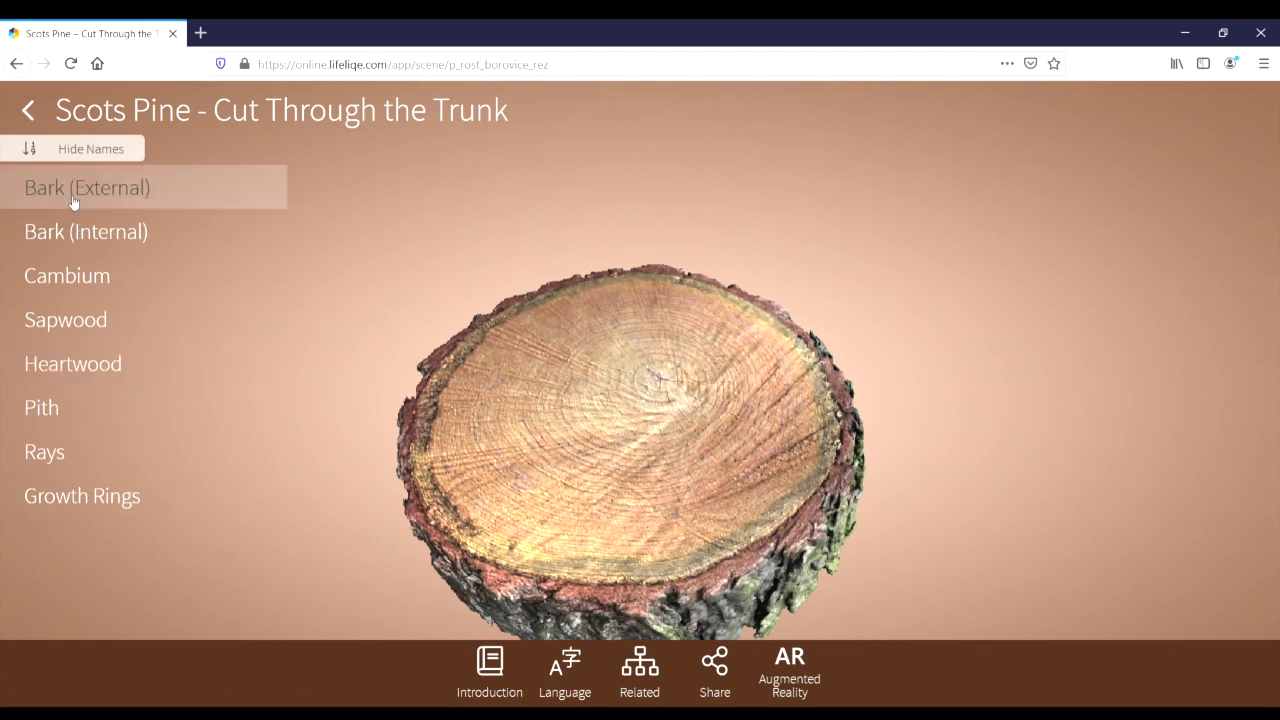
{"action": "mouse_move", "coordinate": [388, 666]}
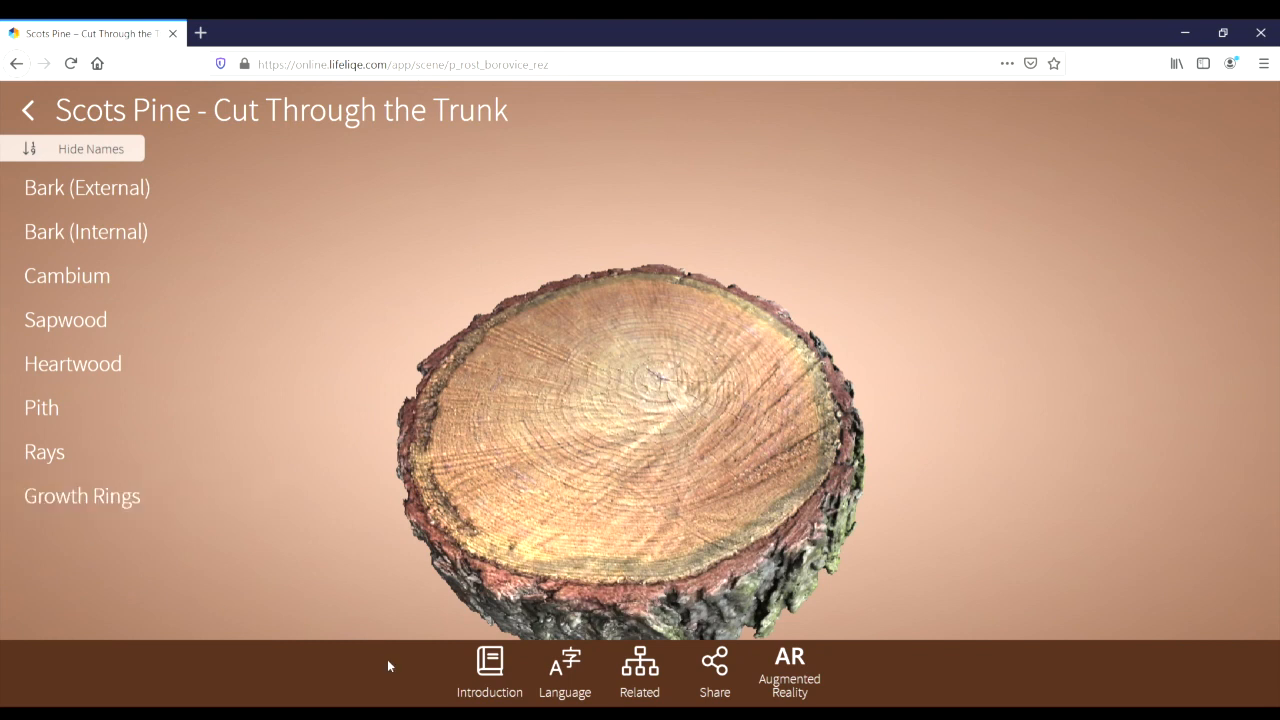
Step: Read the Scots Pine model's Introduction and browse its Related models list
{"action": "left_click", "coordinate": [488, 672]}
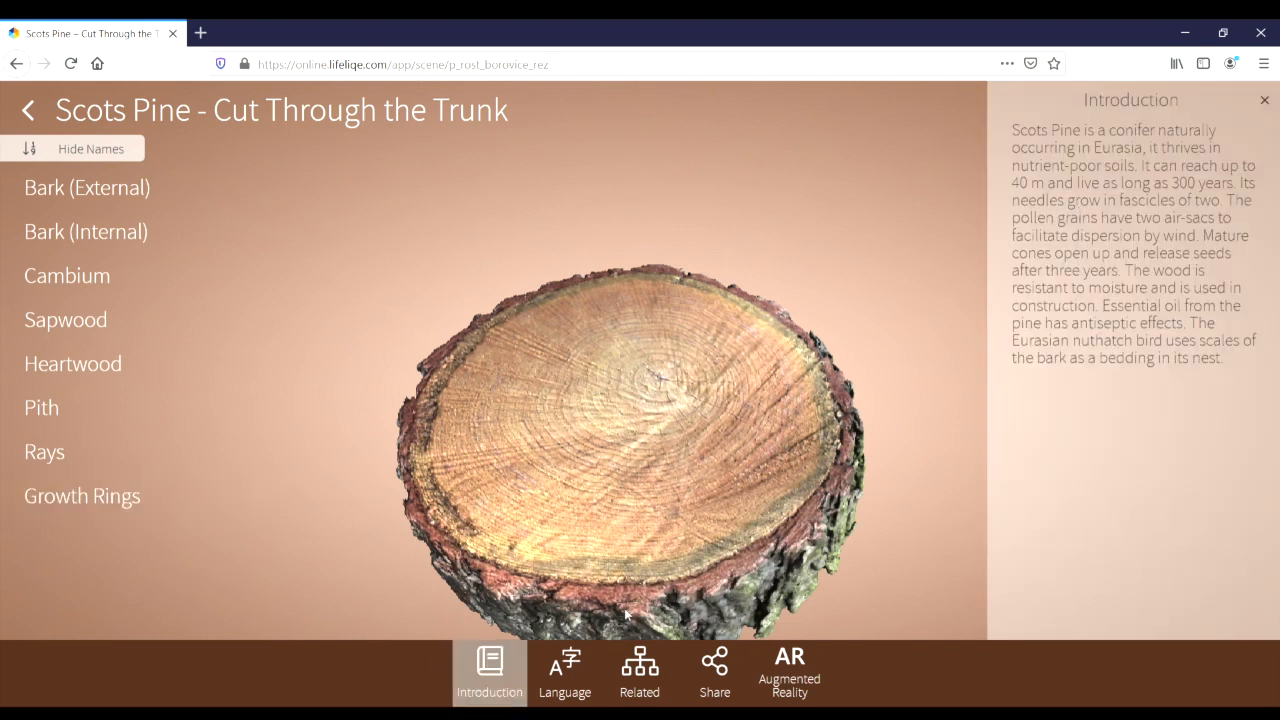
{"action": "left_click", "coordinate": [640, 672]}
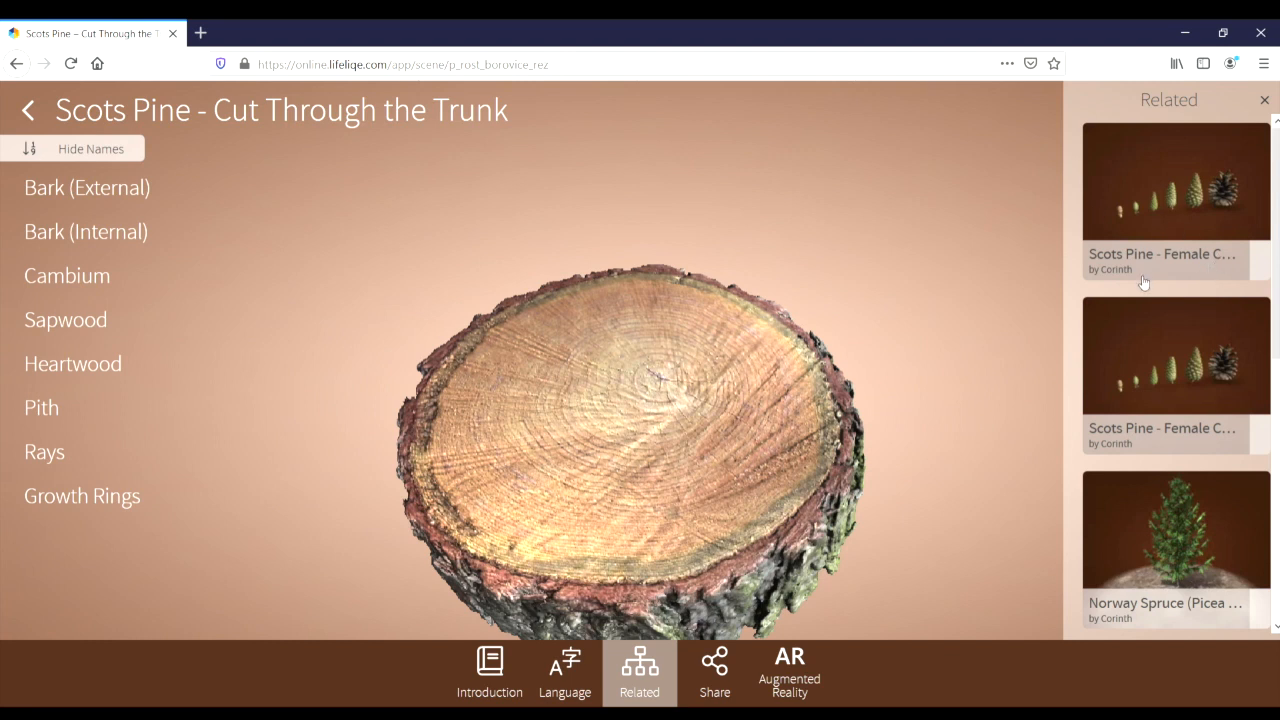
{"action": "mouse_move", "coordinate": [1136, 524]}
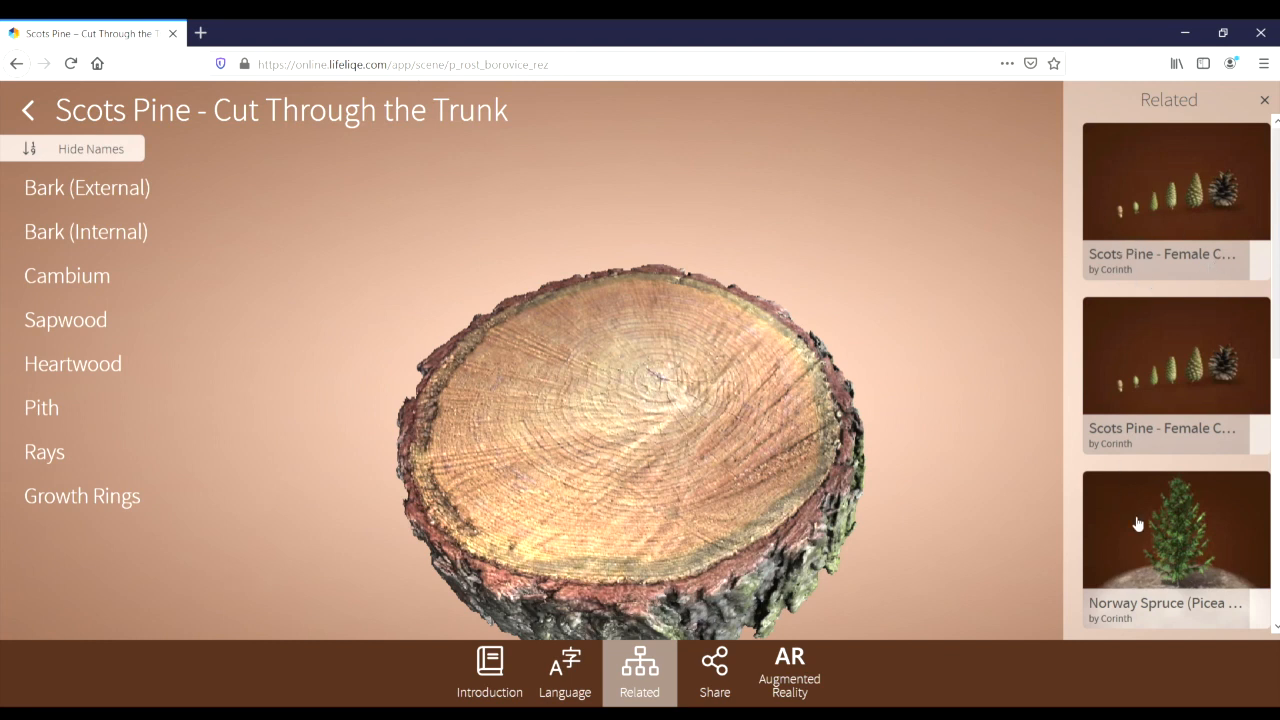
{"action": "scroll", "scroll_direction": "down", "scroll_amount": 3}
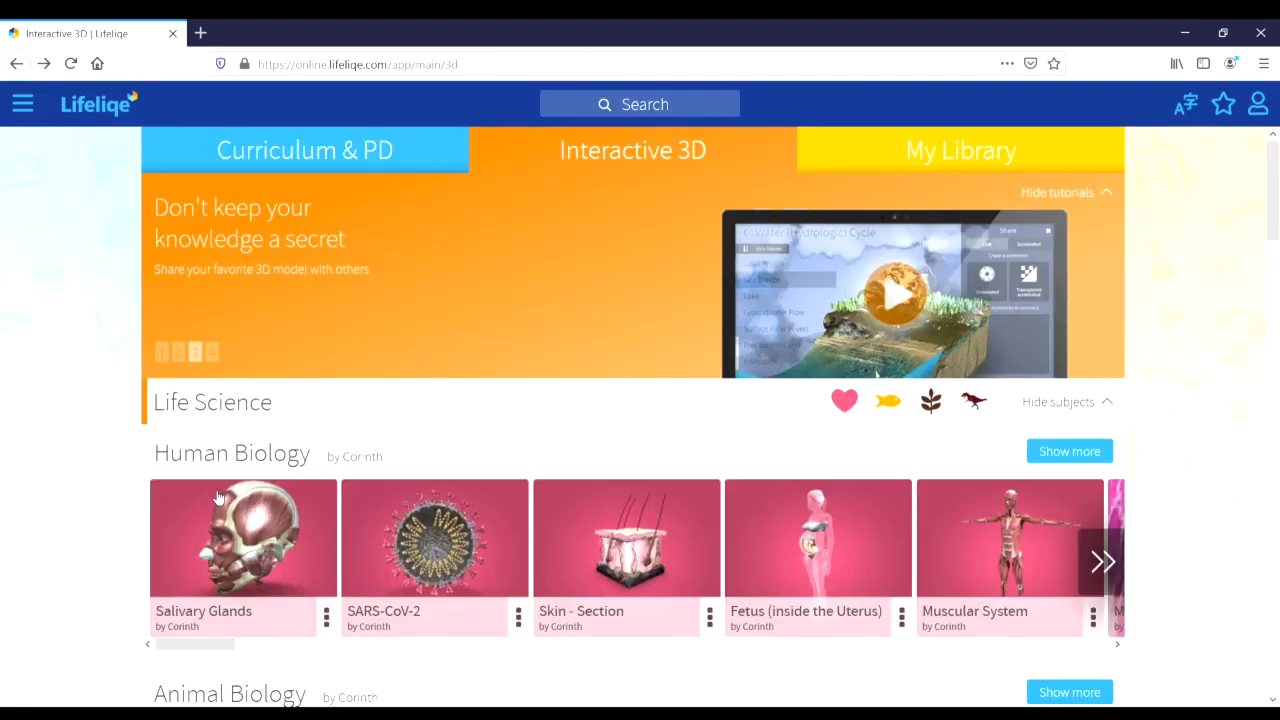
{"action": "scroll", "scroll_direction": "down", "scroll_amount": 3}
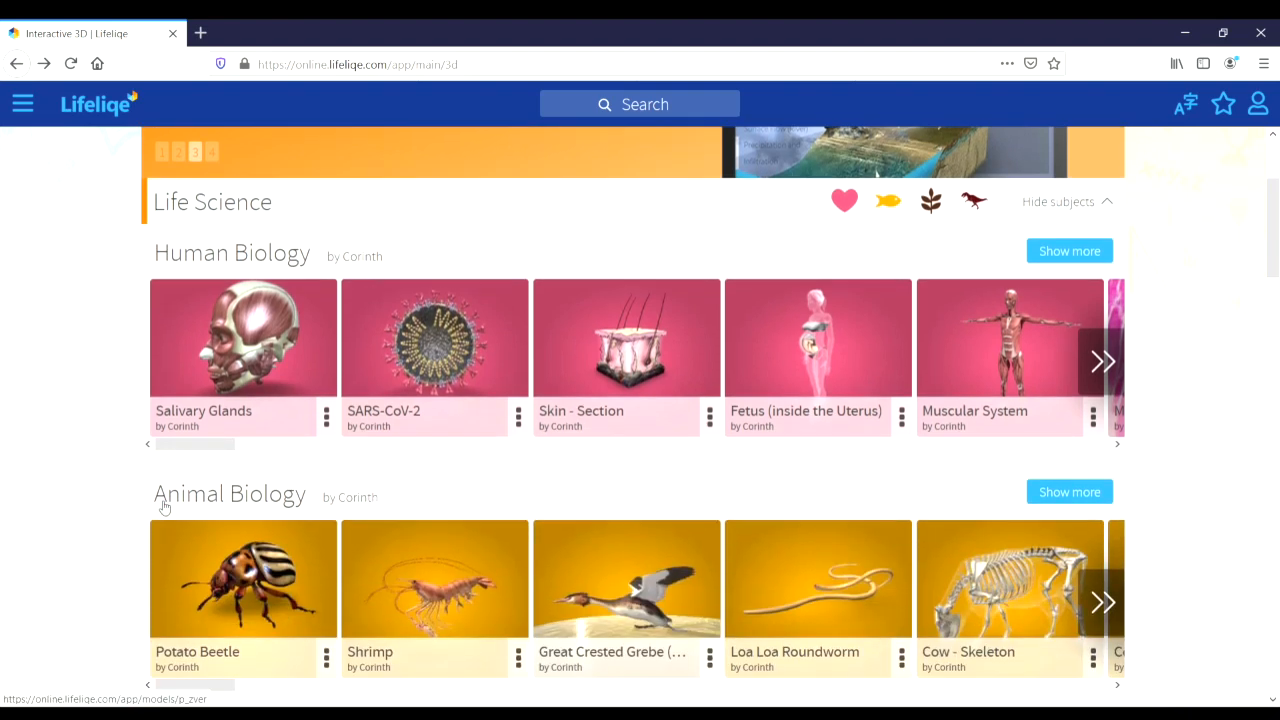
{"action": "scroll", "scroll_direction": "down", "scroll_amount": 3}
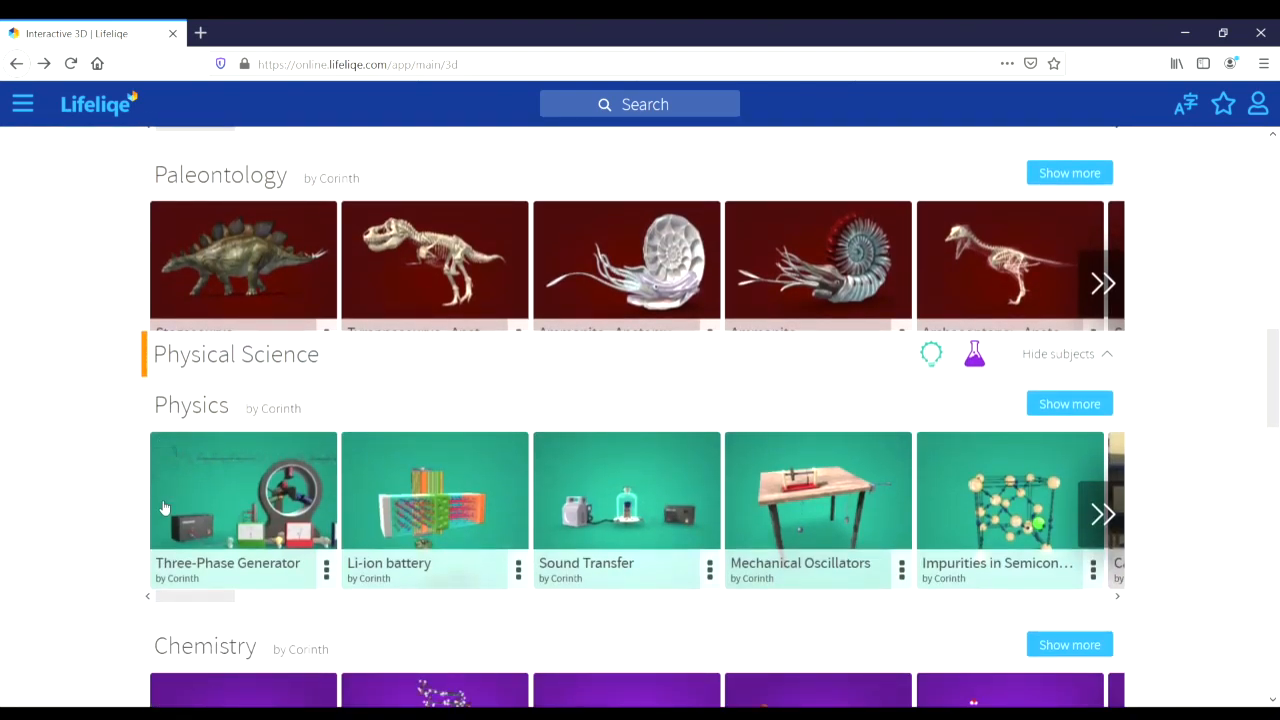
{"action": "scroll", "scroll_direction": "down", "scroll_amount": 3}
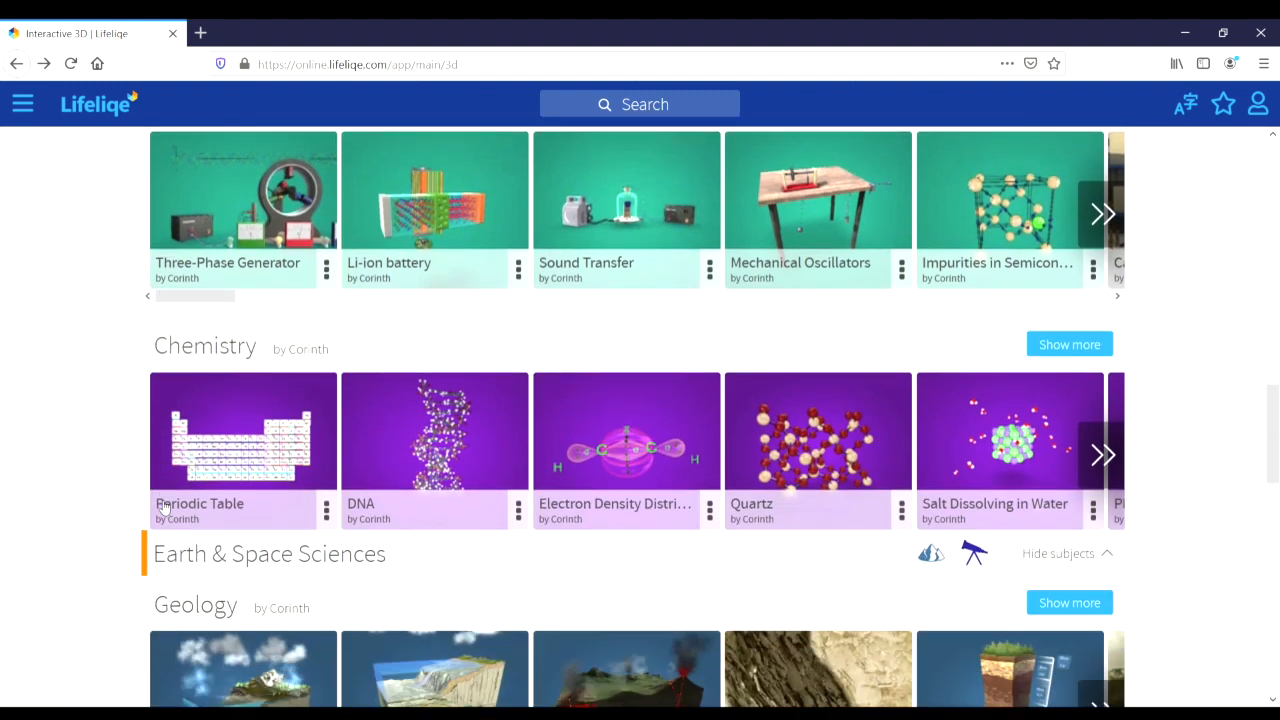
{"action": "scroll", "scroll_direction": "down", "scroll_amount": 3}
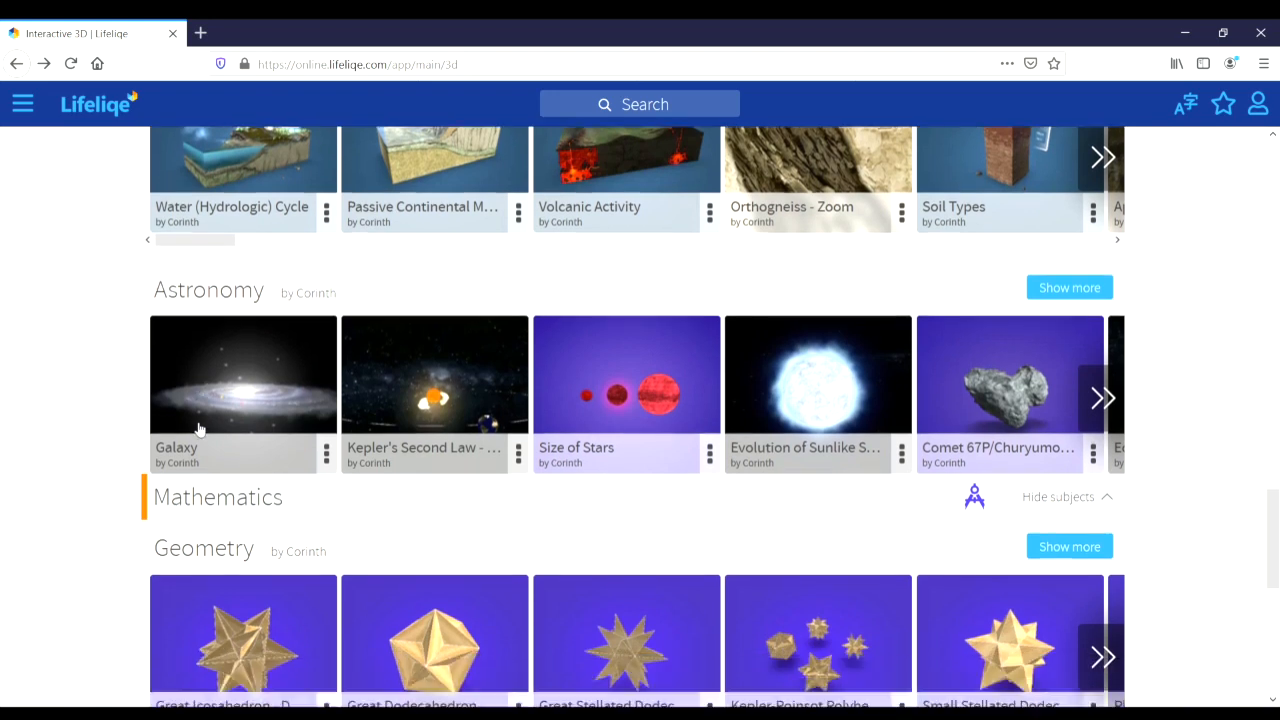
{"action": "scroll", "scroll_direction": "down", "scroll_amount": 3}
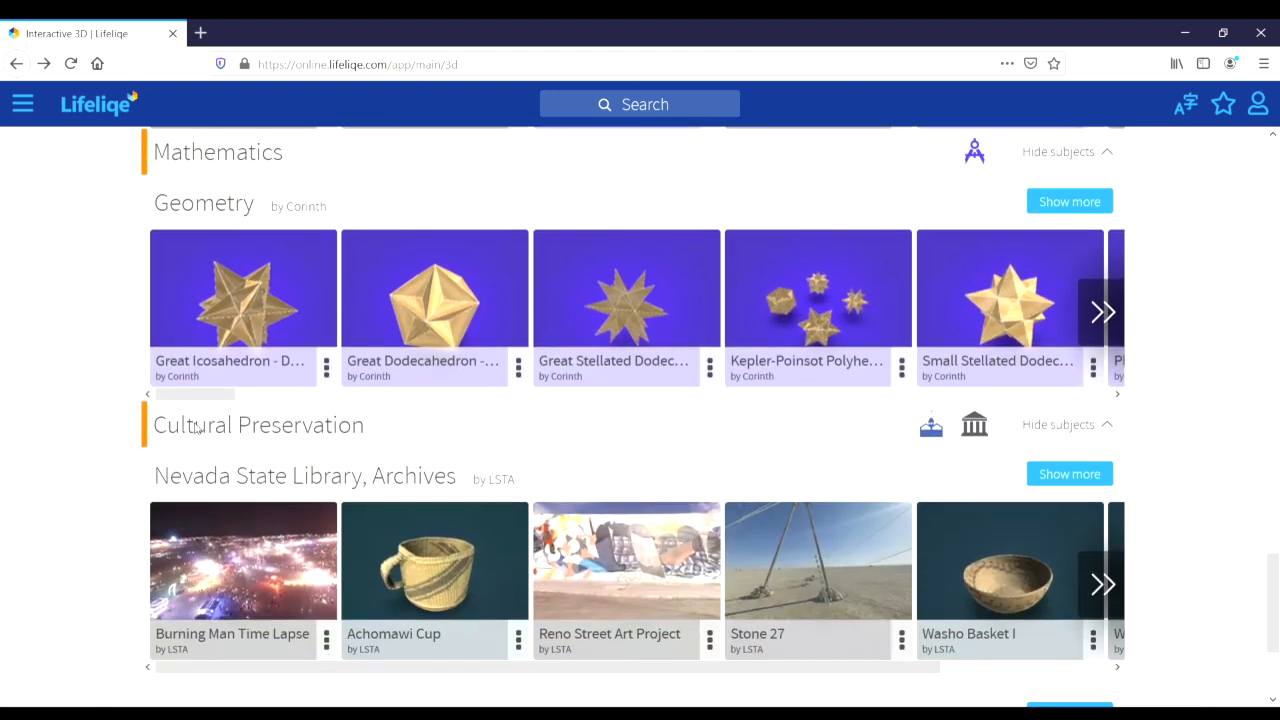
{"action": "scroll", "scroll_direction": "down", "scroll_amount": 3}
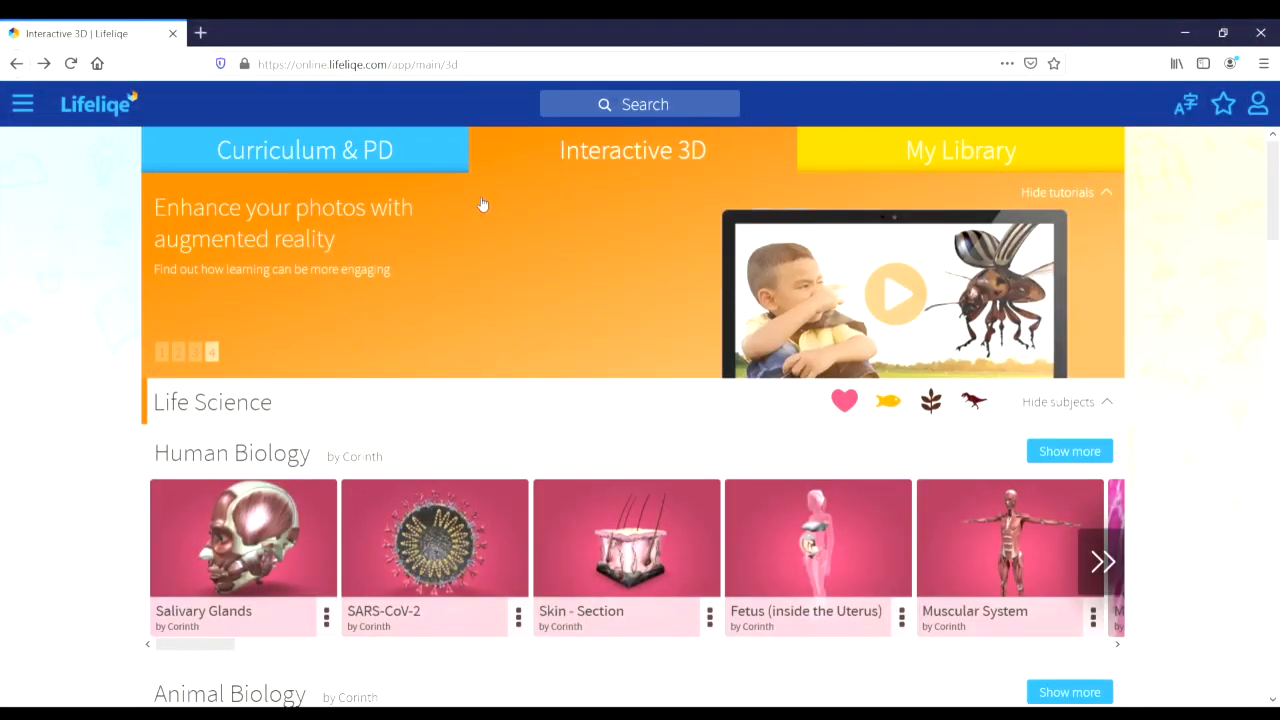
Step: Show My Library with its recently used lesson plans and 3D models
{"action": "left_click", "coordinate": [960, 150]}
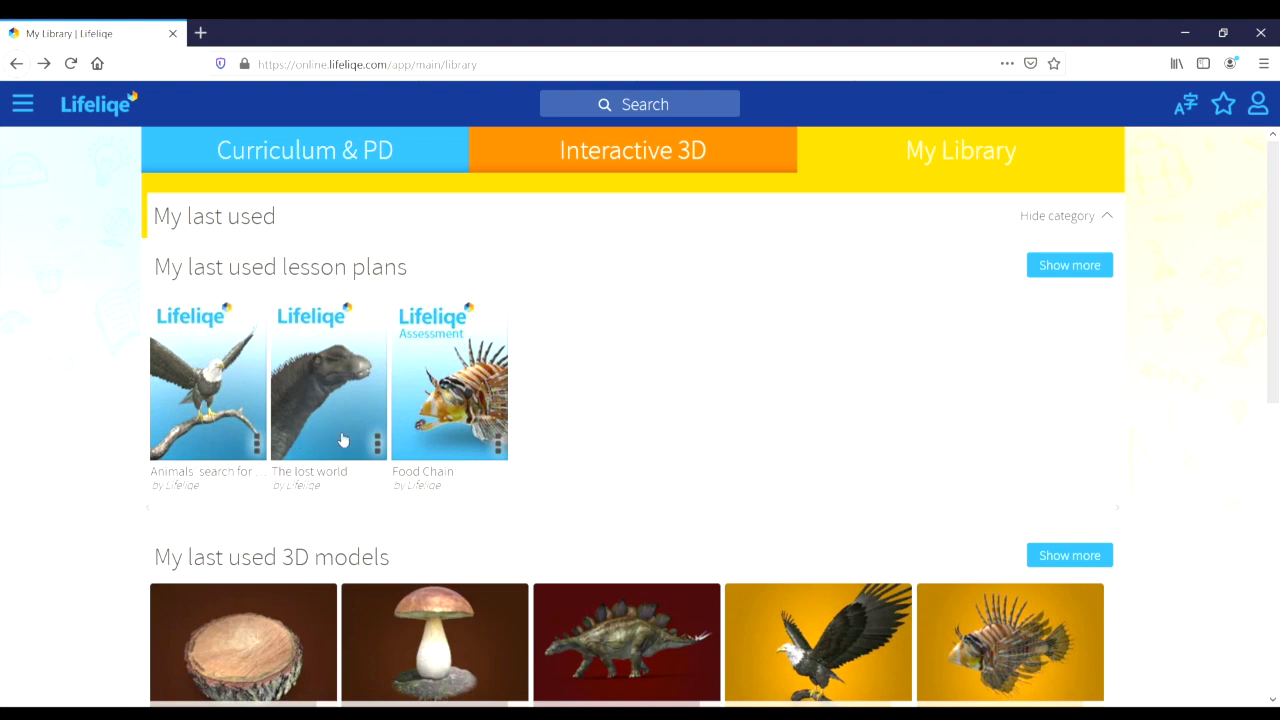
{"action": "mouse_move", "coordinate": [352, 432]}
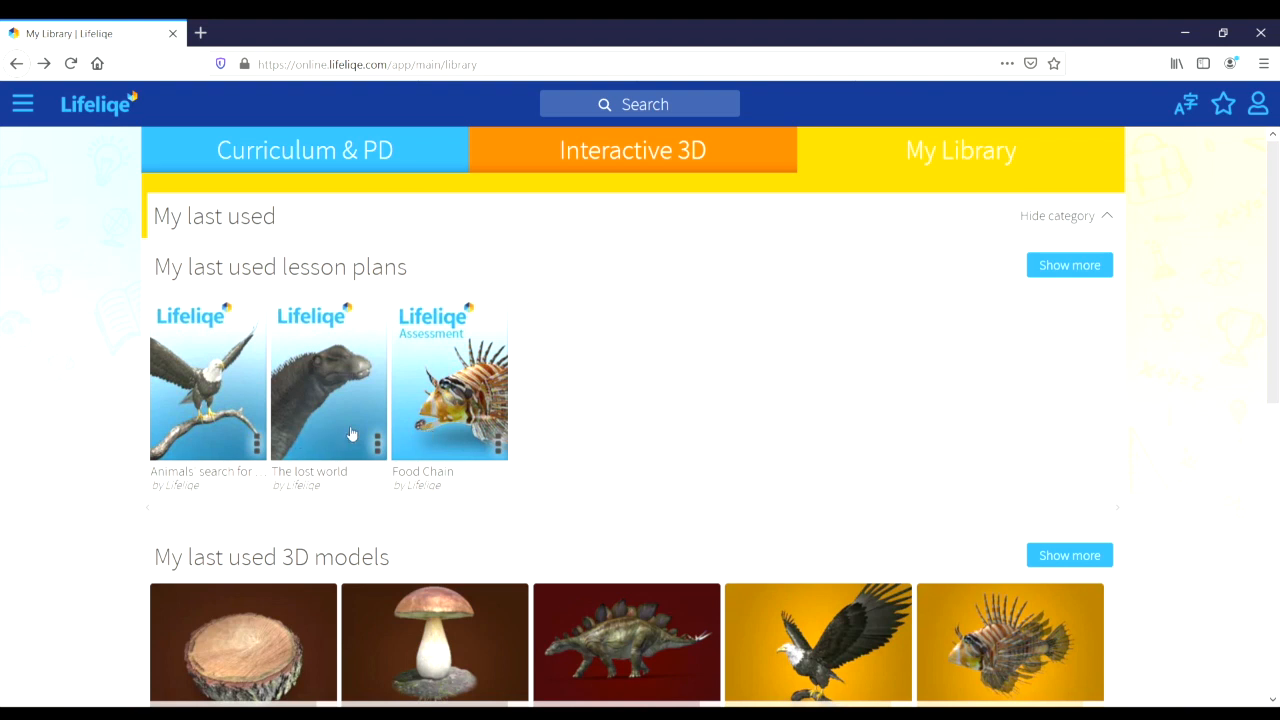
{"action": "scroll", "scroll_direction": "down", "scroll_amount": 3}
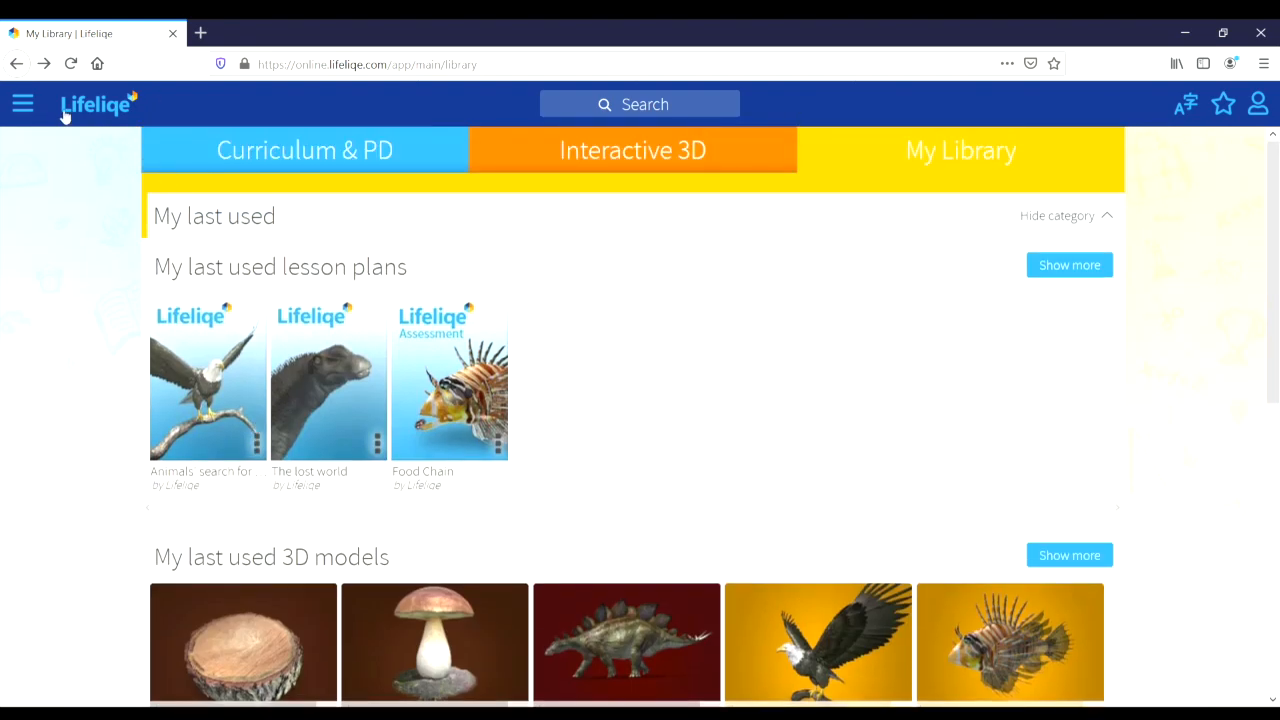
Step: Choose Astronomy from the subject category menu to list its space models
{"action": "left_click", "coordinate": [22, 104]}
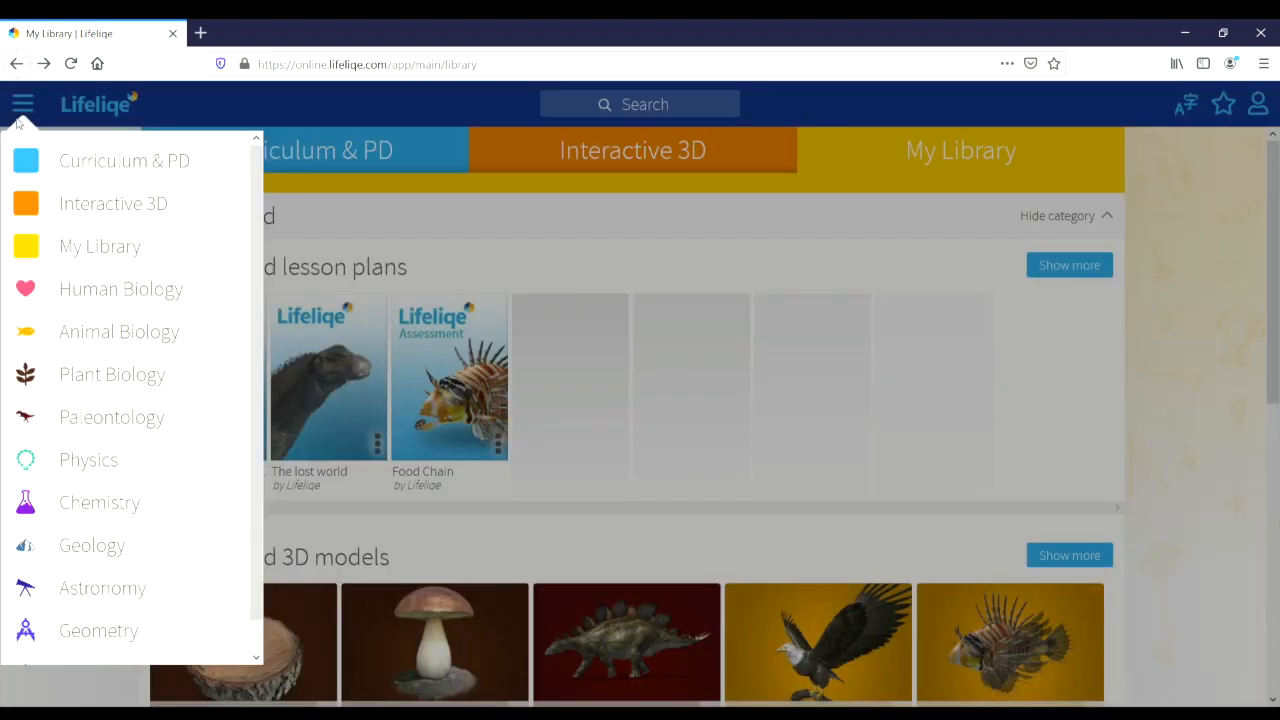
{"action": "mouse_move", "coordinate": [88, 276]}
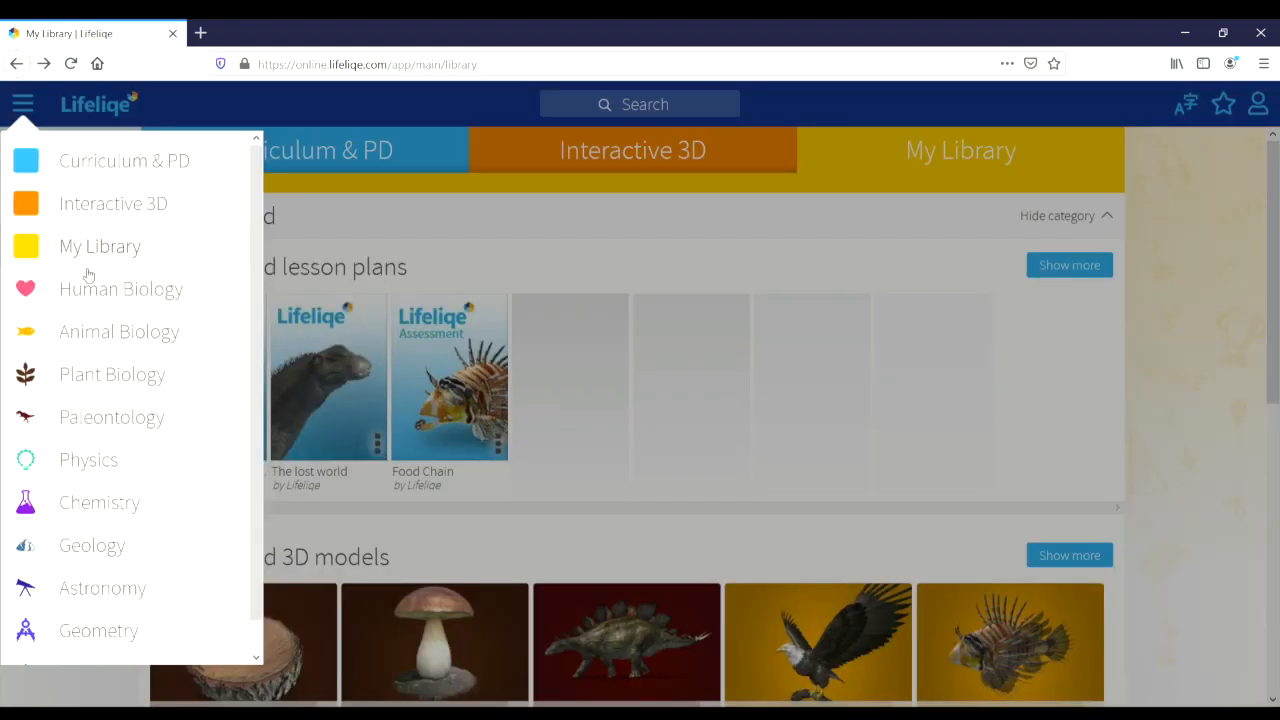
{"action": "mouse_move", "coordinate": [92, 440]}
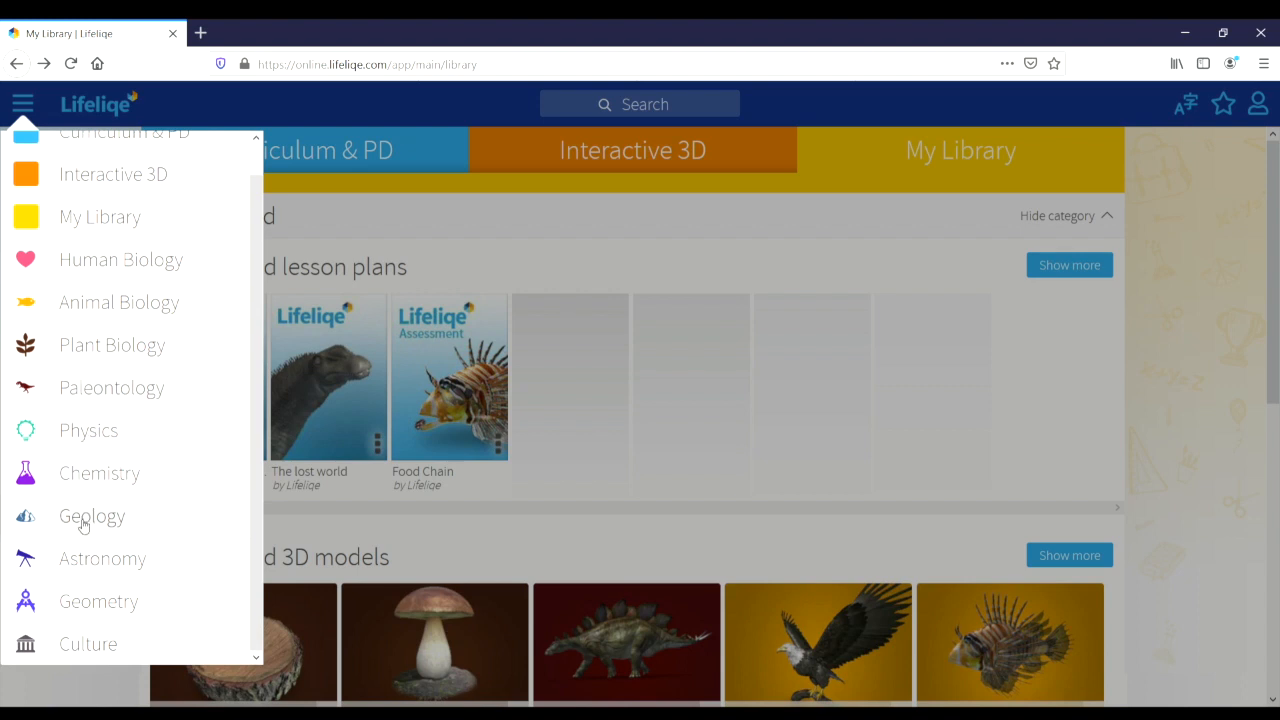
{"action": "left_click", "coordinate": [102, 558]}
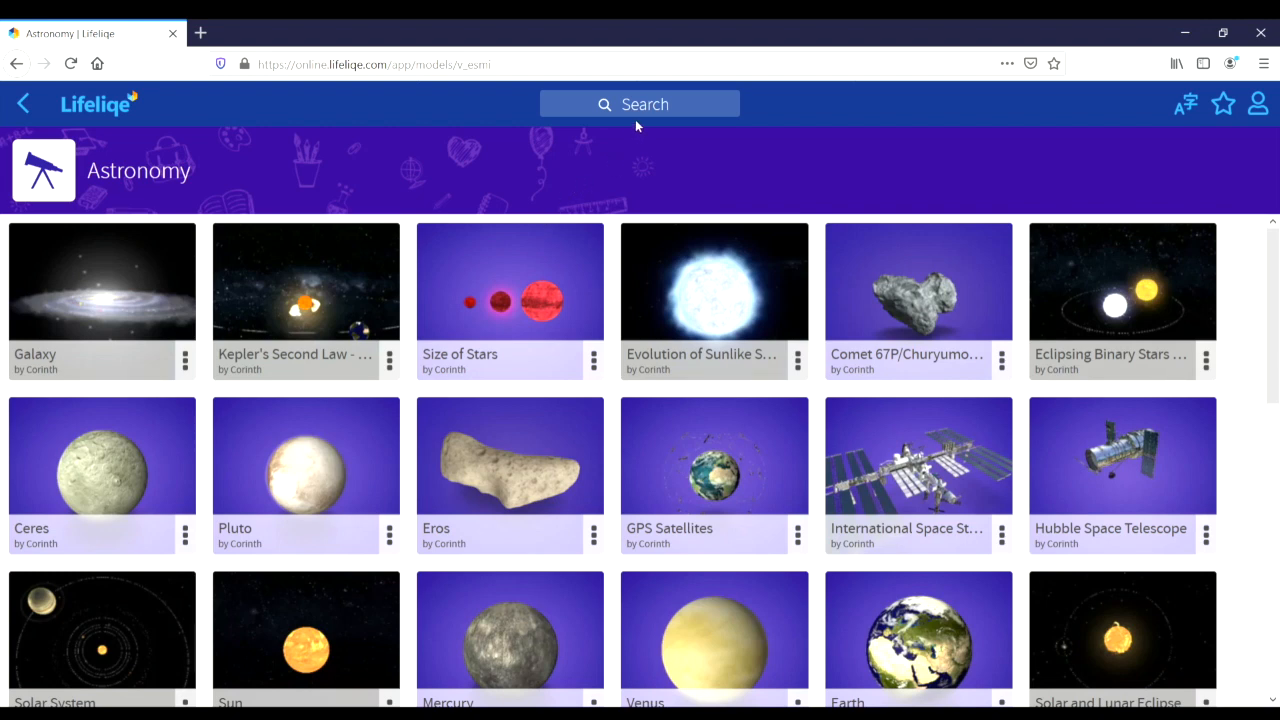
Step: Search the catalogue for 'bird' to list matching lesson plans and units
{"action": "left_click", "coordinate": [640, 104]}
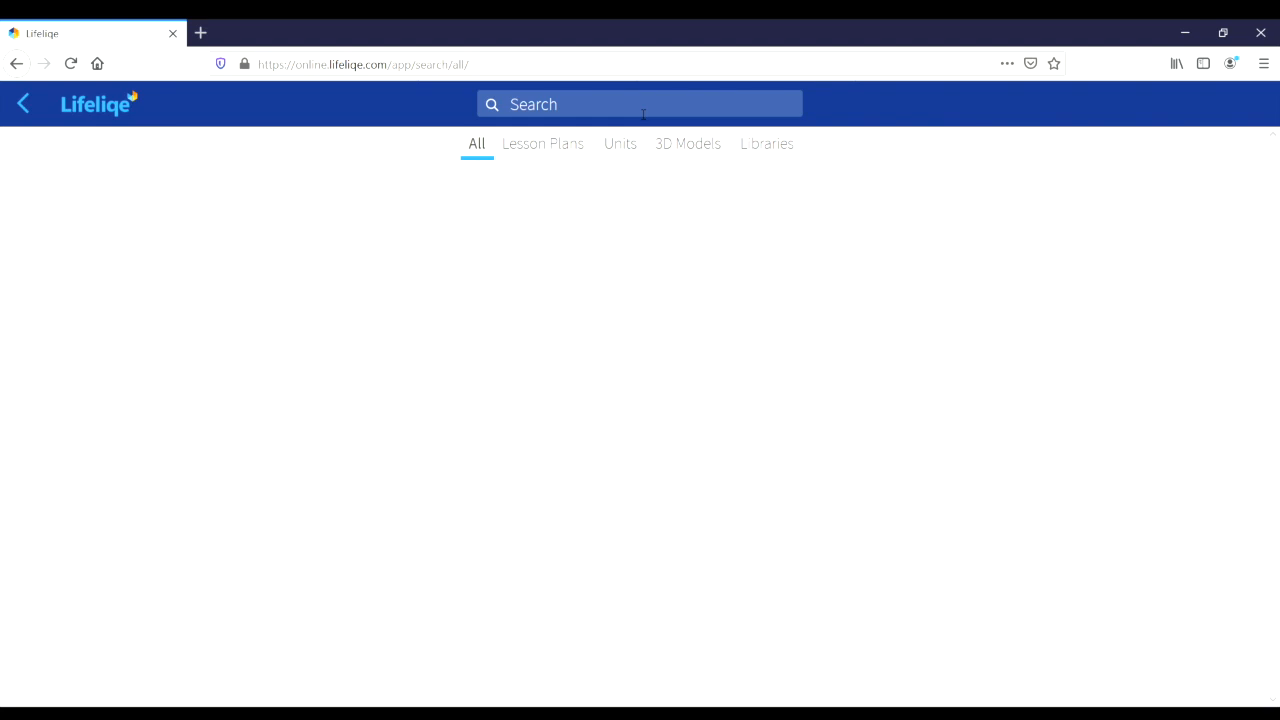
{"action": "type", "text": "bird"}
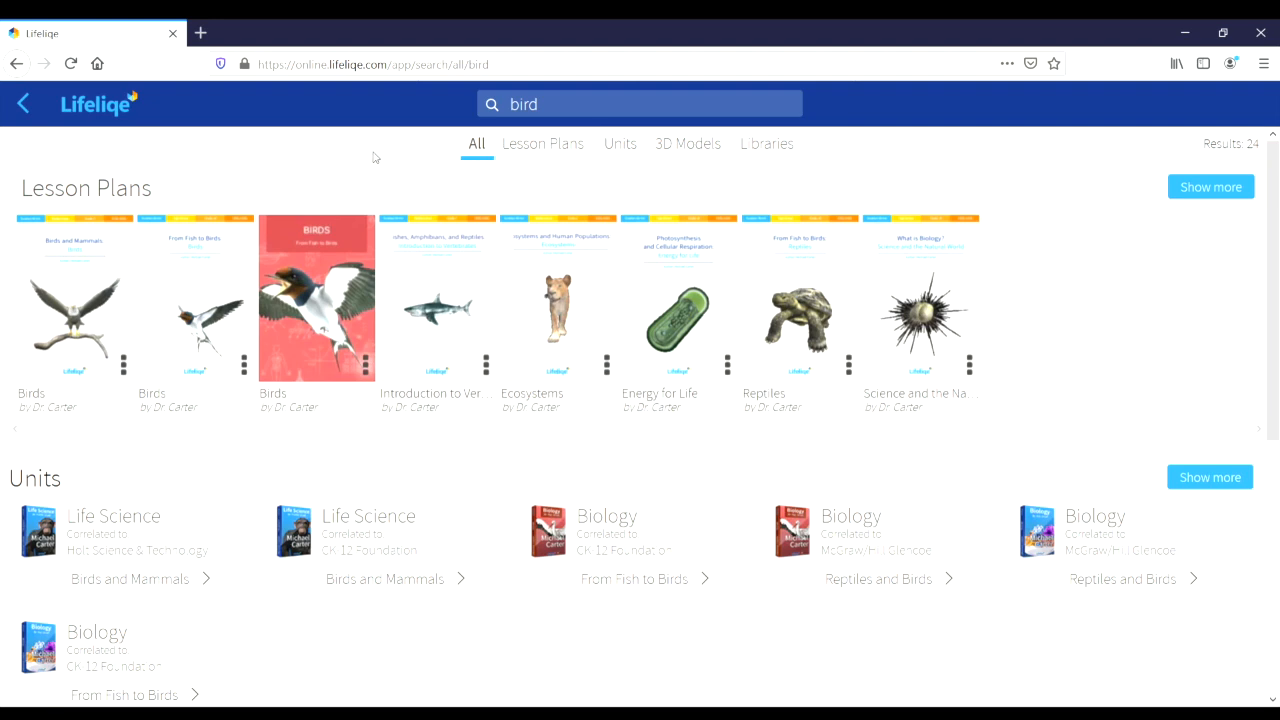
{"action": "mouse_move", "coordinate": [118, 202]}
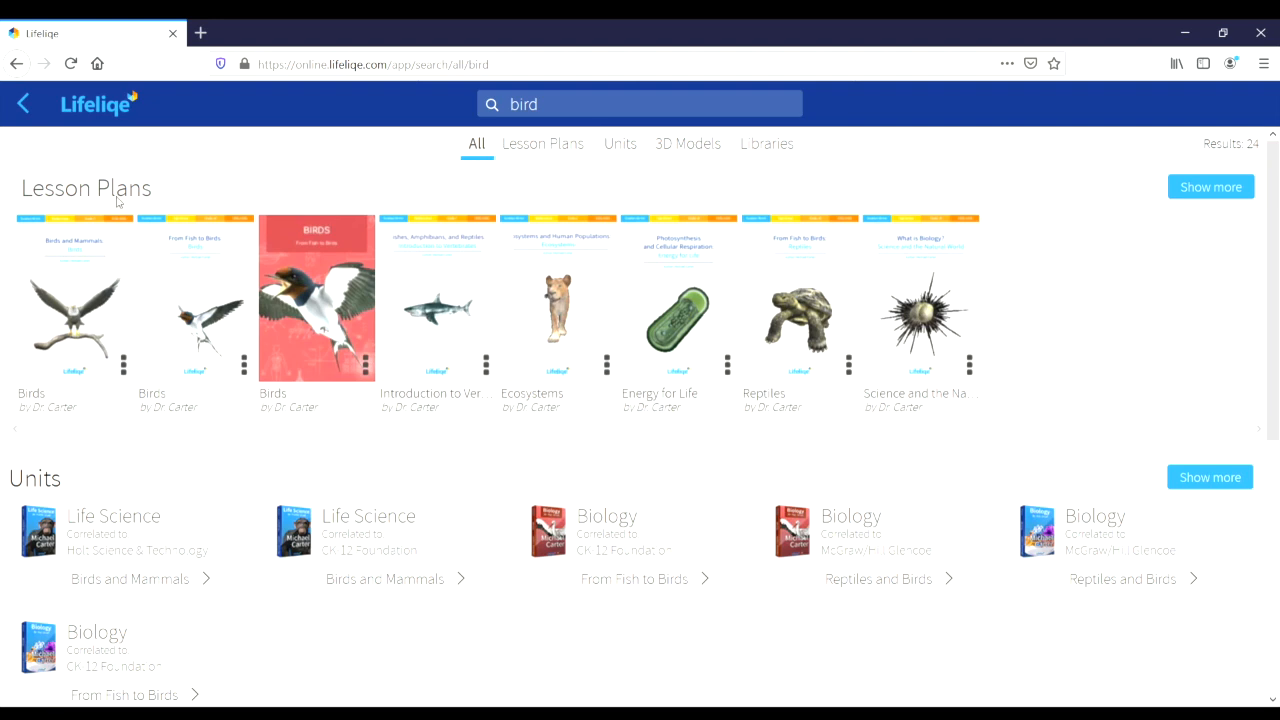
{"action": "mouse_move", "coordinate": [364, 200]}
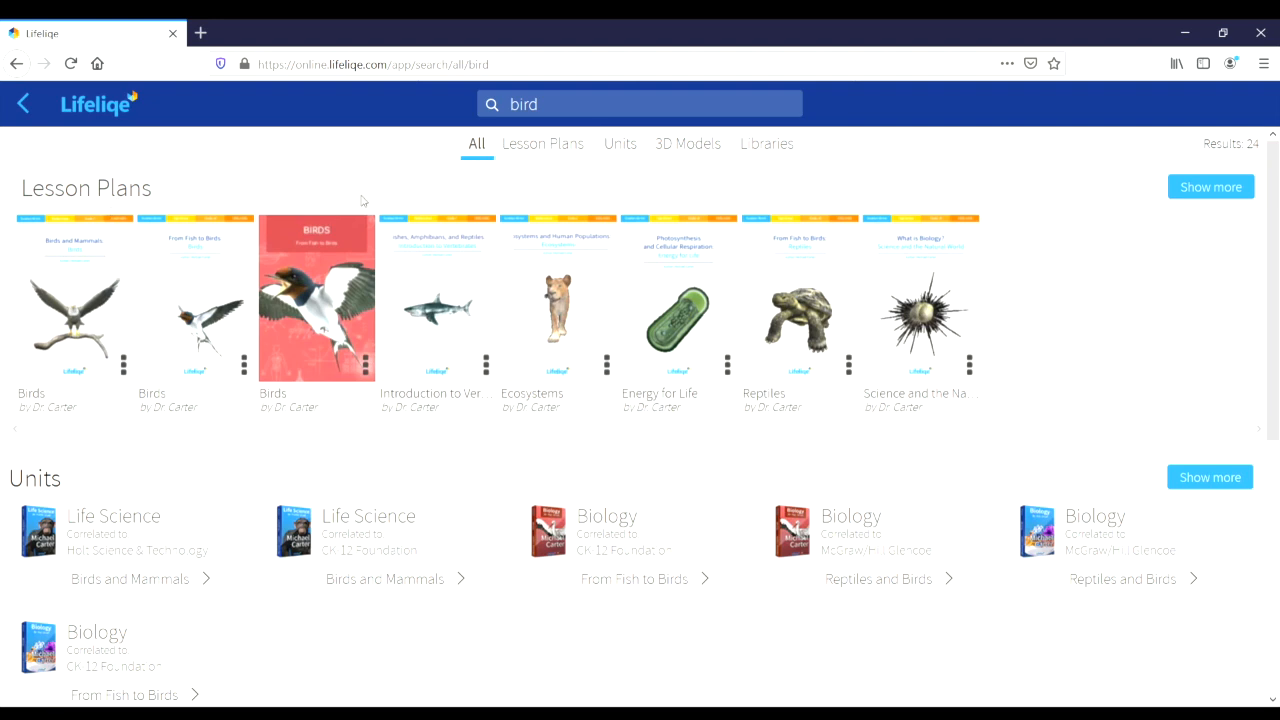
{"action": "mouse_move", "coordinate": [576, 148]}
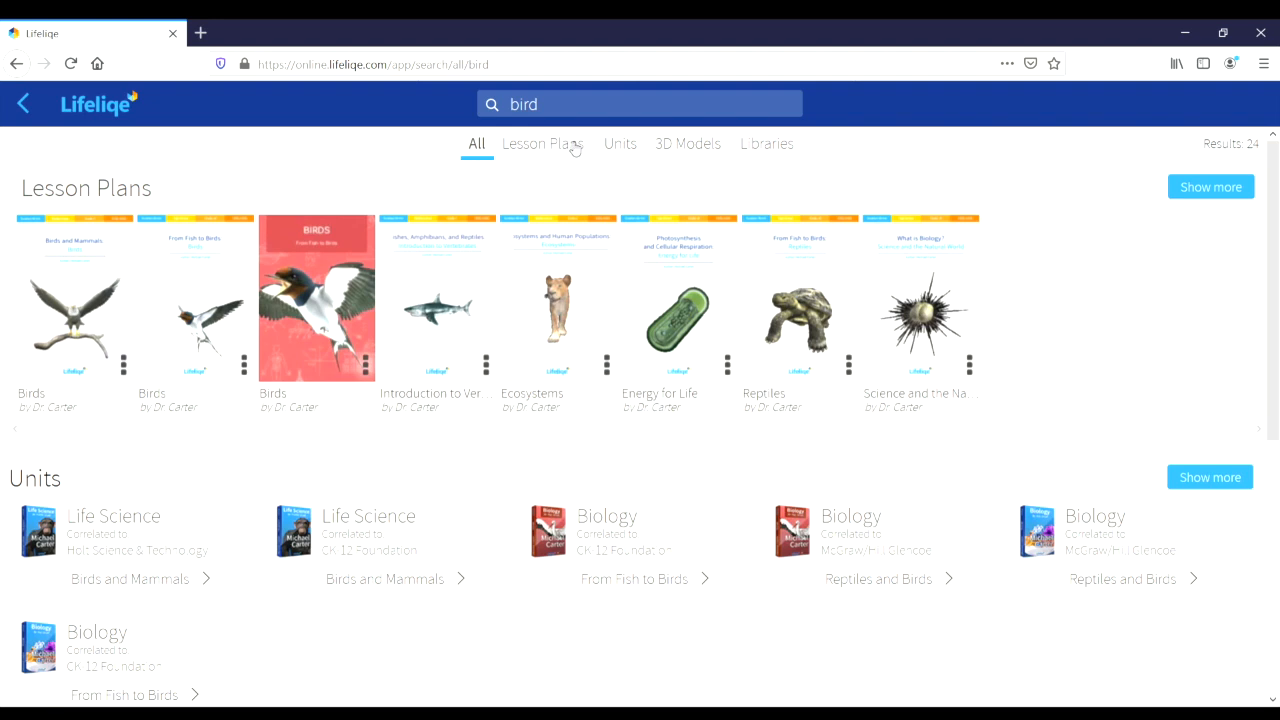
{"action": "mouse_move", "coordinate": [1036, 308]}
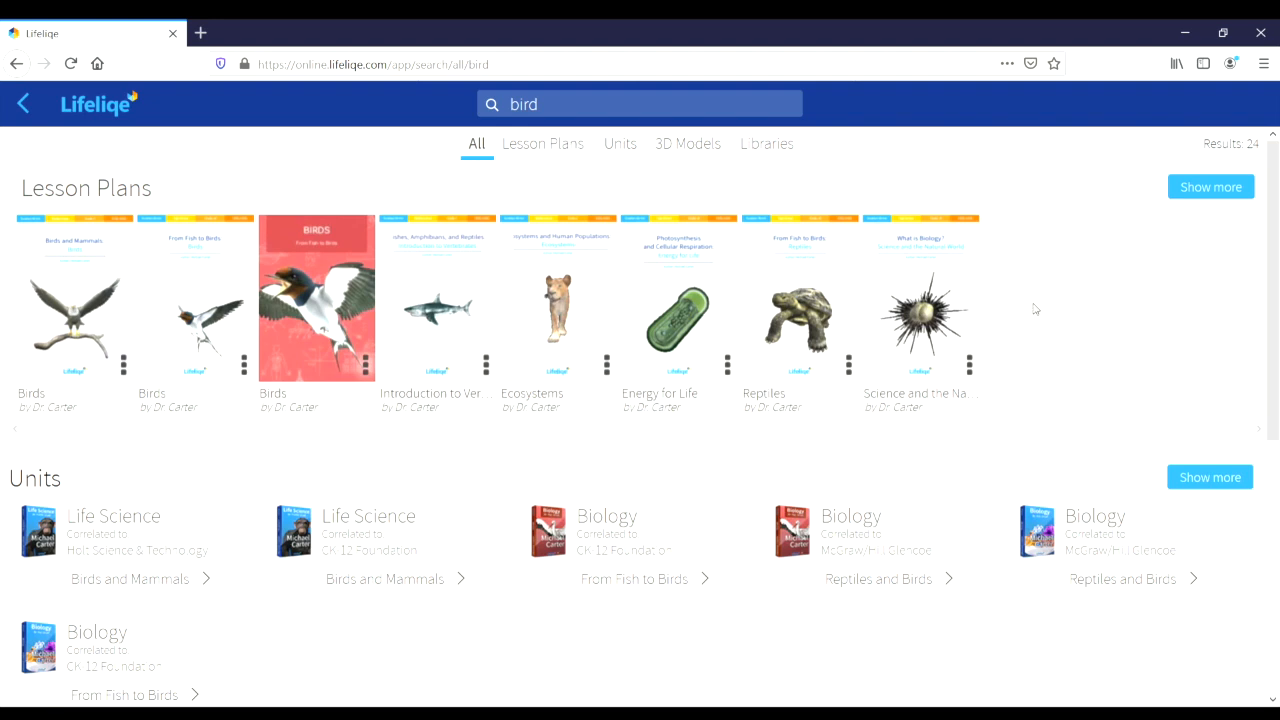
Step: Narrow the bird results to the six matching units, then return to the Curriculum & PD home page
{"action": "left_click", "coordinate": [620, 144]}
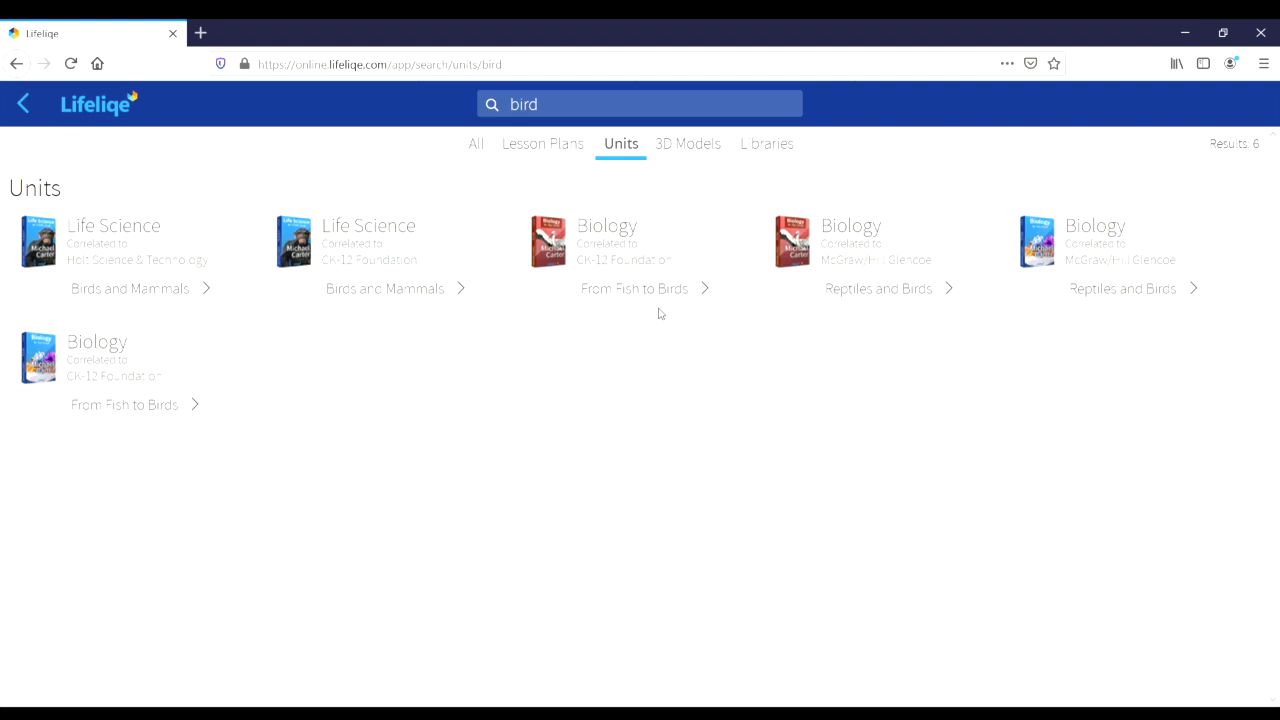
{"action": "mouse_move", "coordinate": [320, 390]}
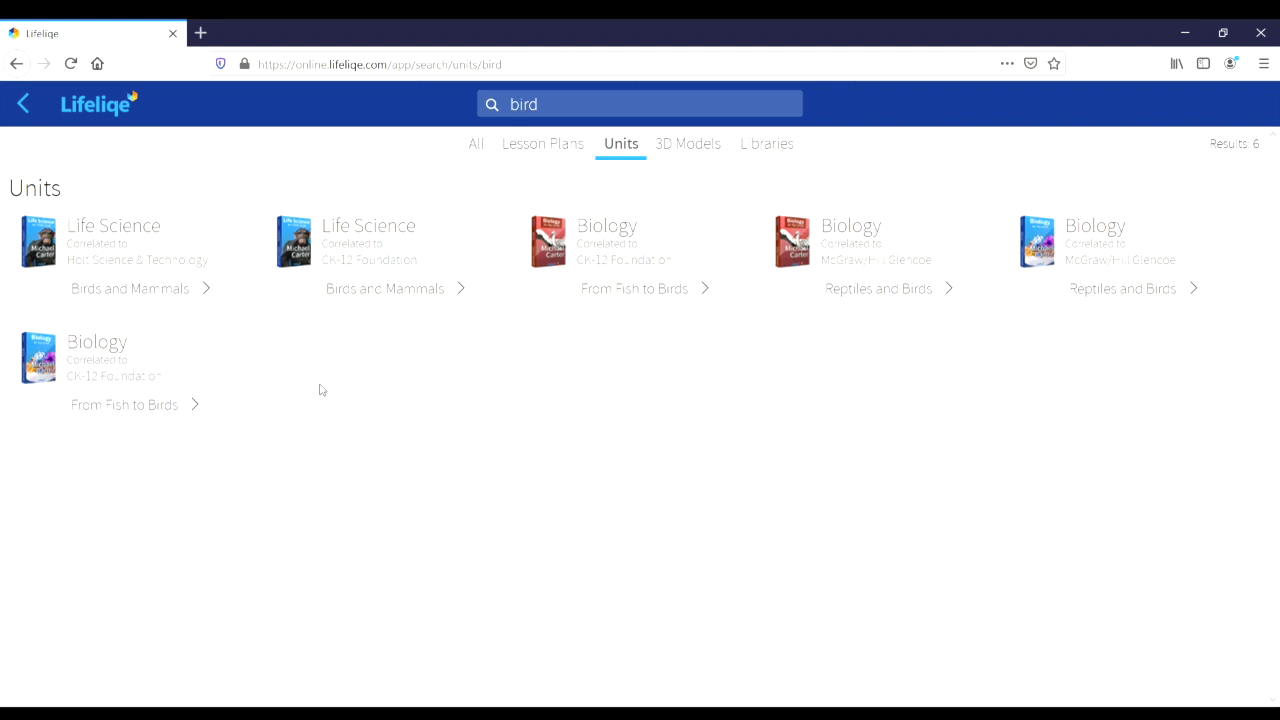
{"action": "mouse_move", "coordinate": [346, 240]}
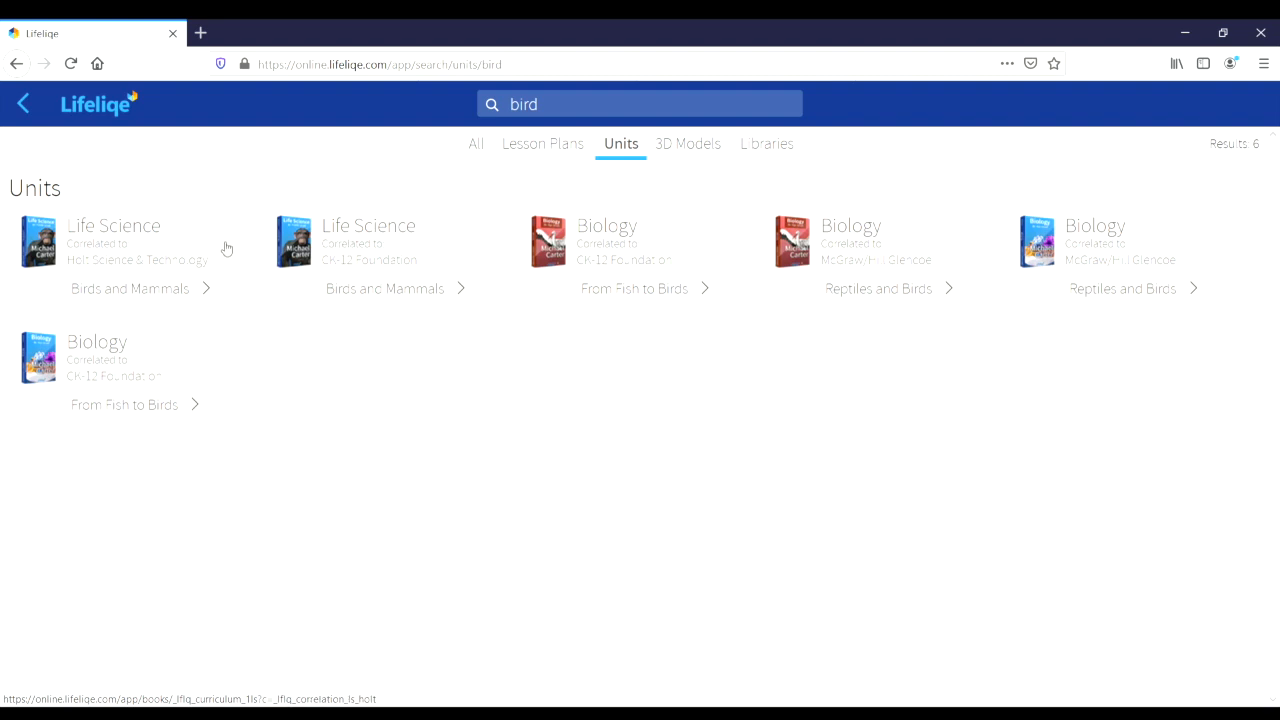
{"action": "mouse_move", "coordinate": [148, 268]}
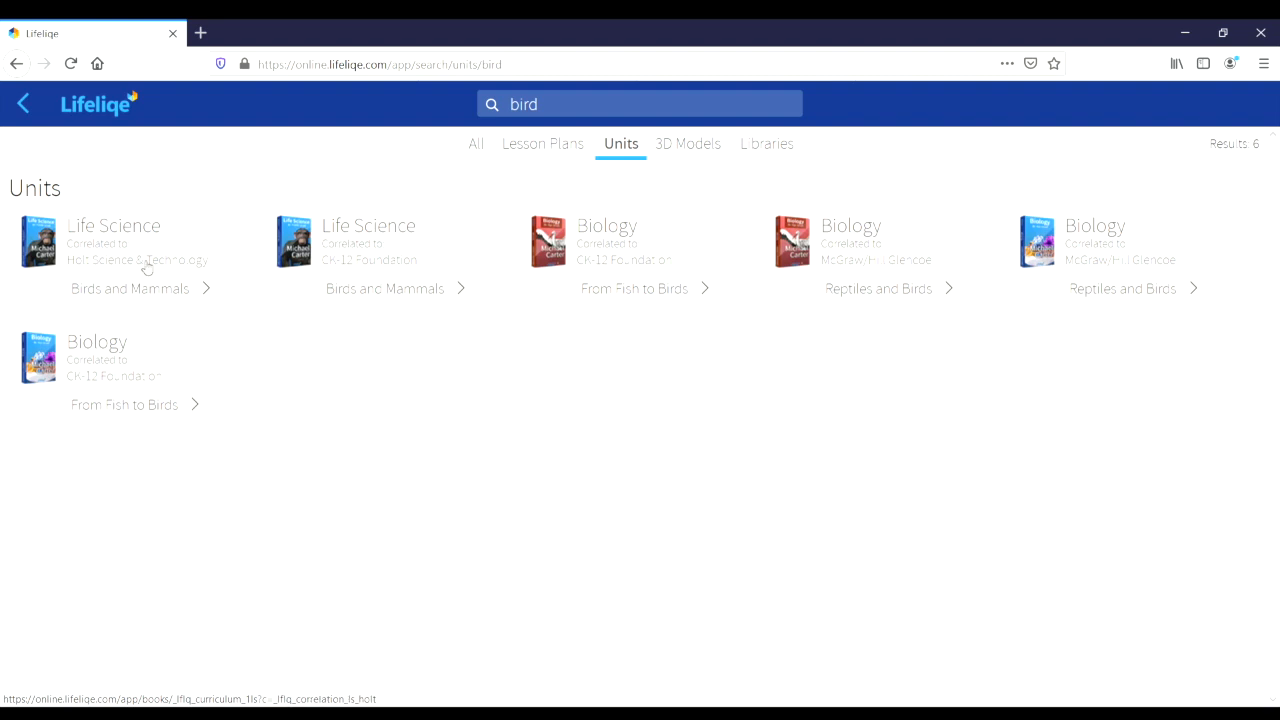
{"action": "left_click", "coordinate": [96, 104]}
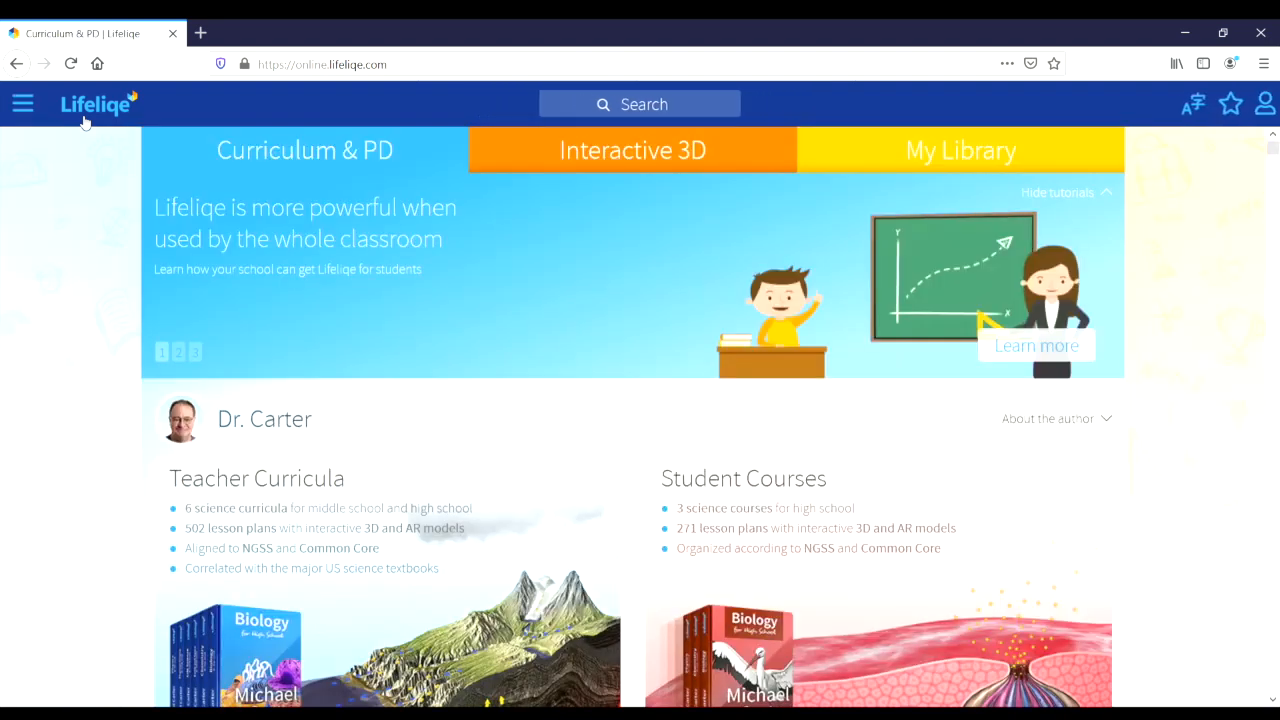